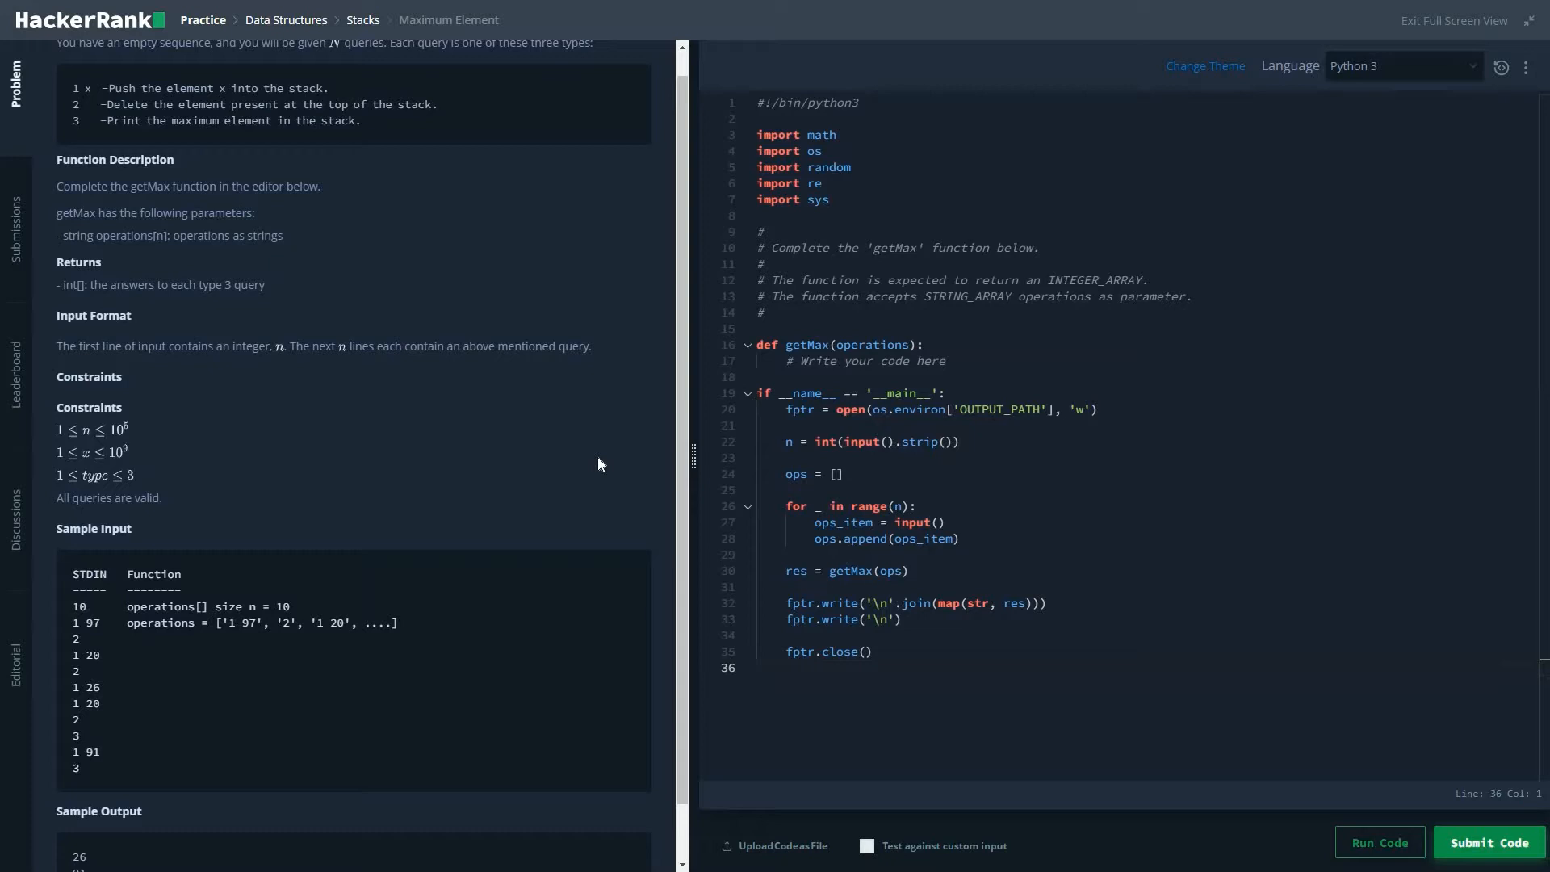
pyautogui.moveTo(692, 359)
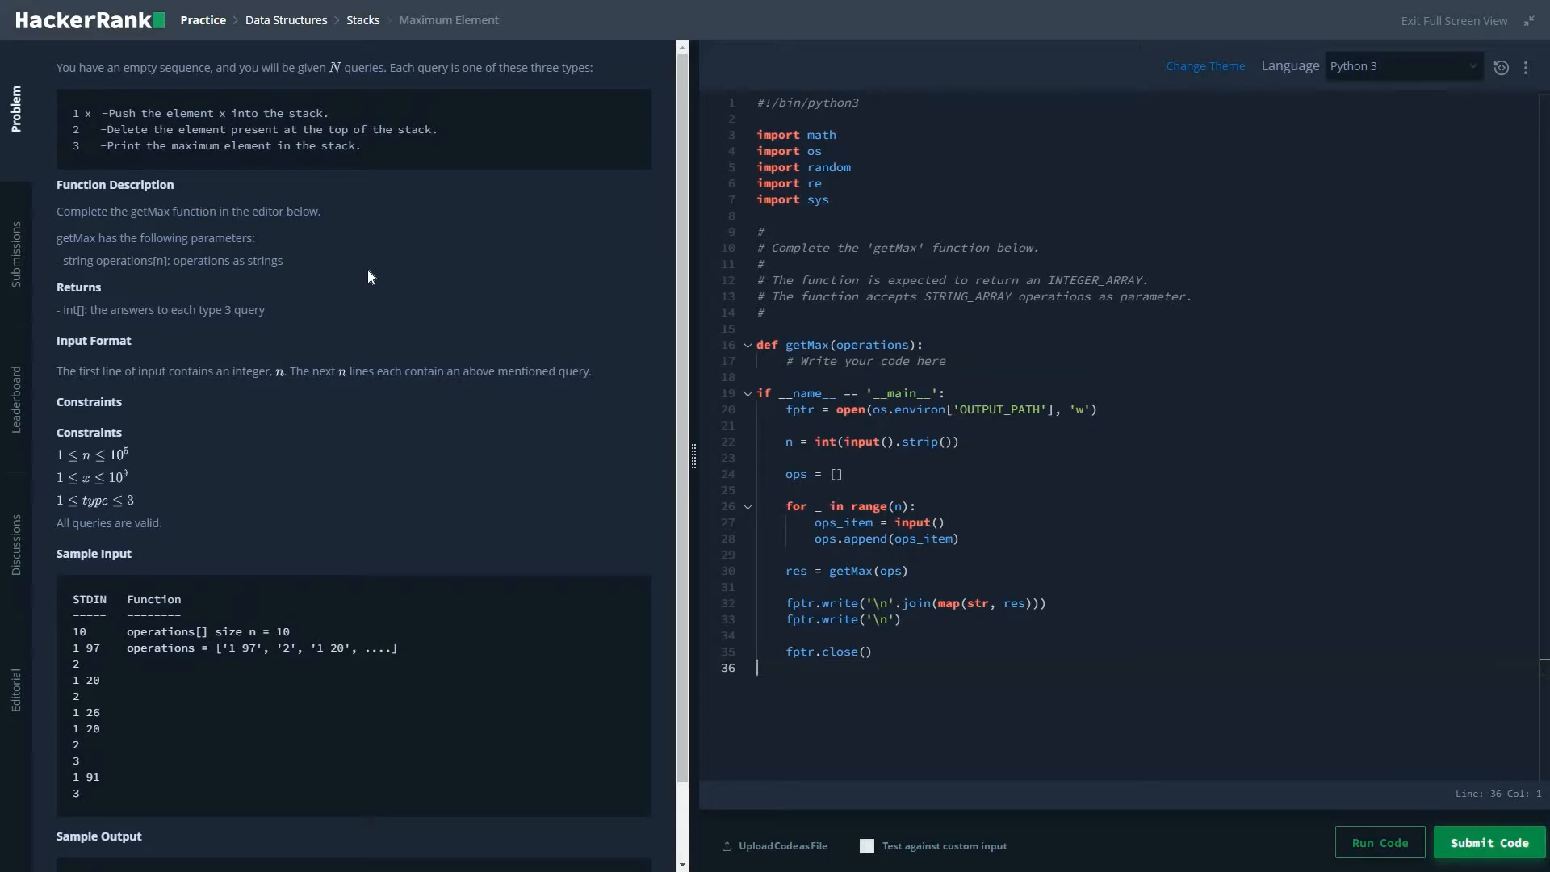
# Clear the starter code and write operations=int(input()) to read the query count
pyautogui.press('ctrl+a')
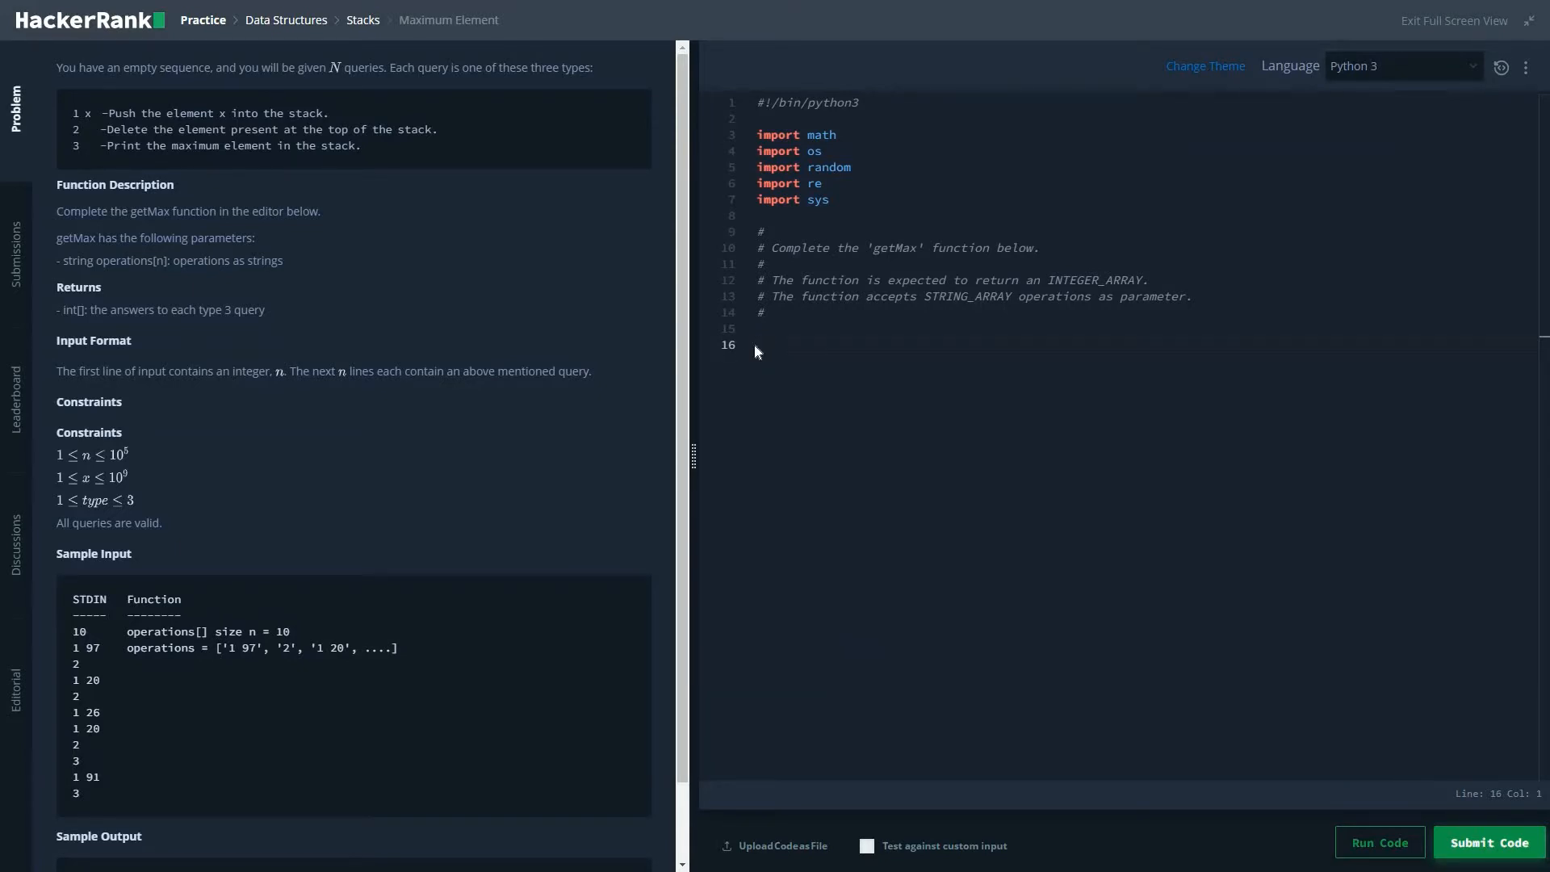
pyautogui.write('ope')
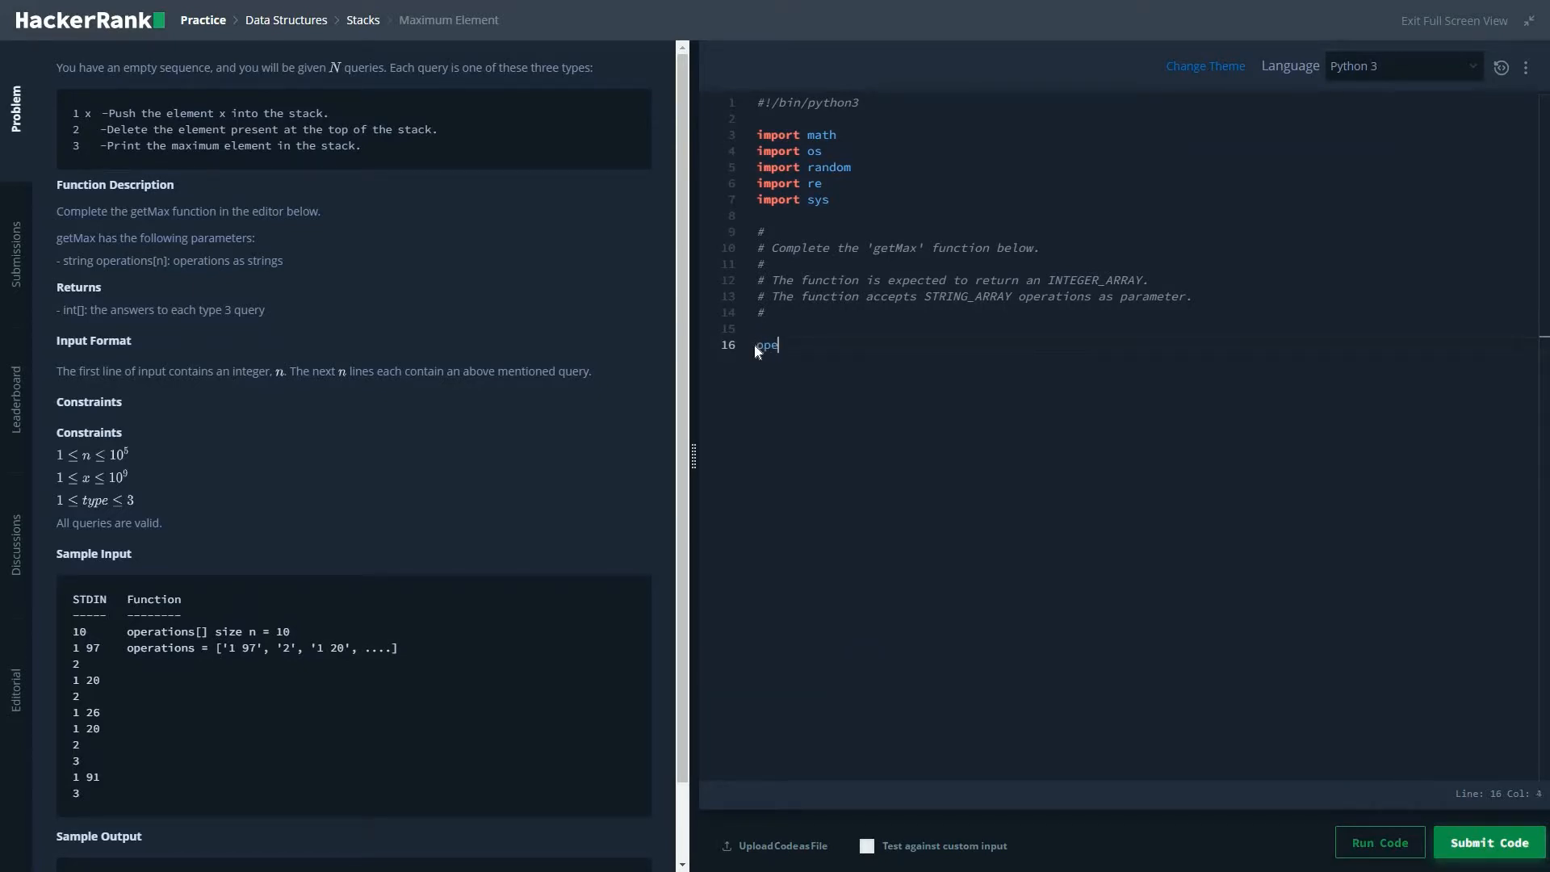
pyautogui.write('rtions=')
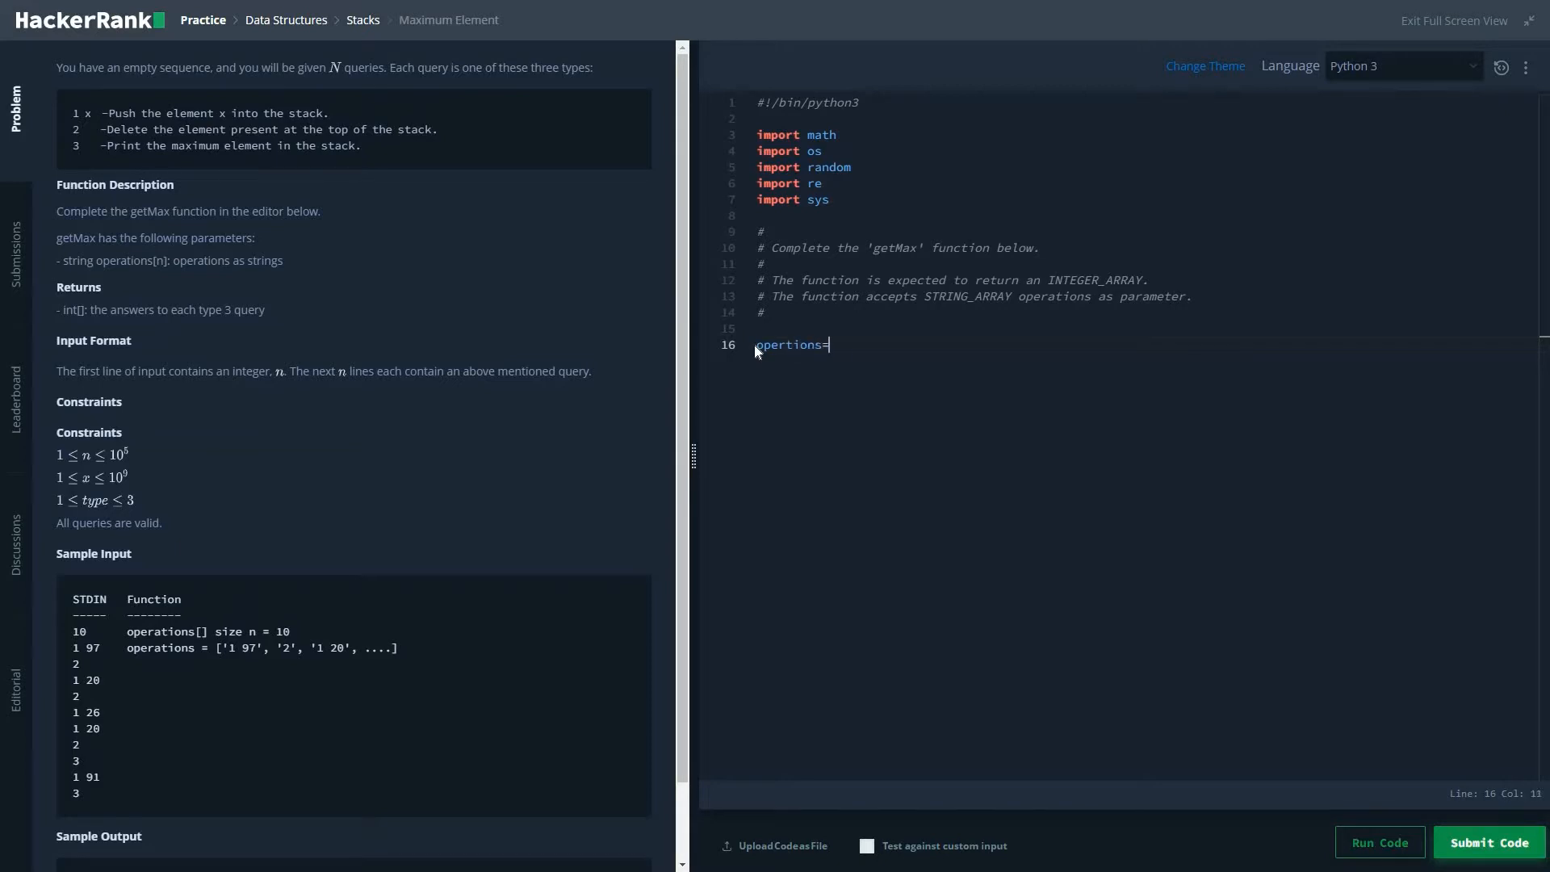
pyautogui.write('int(')
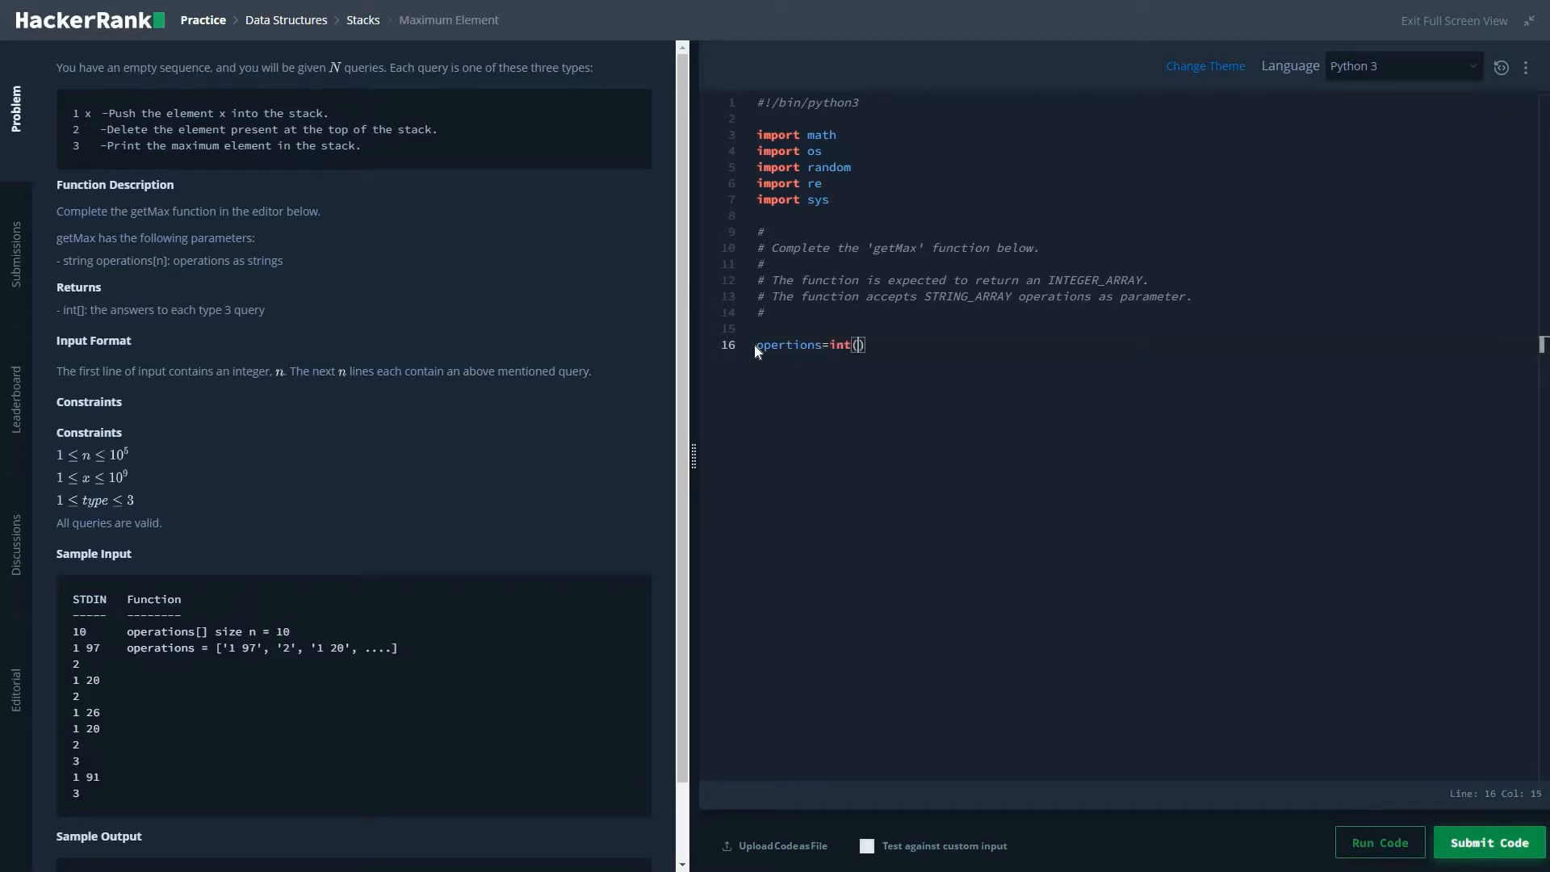
pyautogui.write('inp')
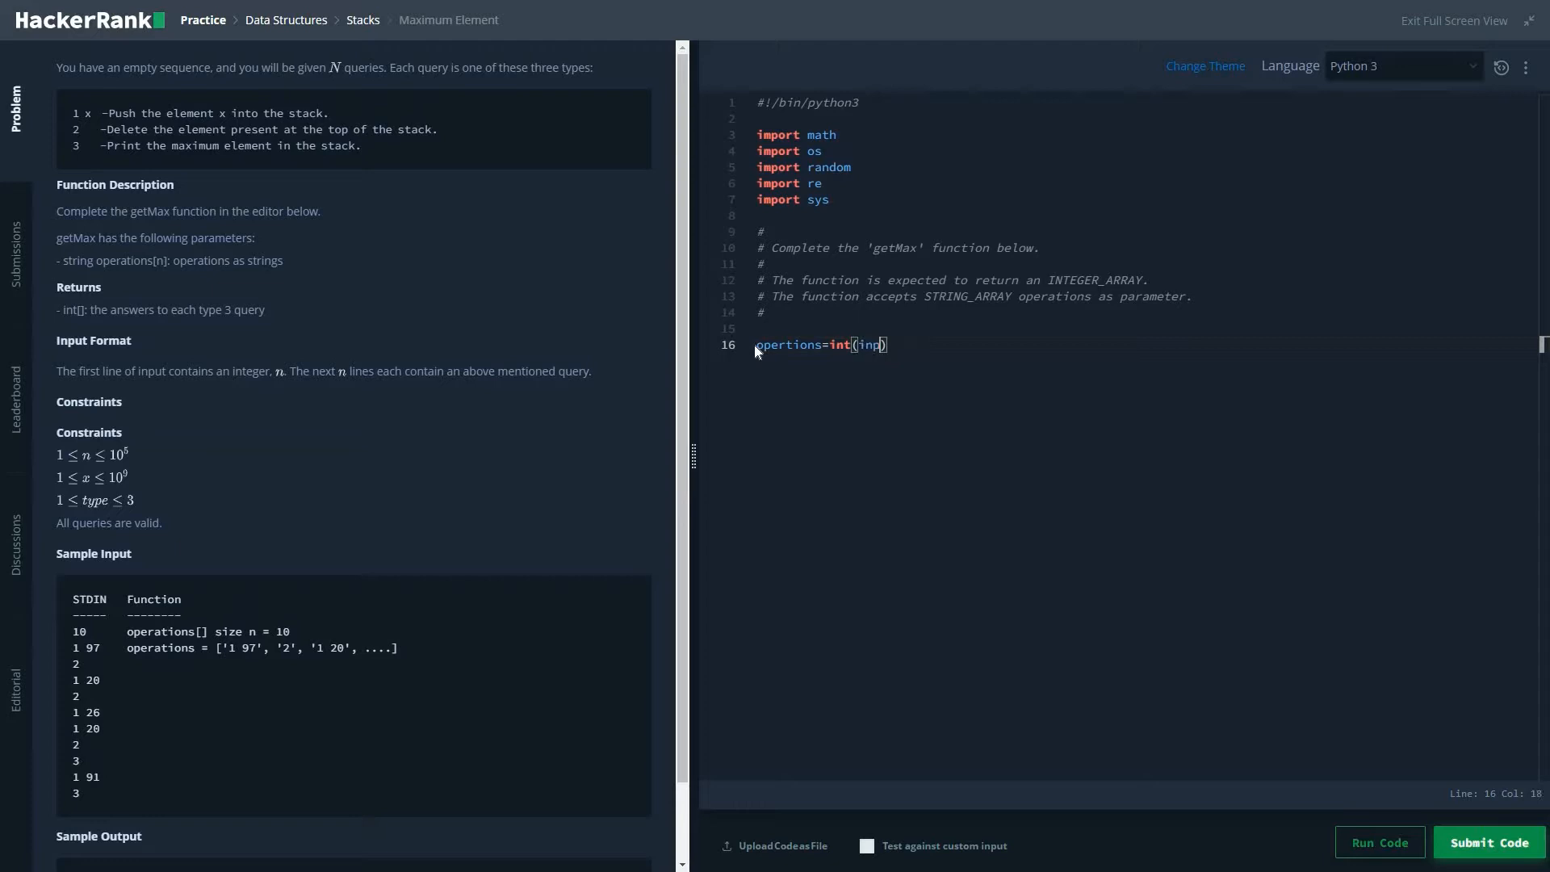
pyautogui.write('ut())')
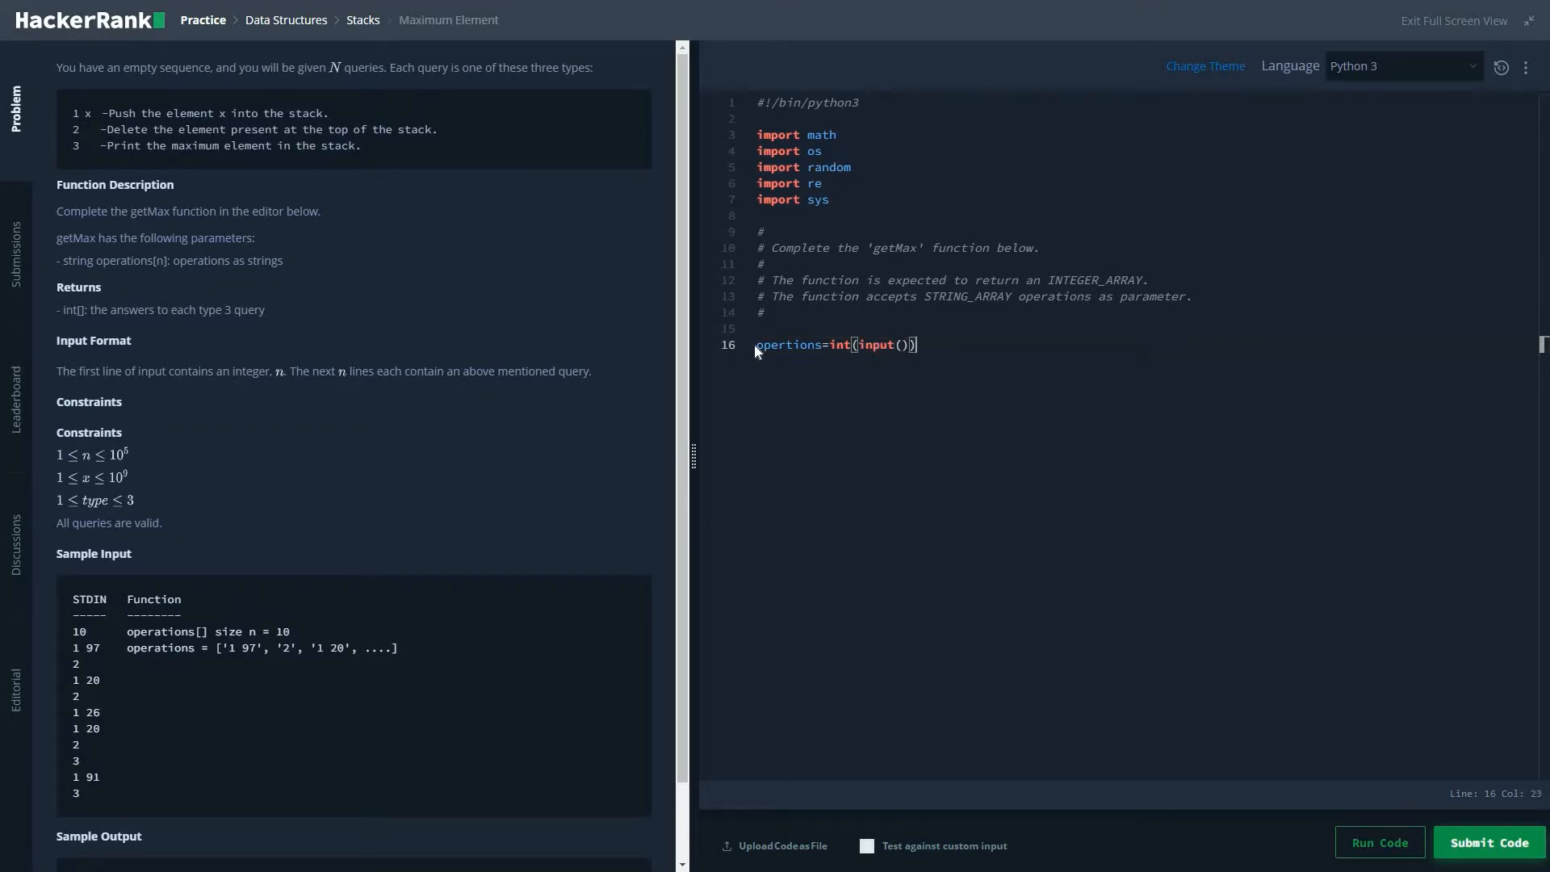
pyautogui.press('Enter')
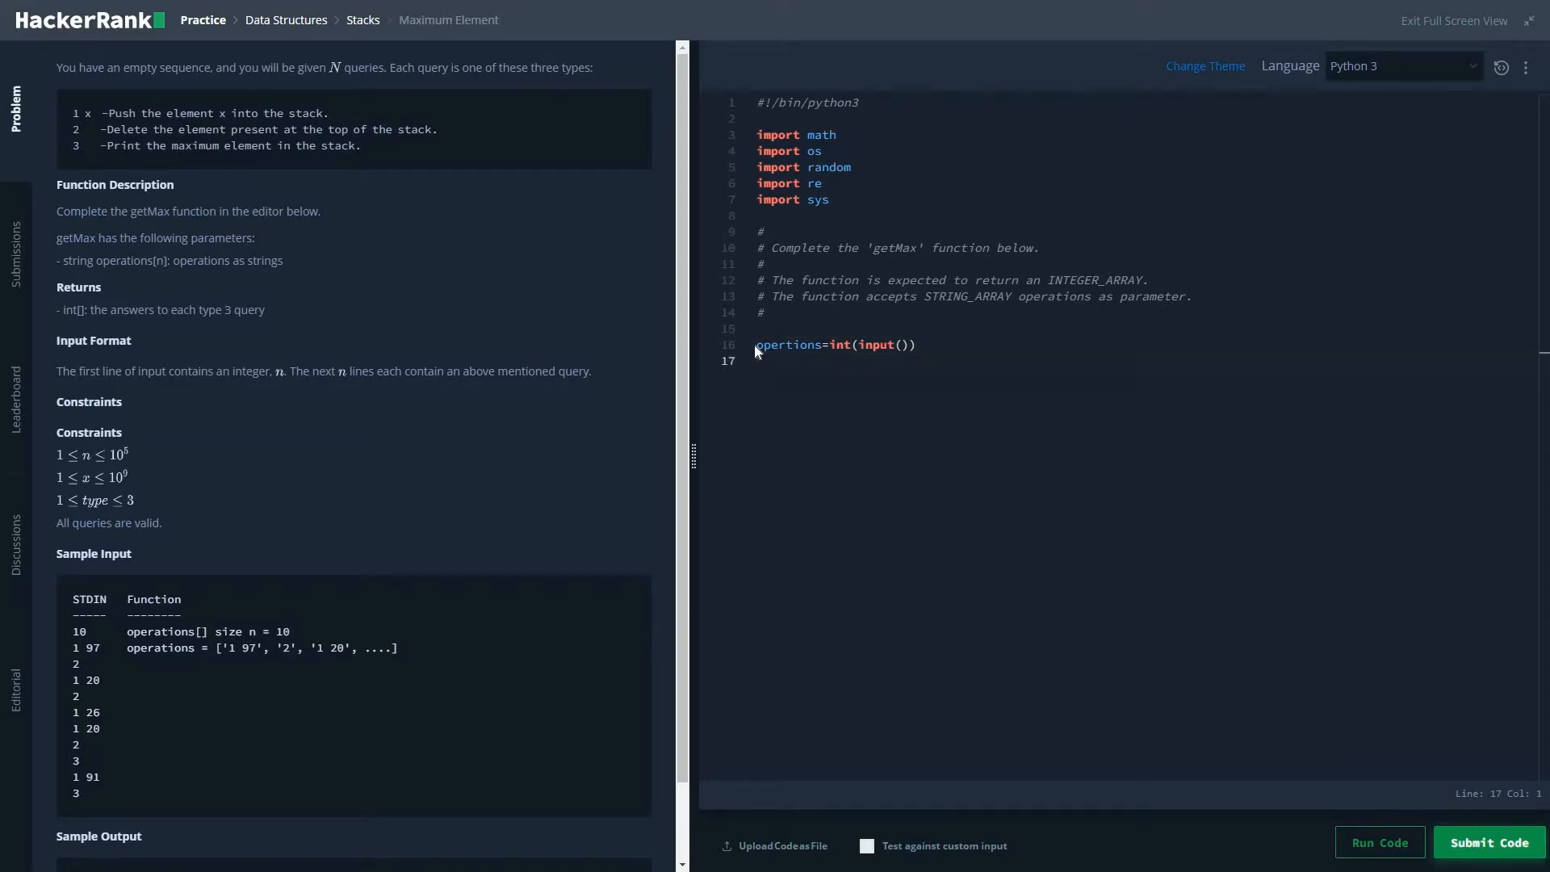
# Write the loop header for i in range(opertions): iterating over the query count
pyautogui.write('for i in')
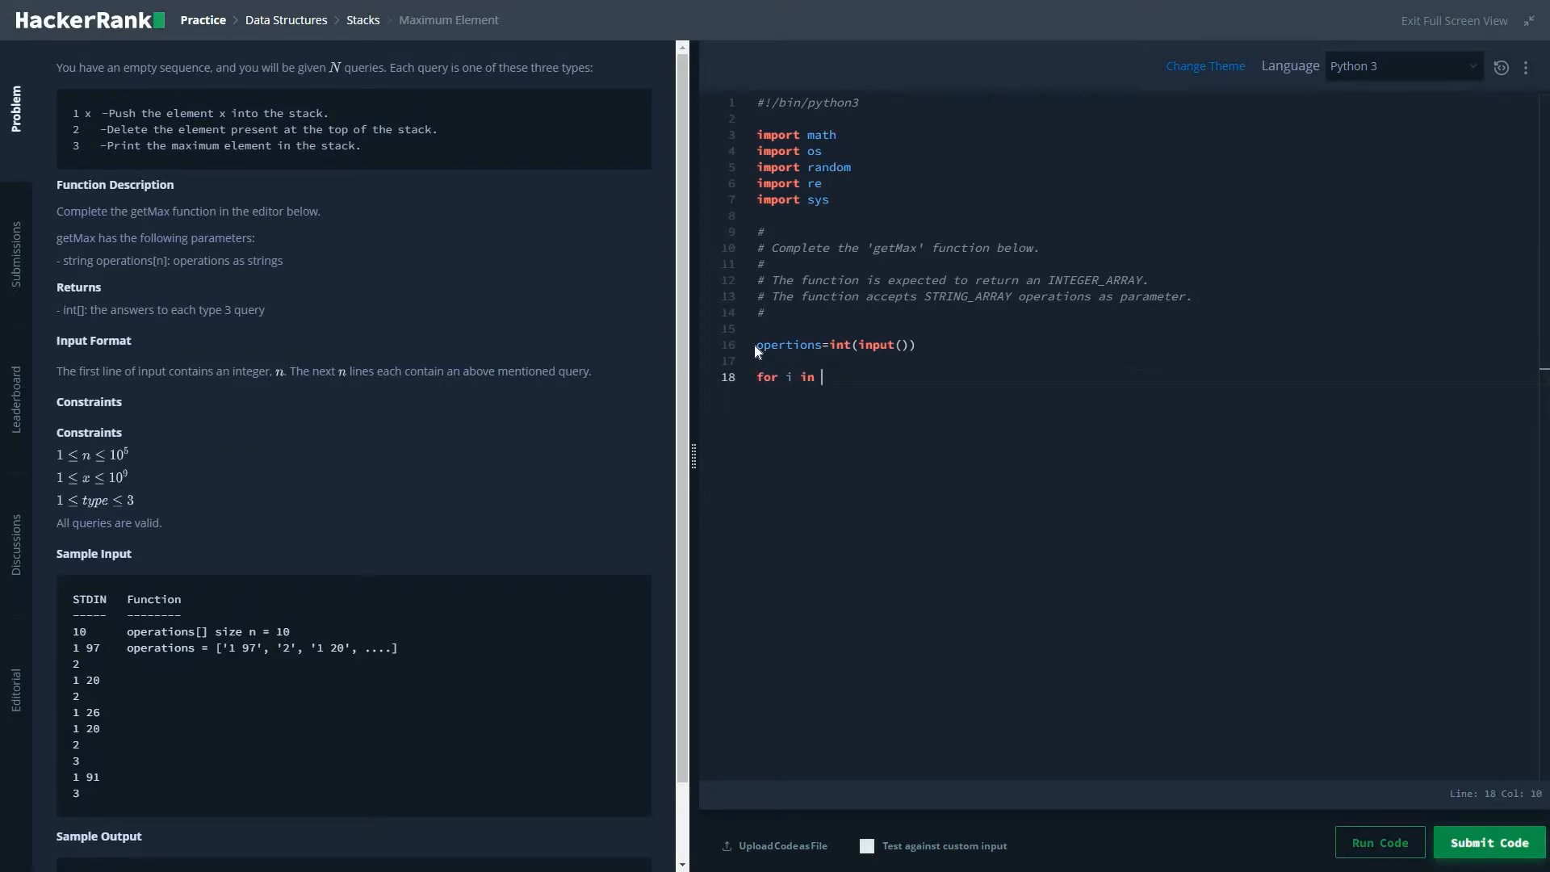
pyautogui.write('range()')
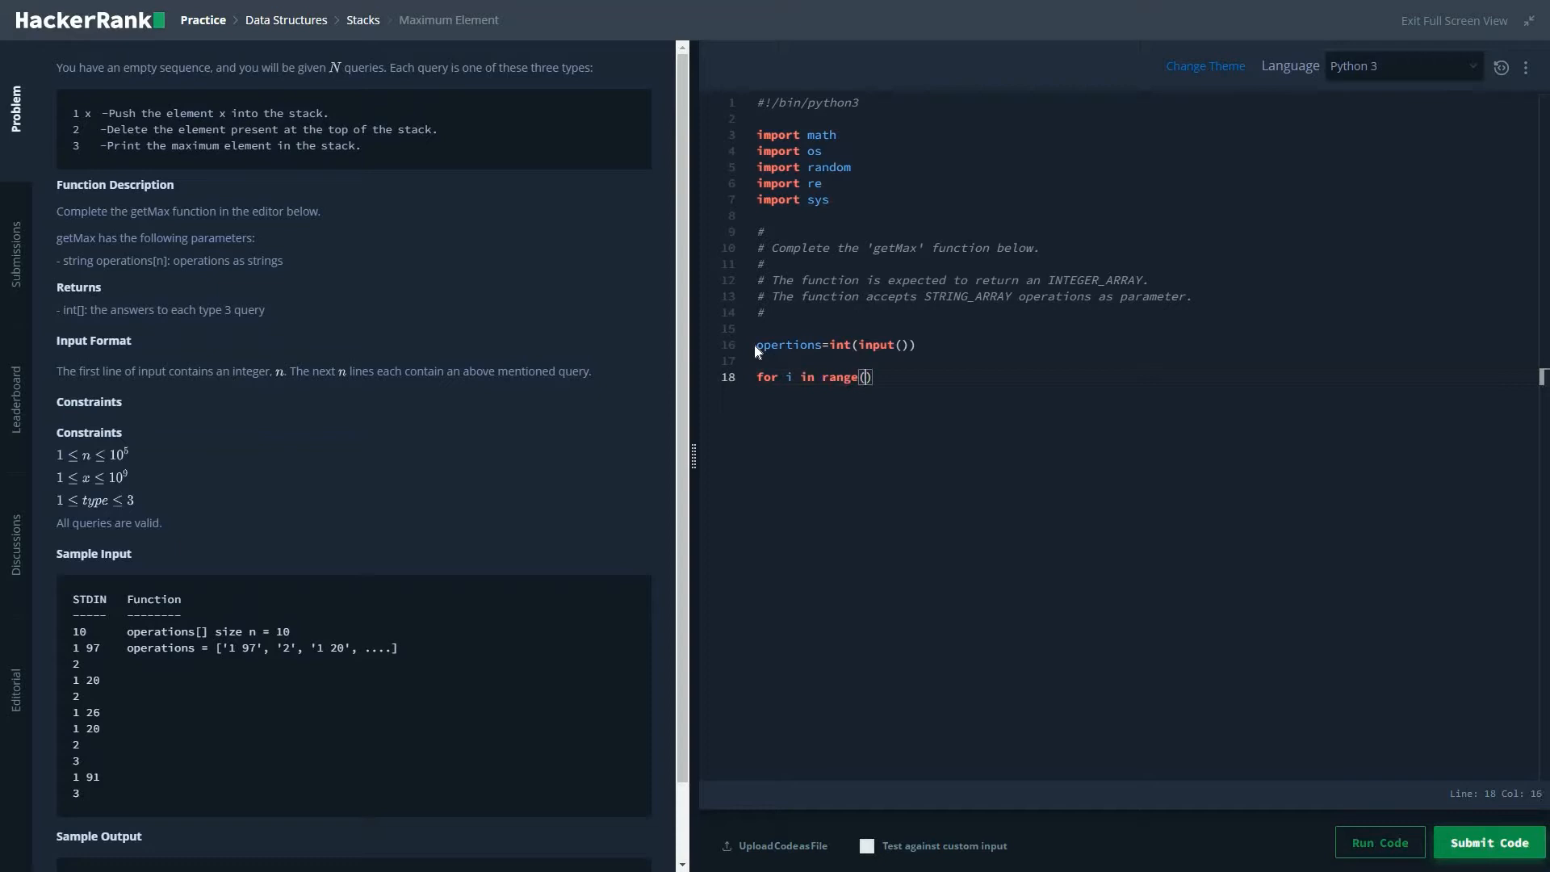
pyautogui.write('int(input(')
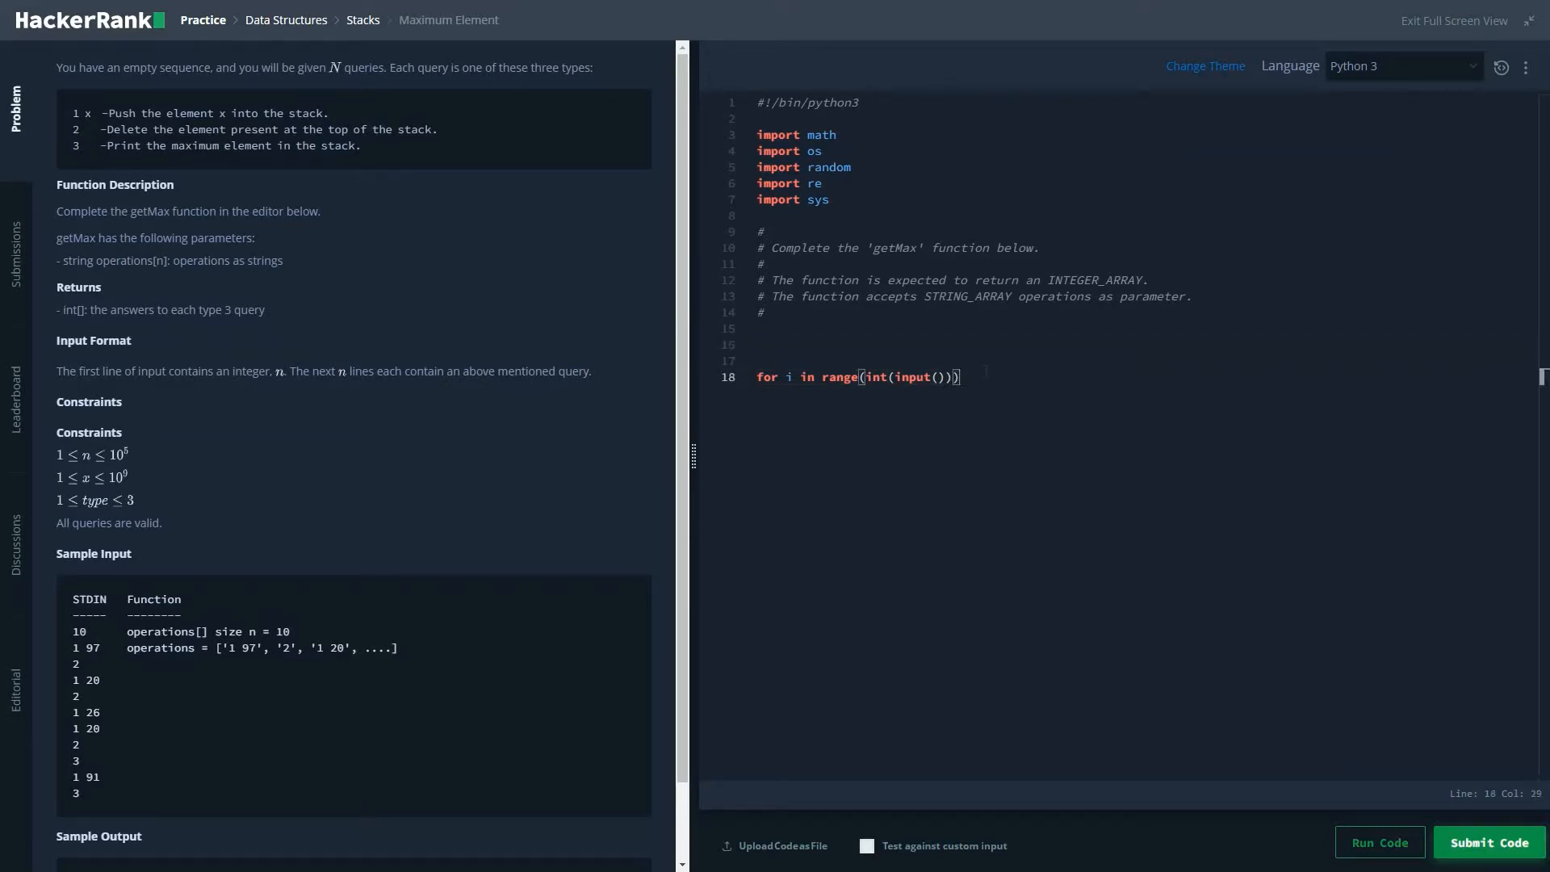
pyautogui.write('opertions=int(input())')
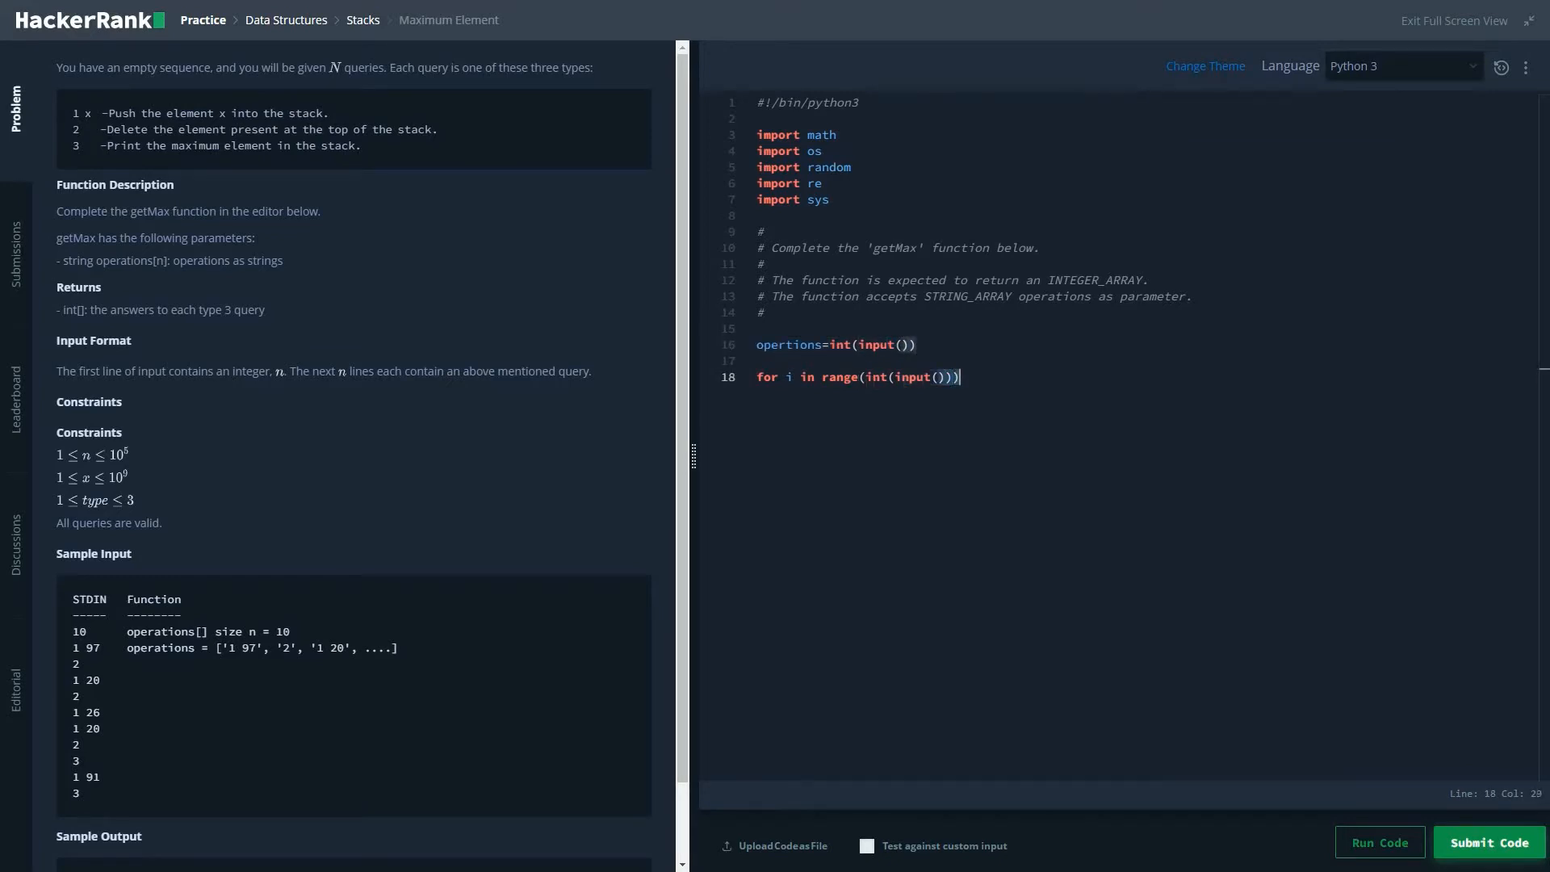
pyautogui.press('Backspace')
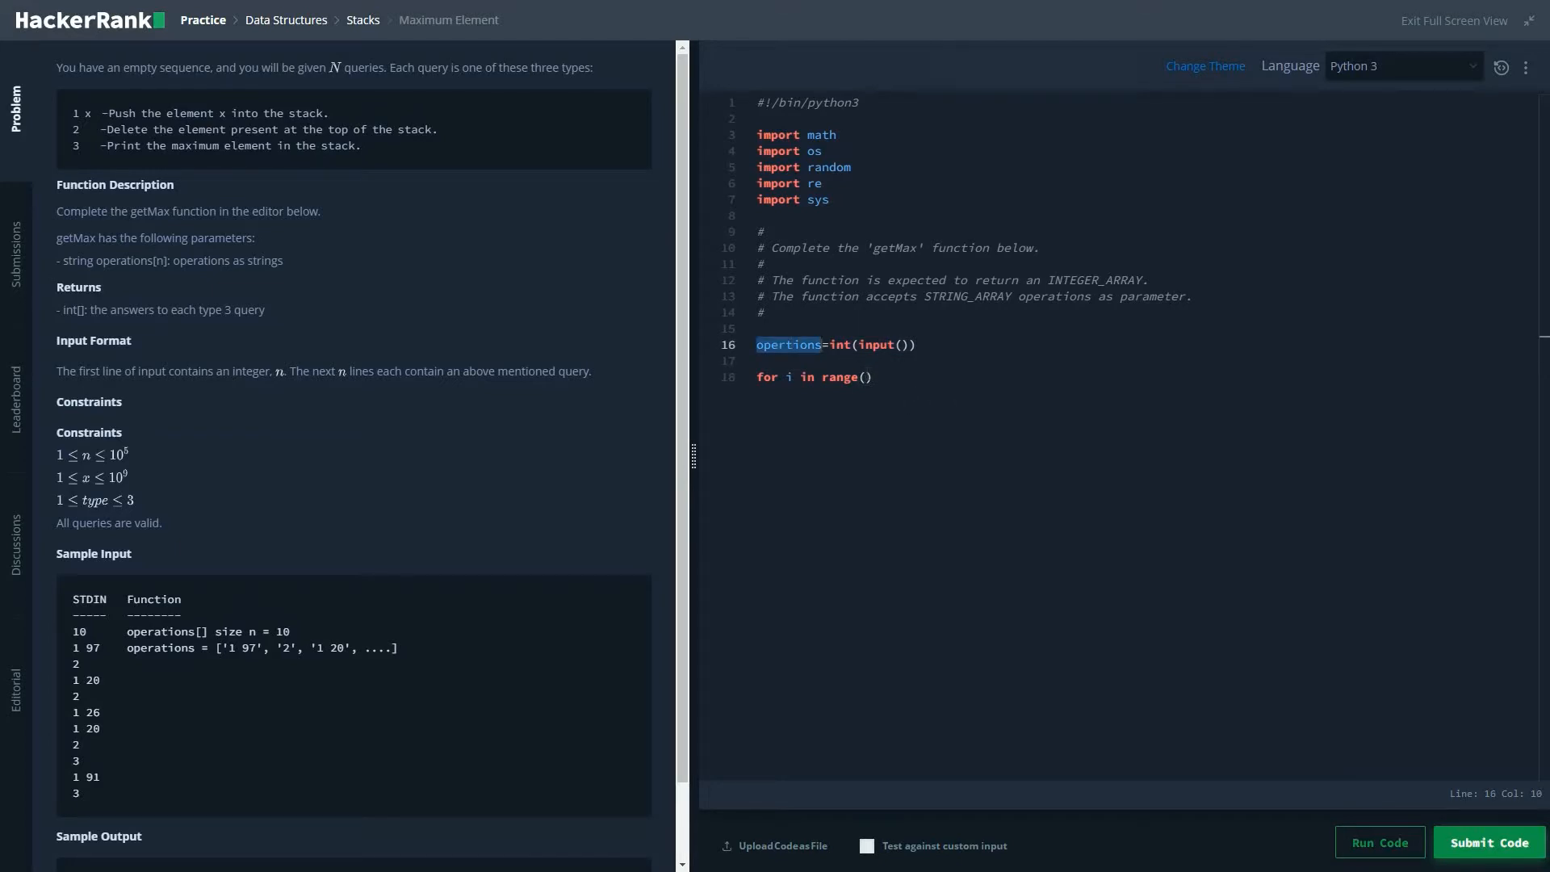
pyautogui.write('opertions')
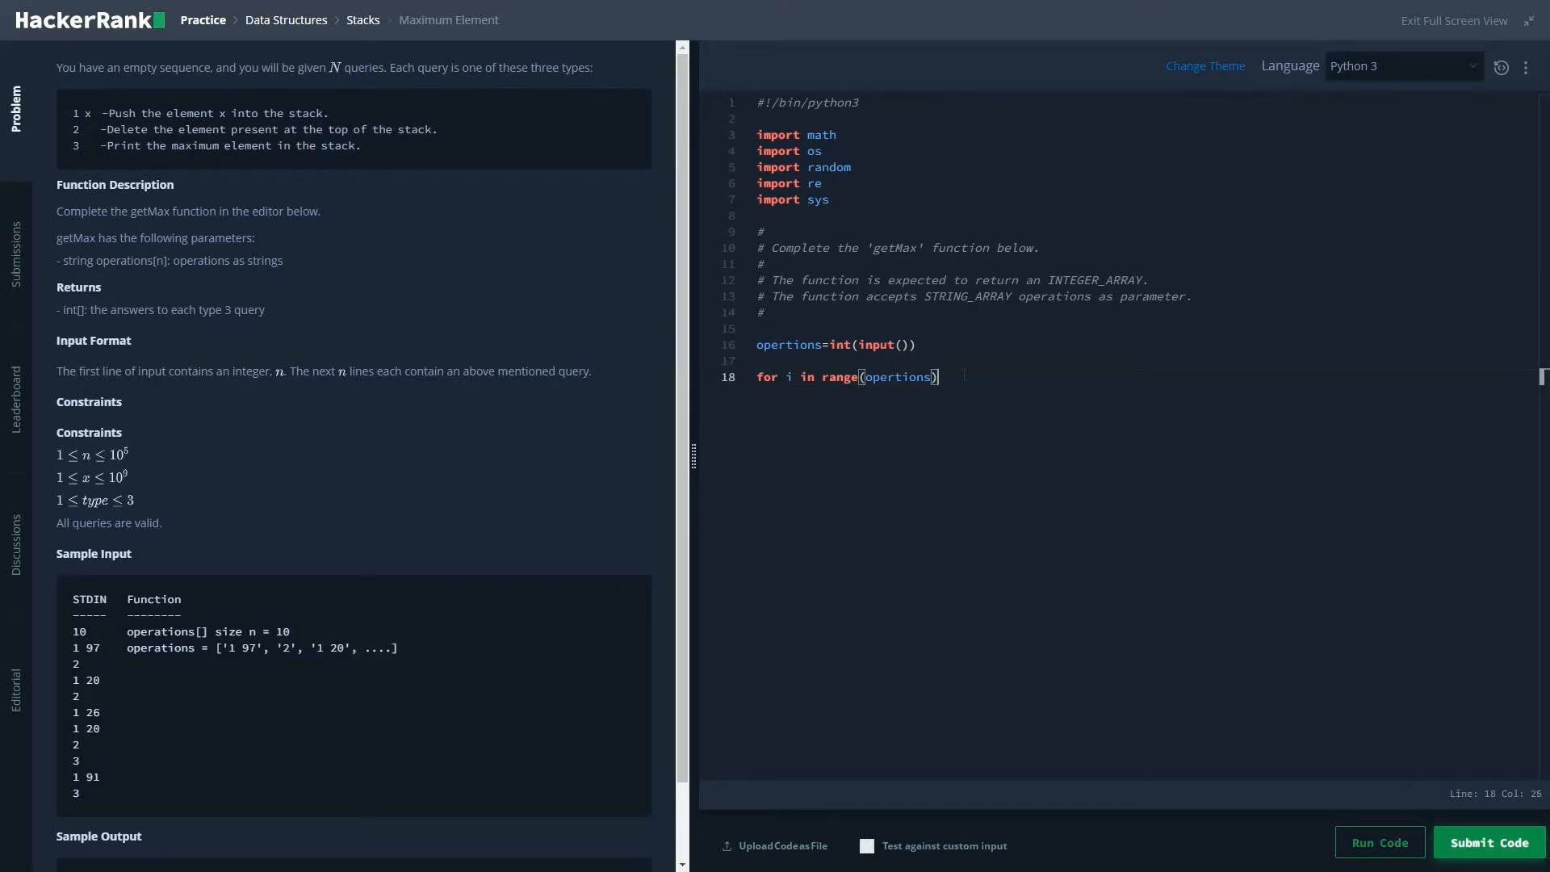
pyautogui.write(':')
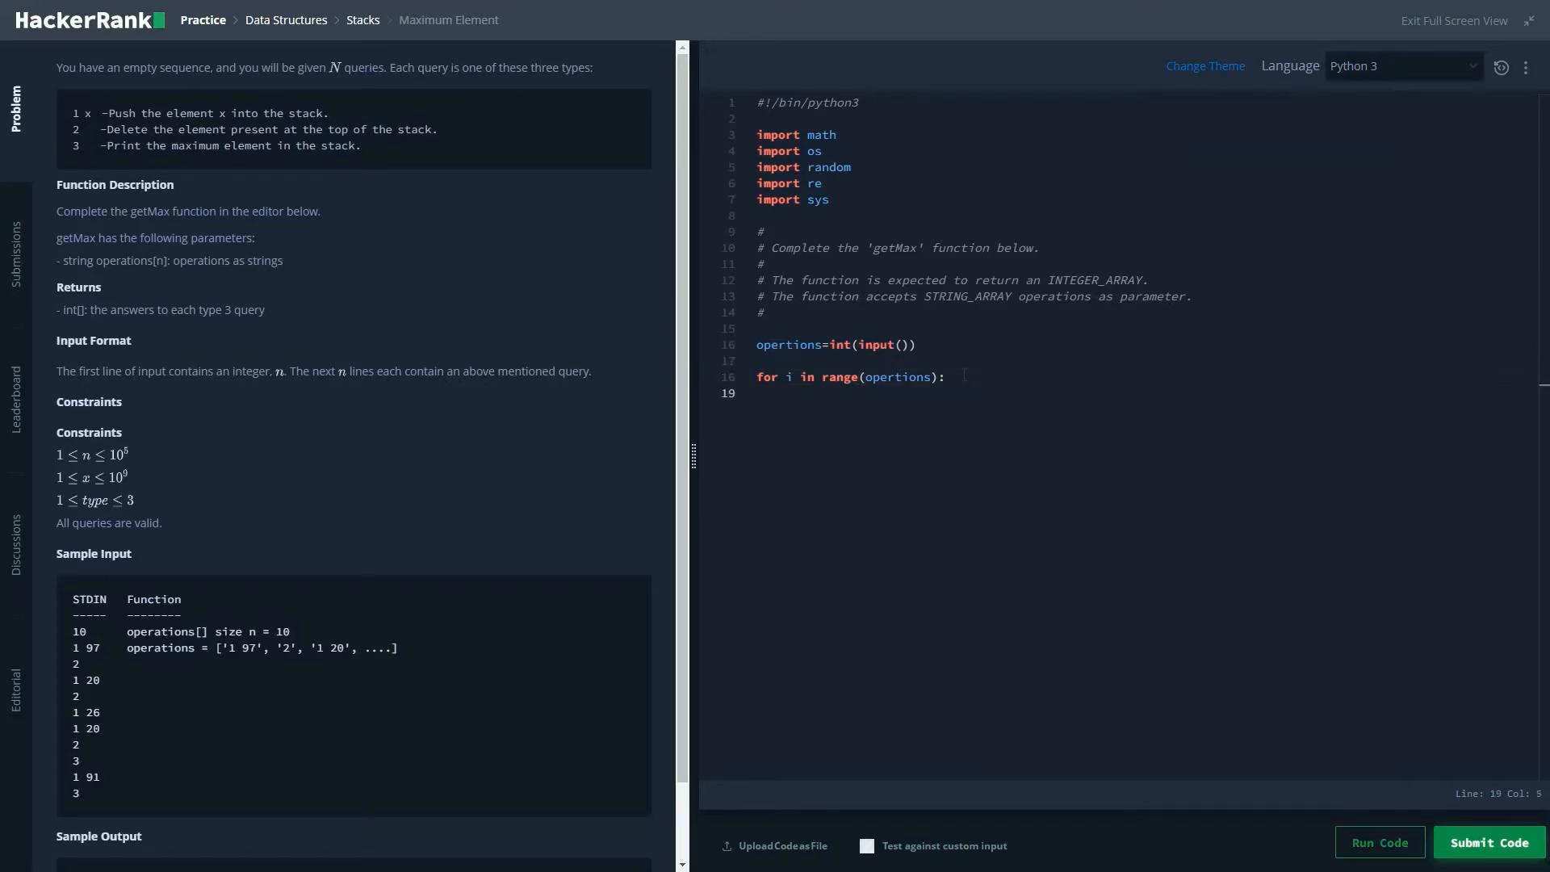
# Inside the loop, parse each query into temp=list(map(int,input().split()))
pyautogui.write('temp')
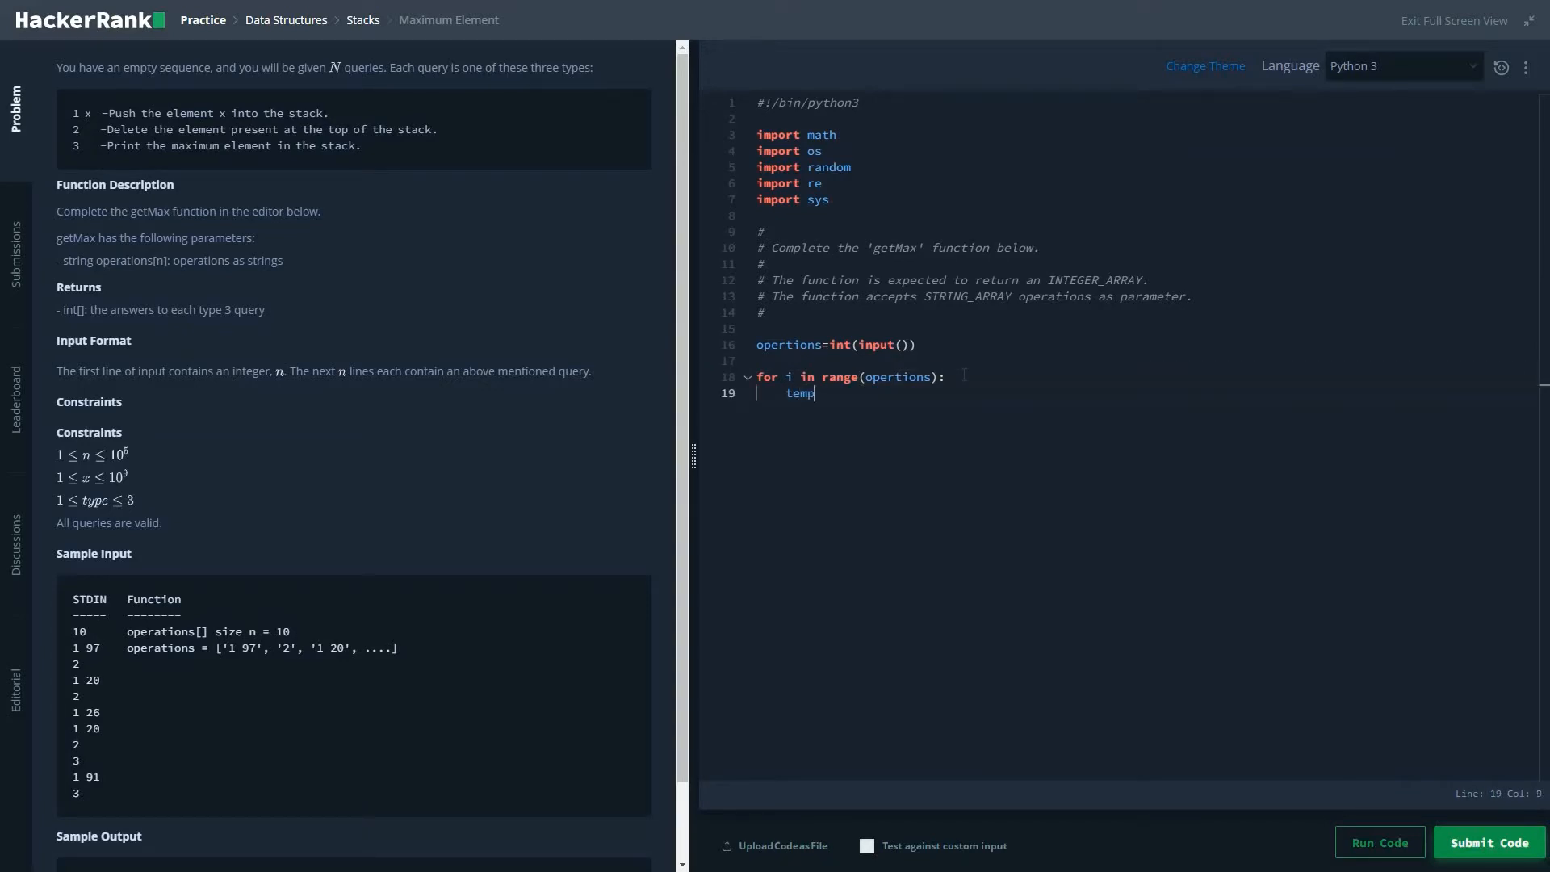
pyautogui.write('=')
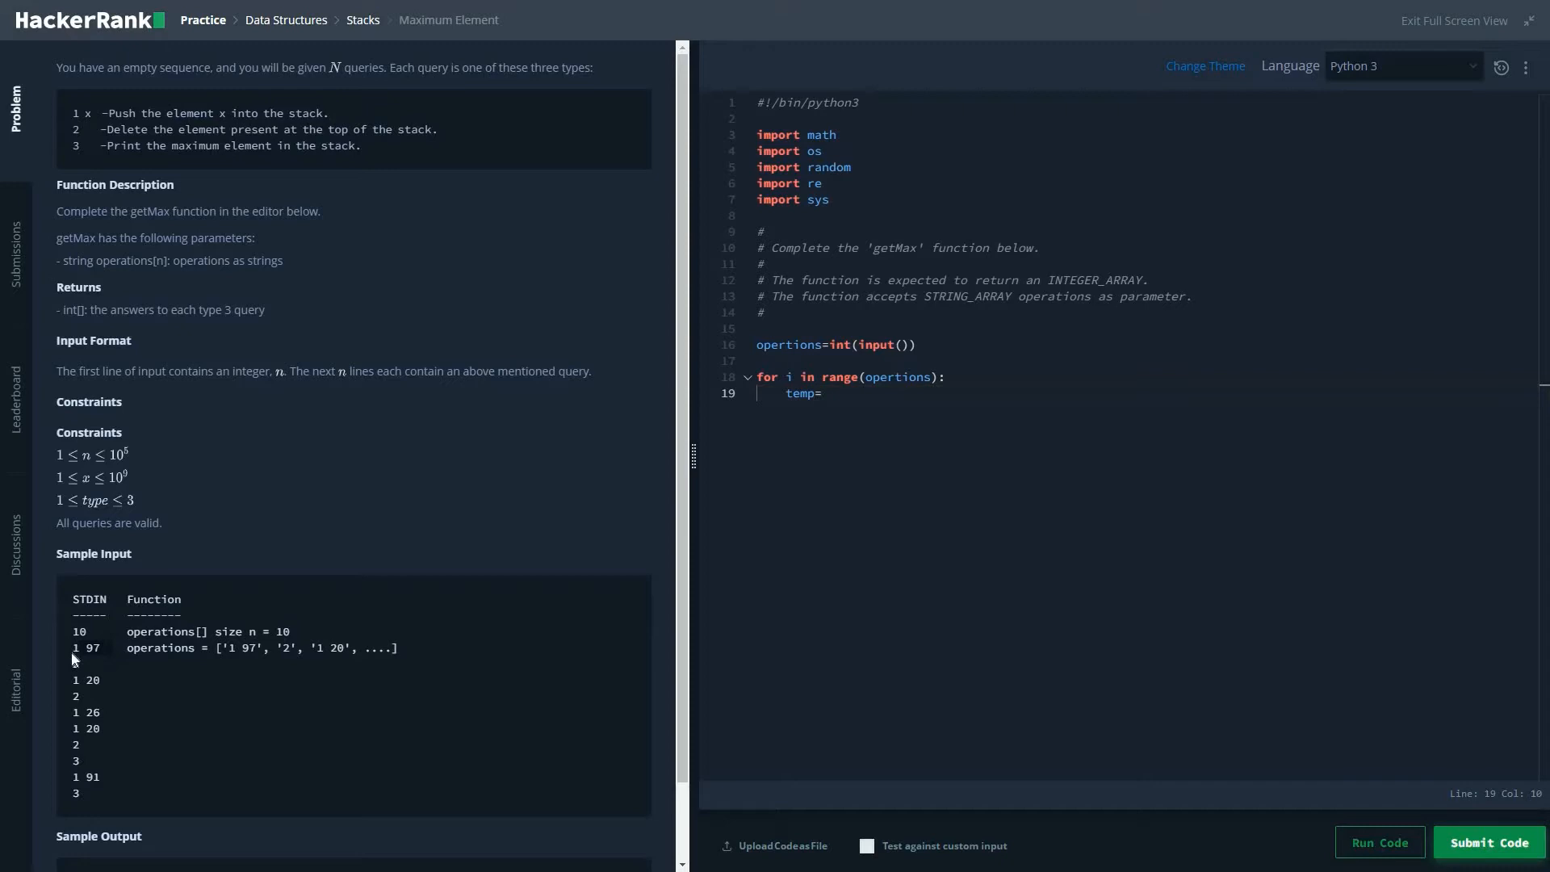
pyautogui.moveTo(430, 573)
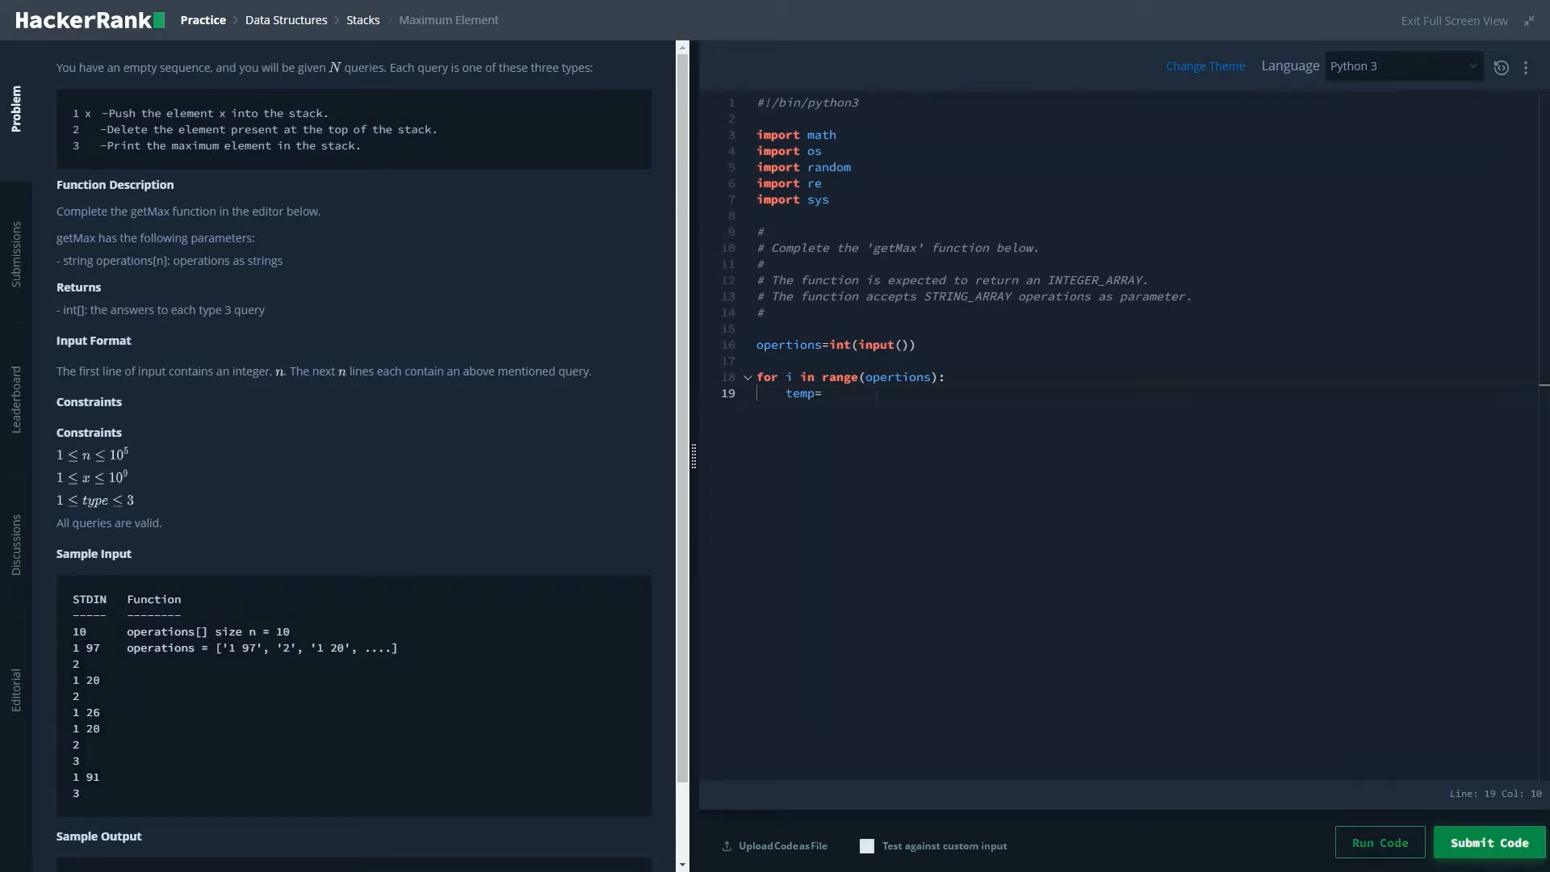
pyautogui.write('ist(m')
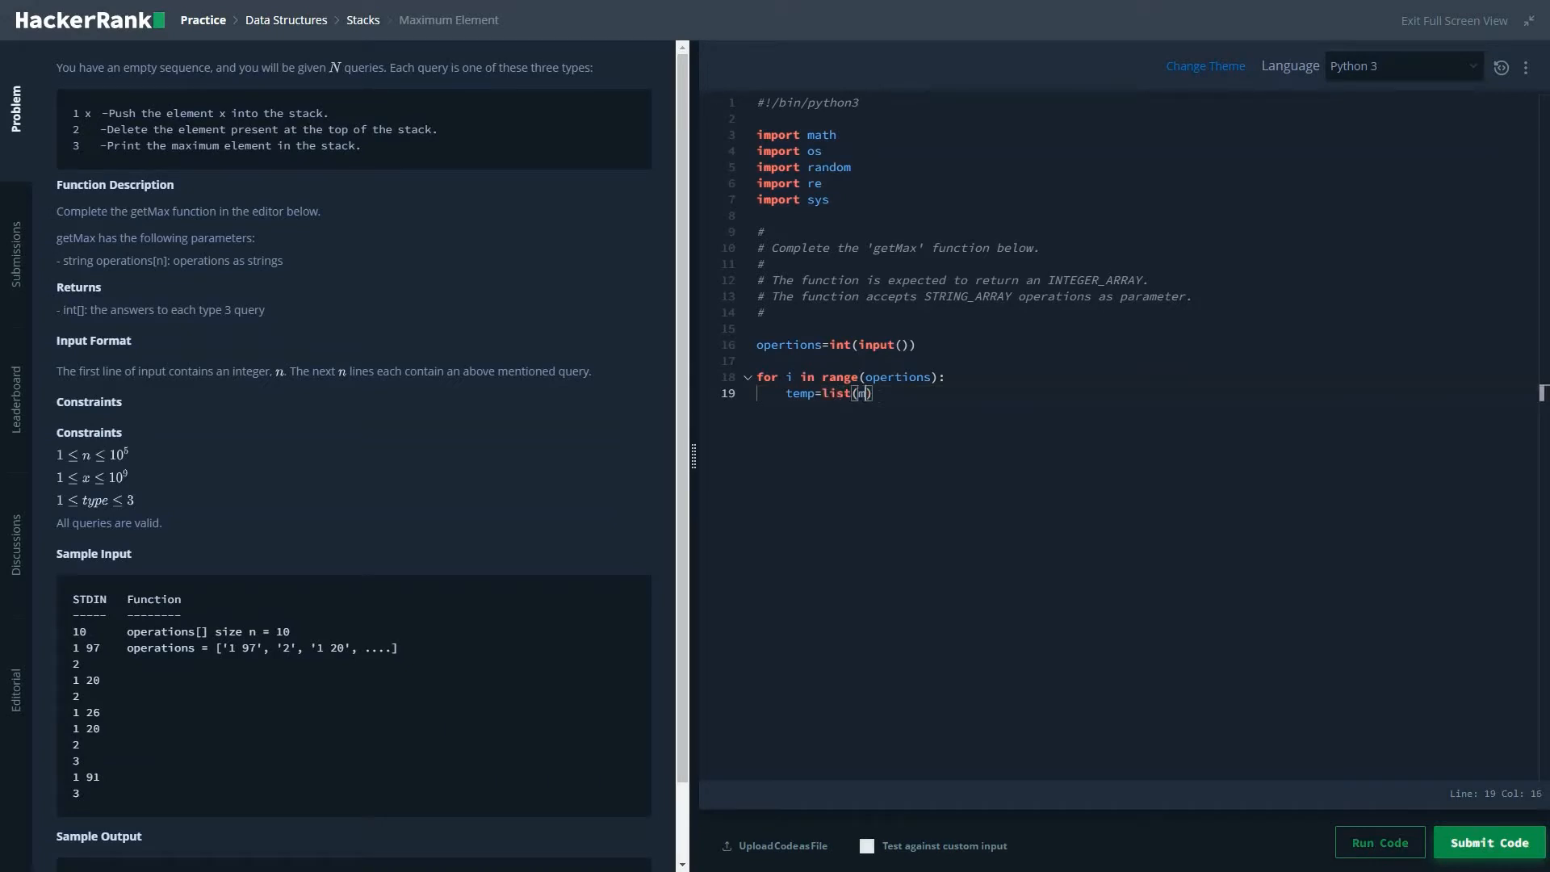
pyautogui.write('ap(int')
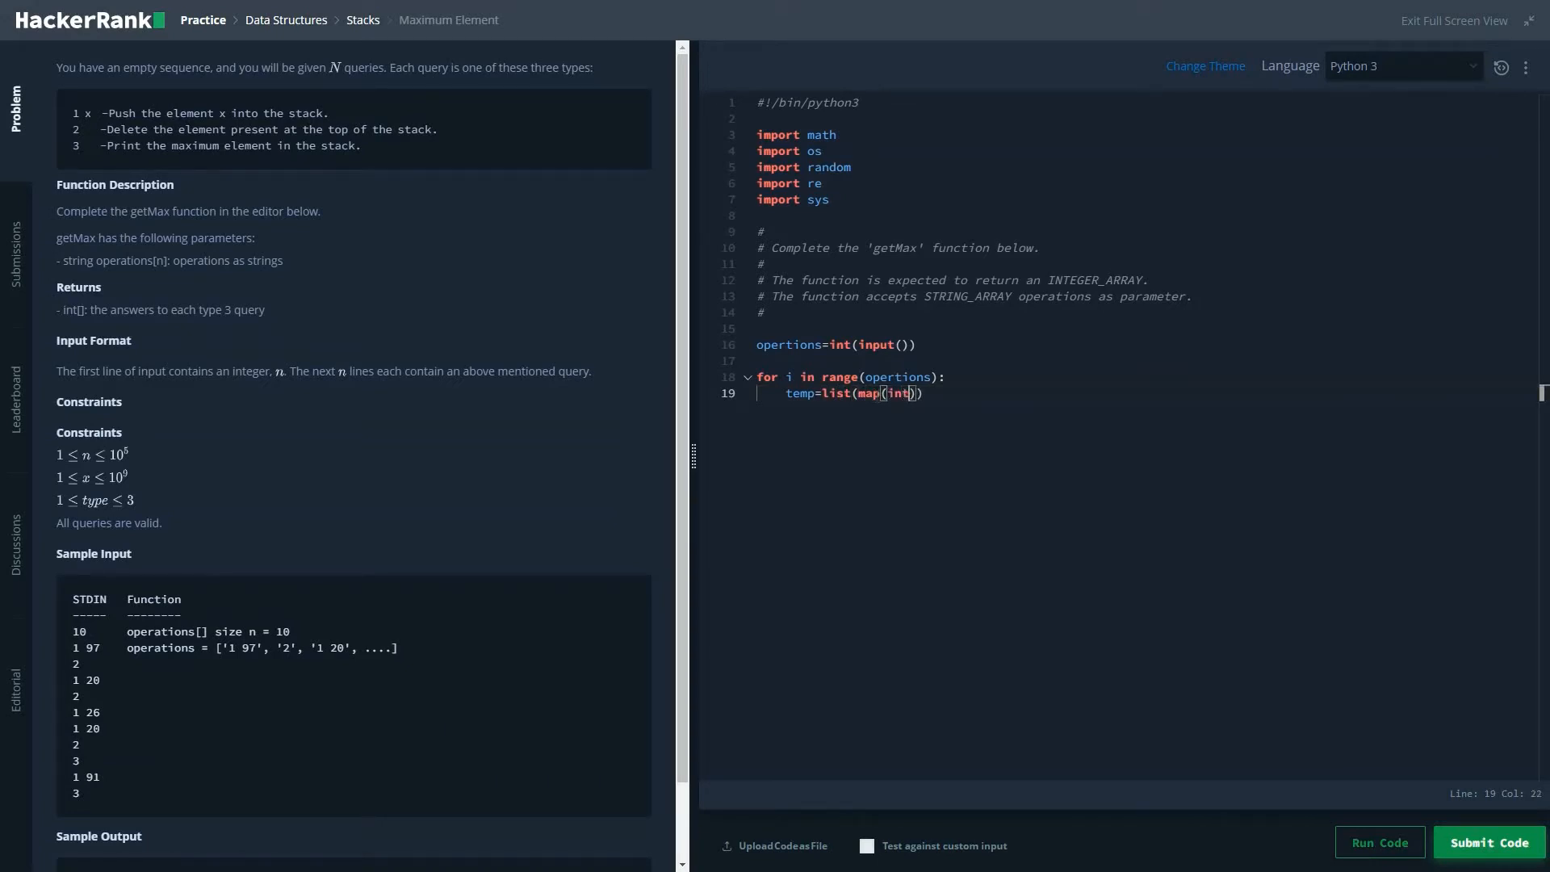
pyautogui.write('(')
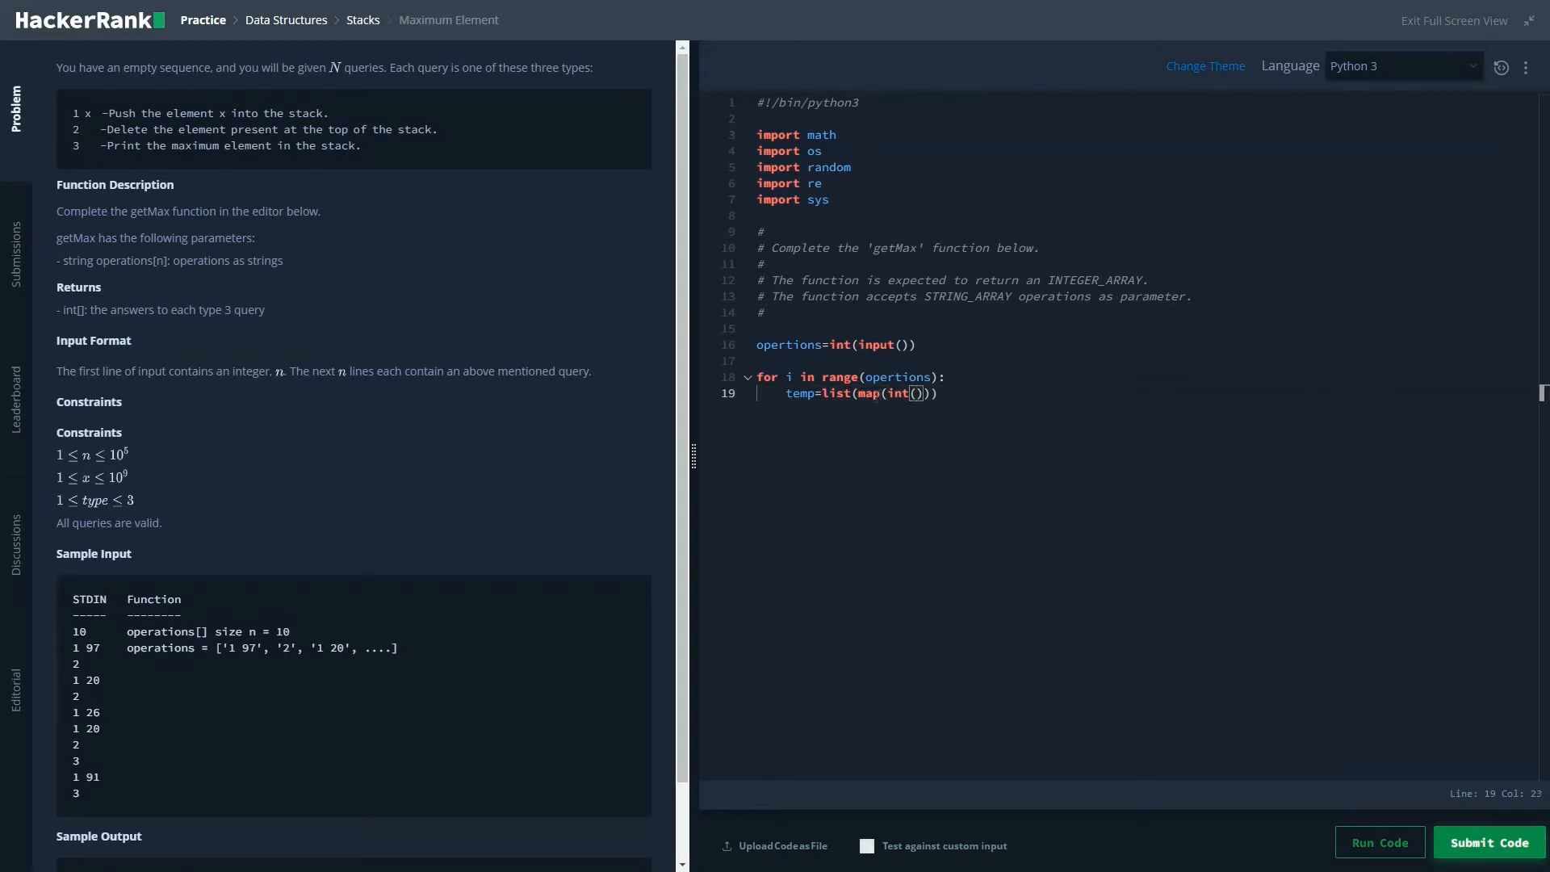
pyautogui.write(',')
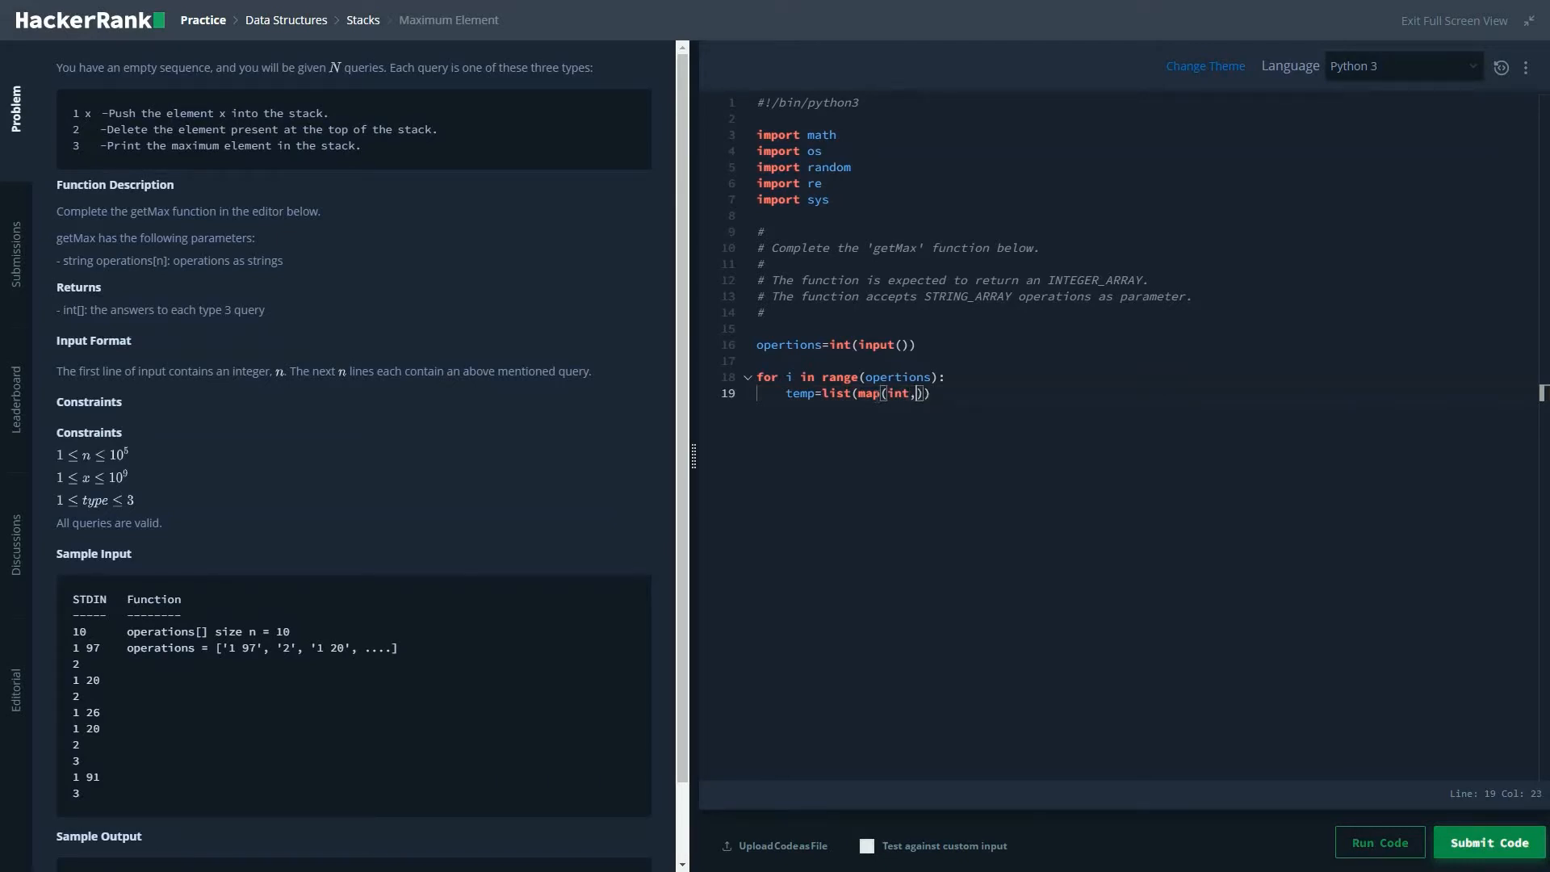
pyautogui.write('input().s')
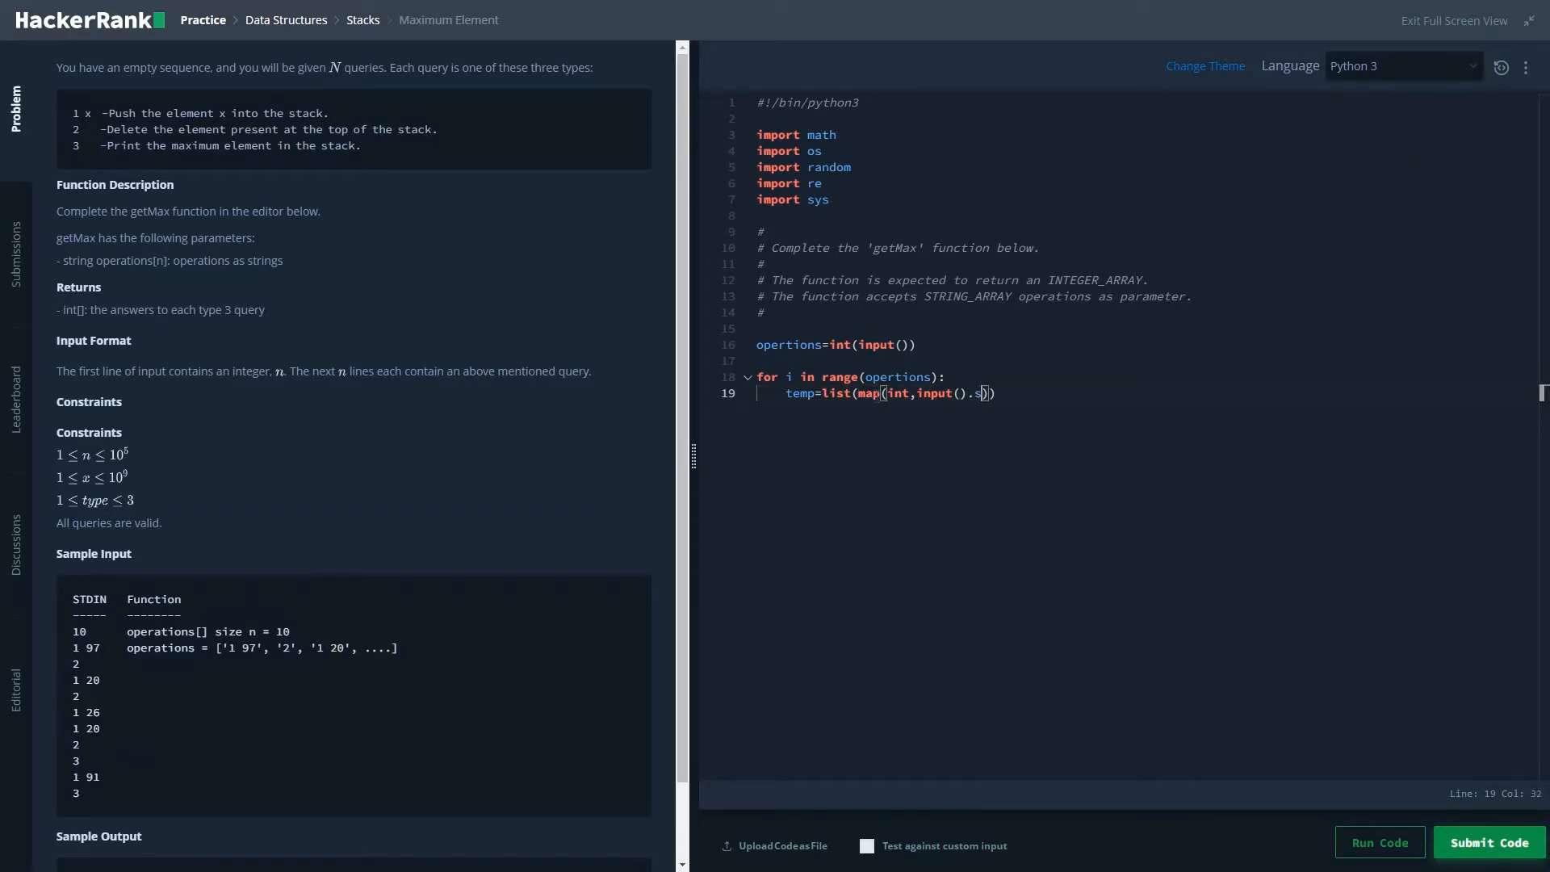
pyautogui.write('plit()')
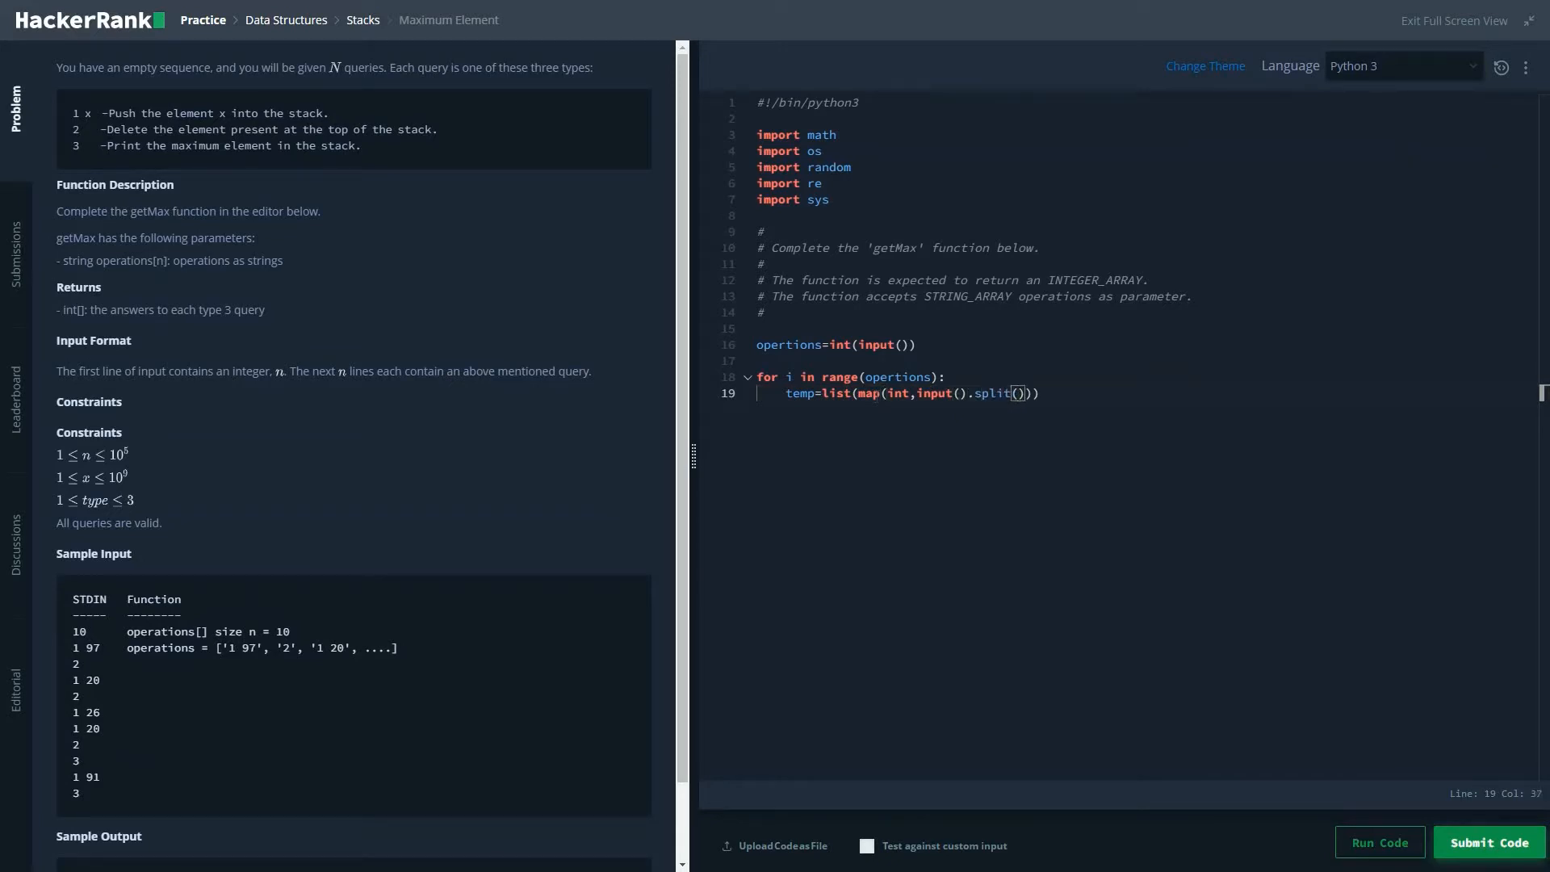
pyautogui.write('" "')
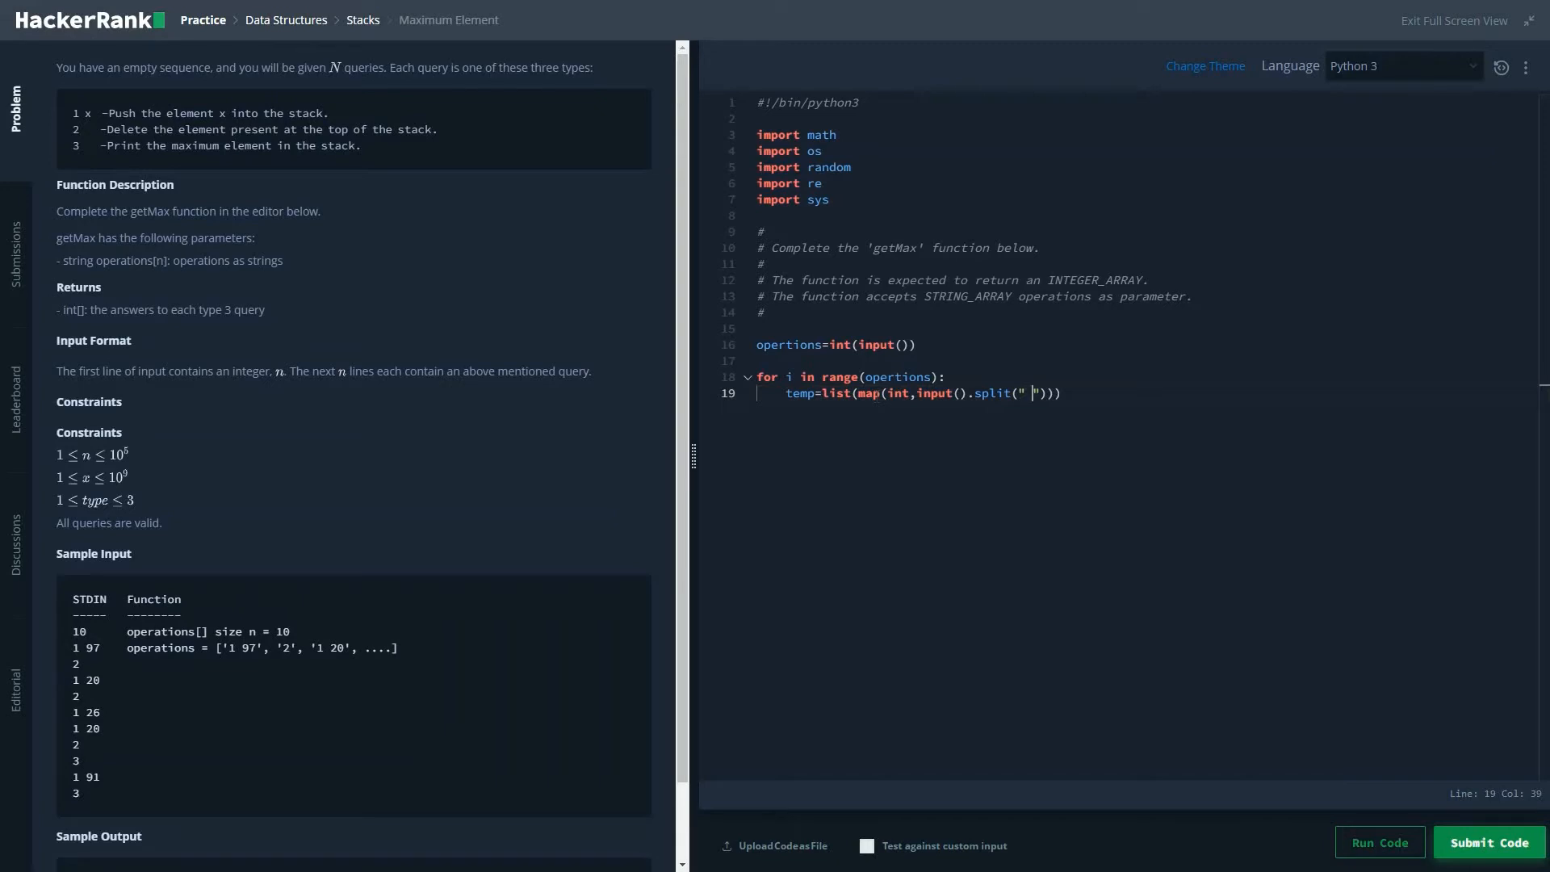
pyautogui.press('Backspace')
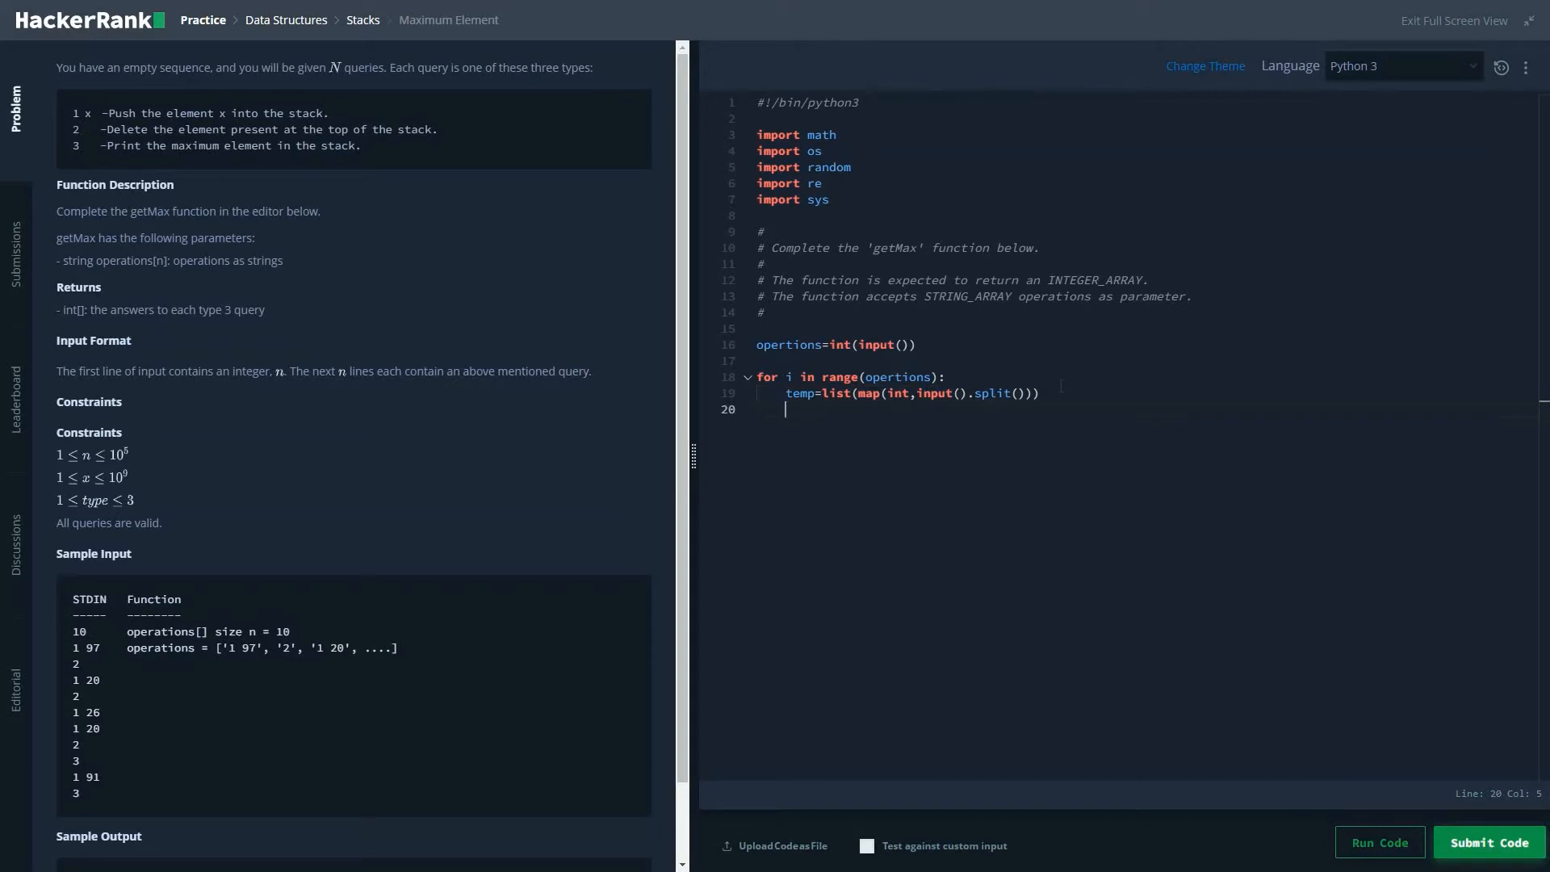
# Initialise stack=[] above the loop and push temp[1] when temp[0]==1
pyautogui.write('if')
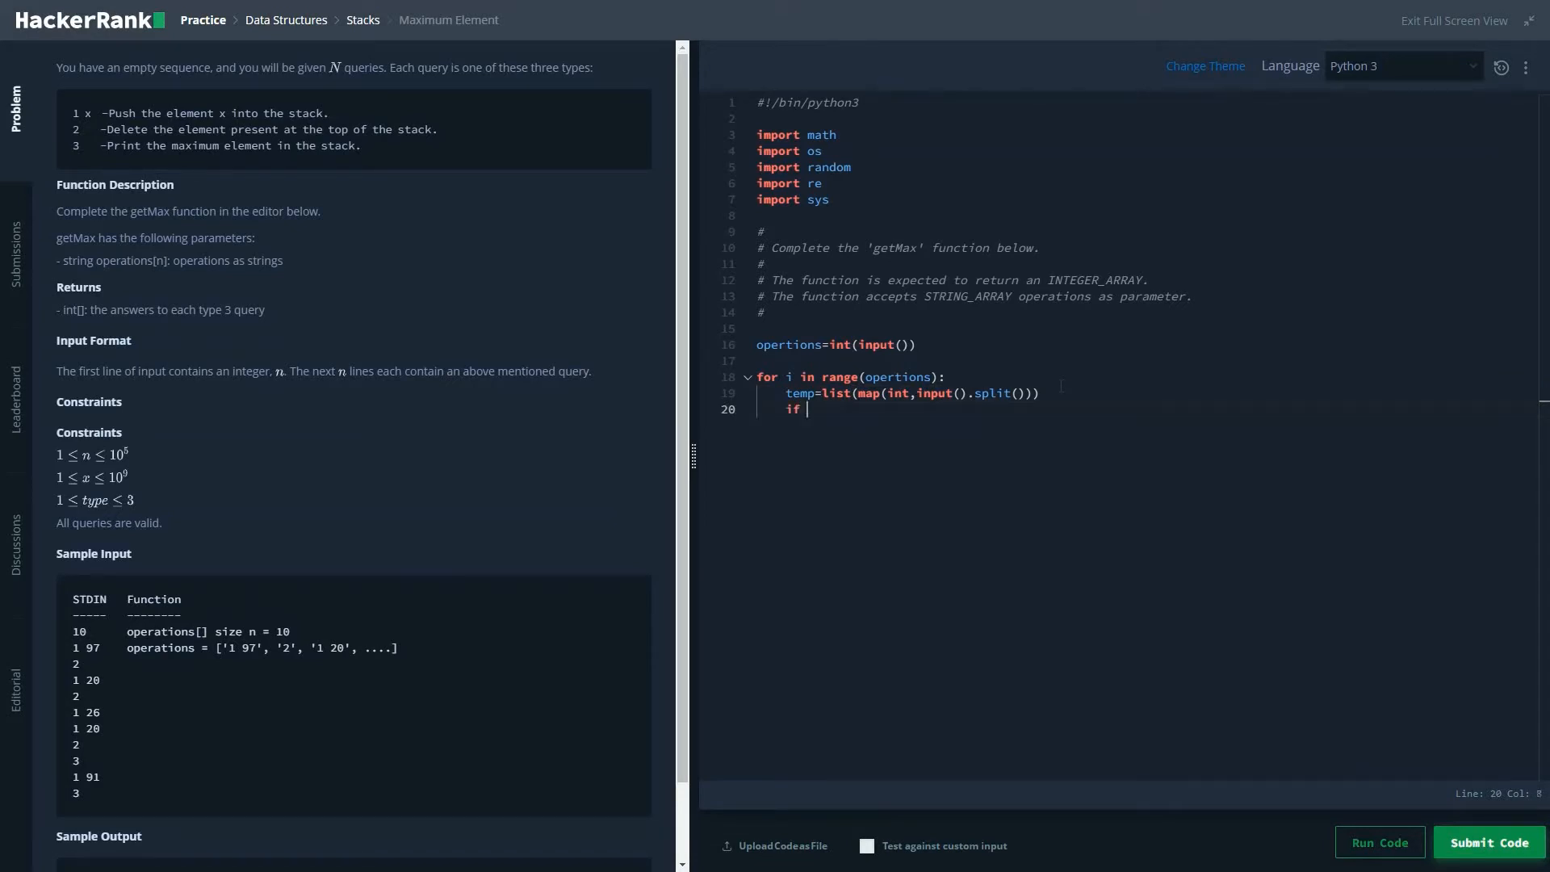
pyautogui.write('tem')
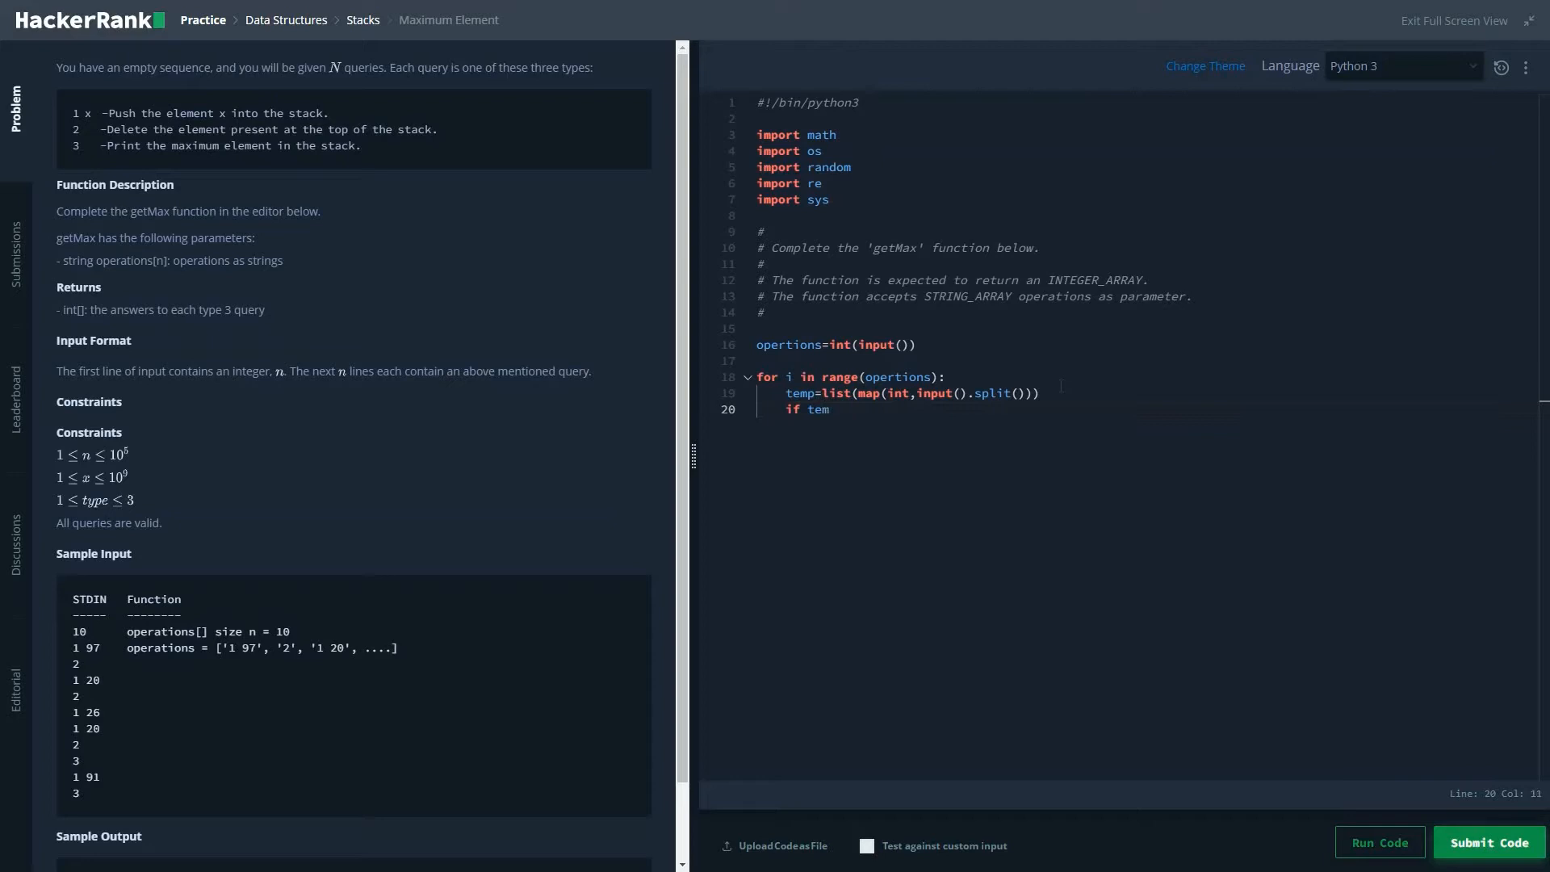
pyautogui.write('p[0]')
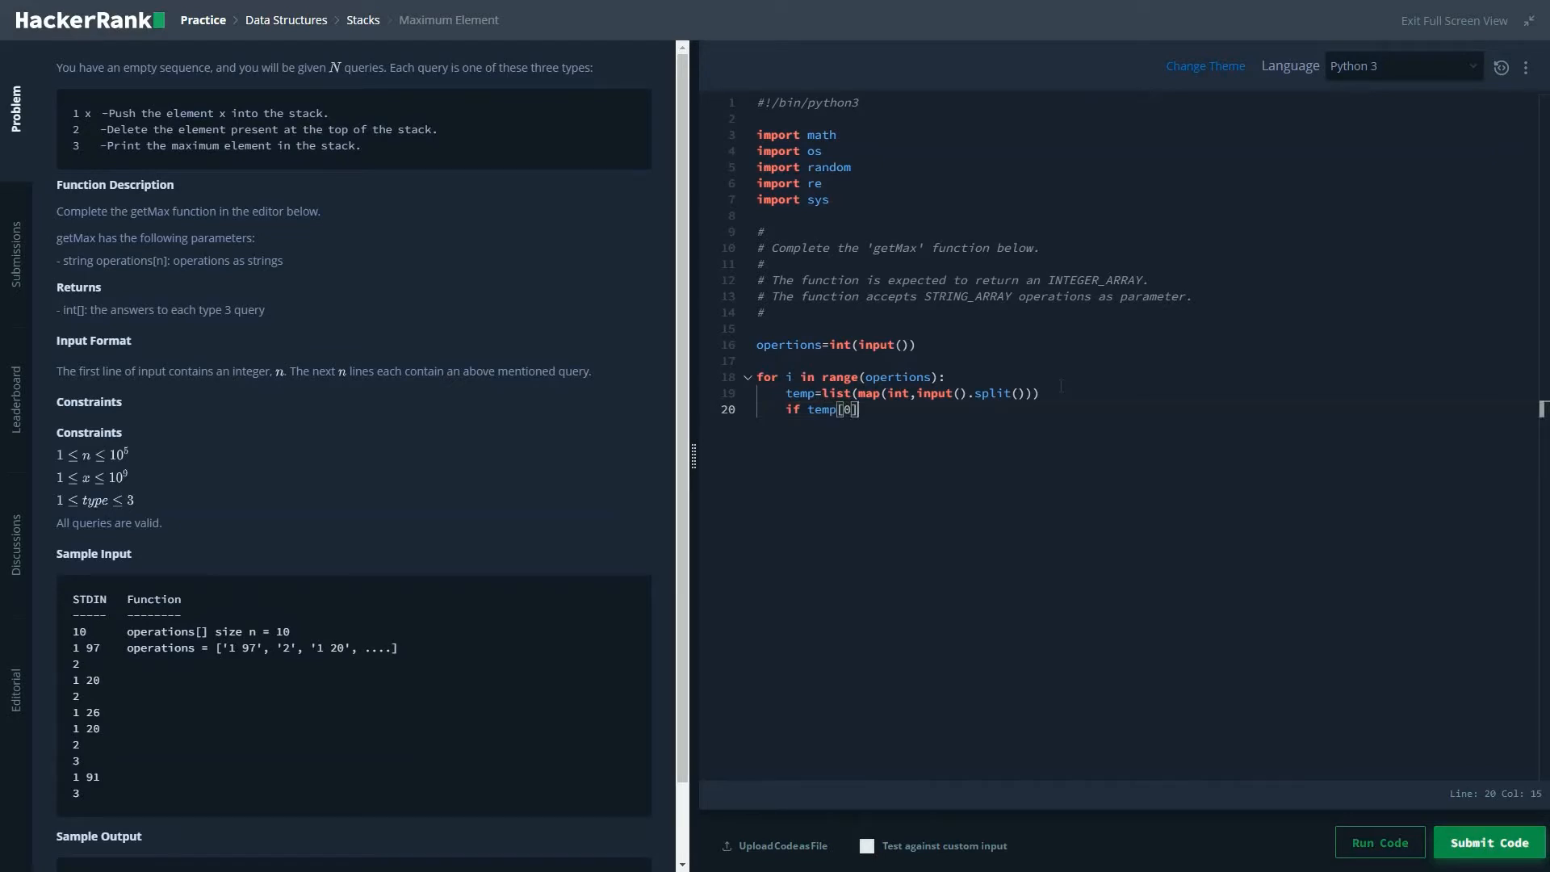
pyautogui.write('==')
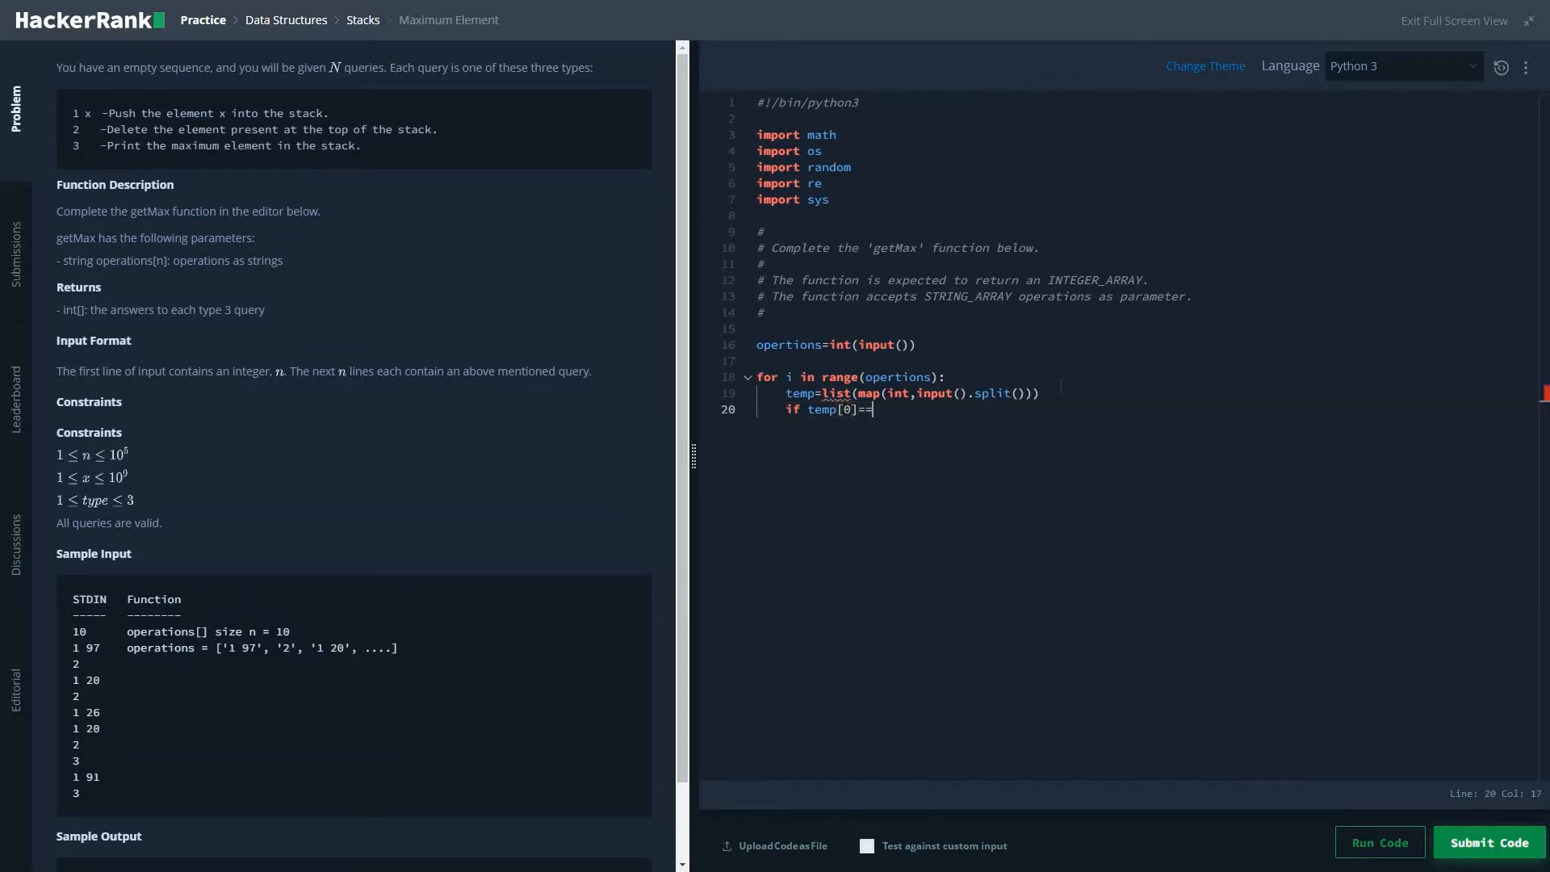
pyautogui.write('1')
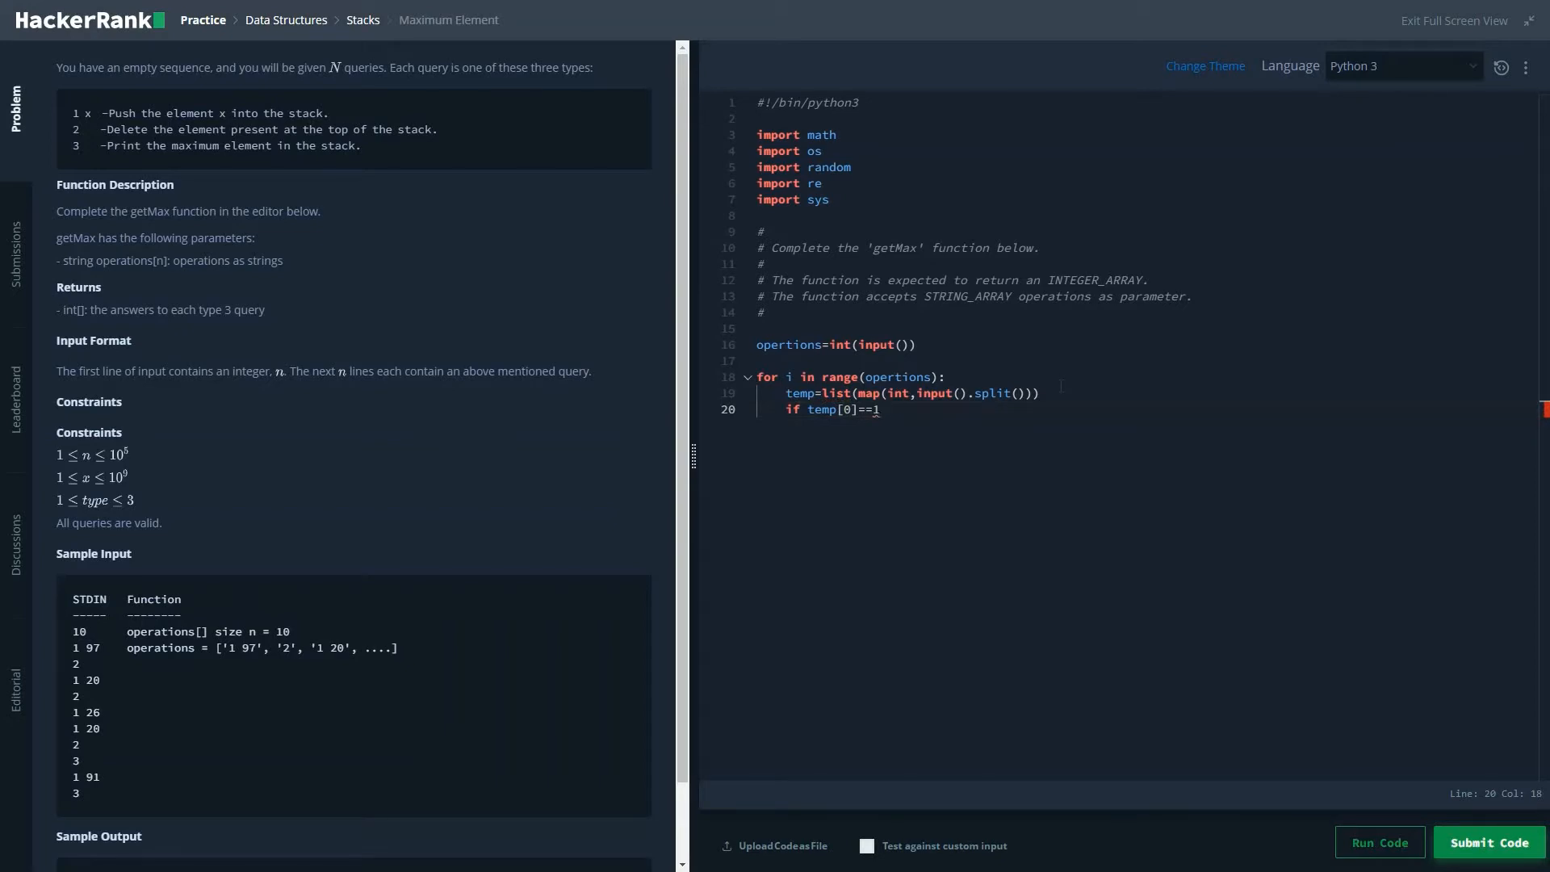
pyautogui.write(':')
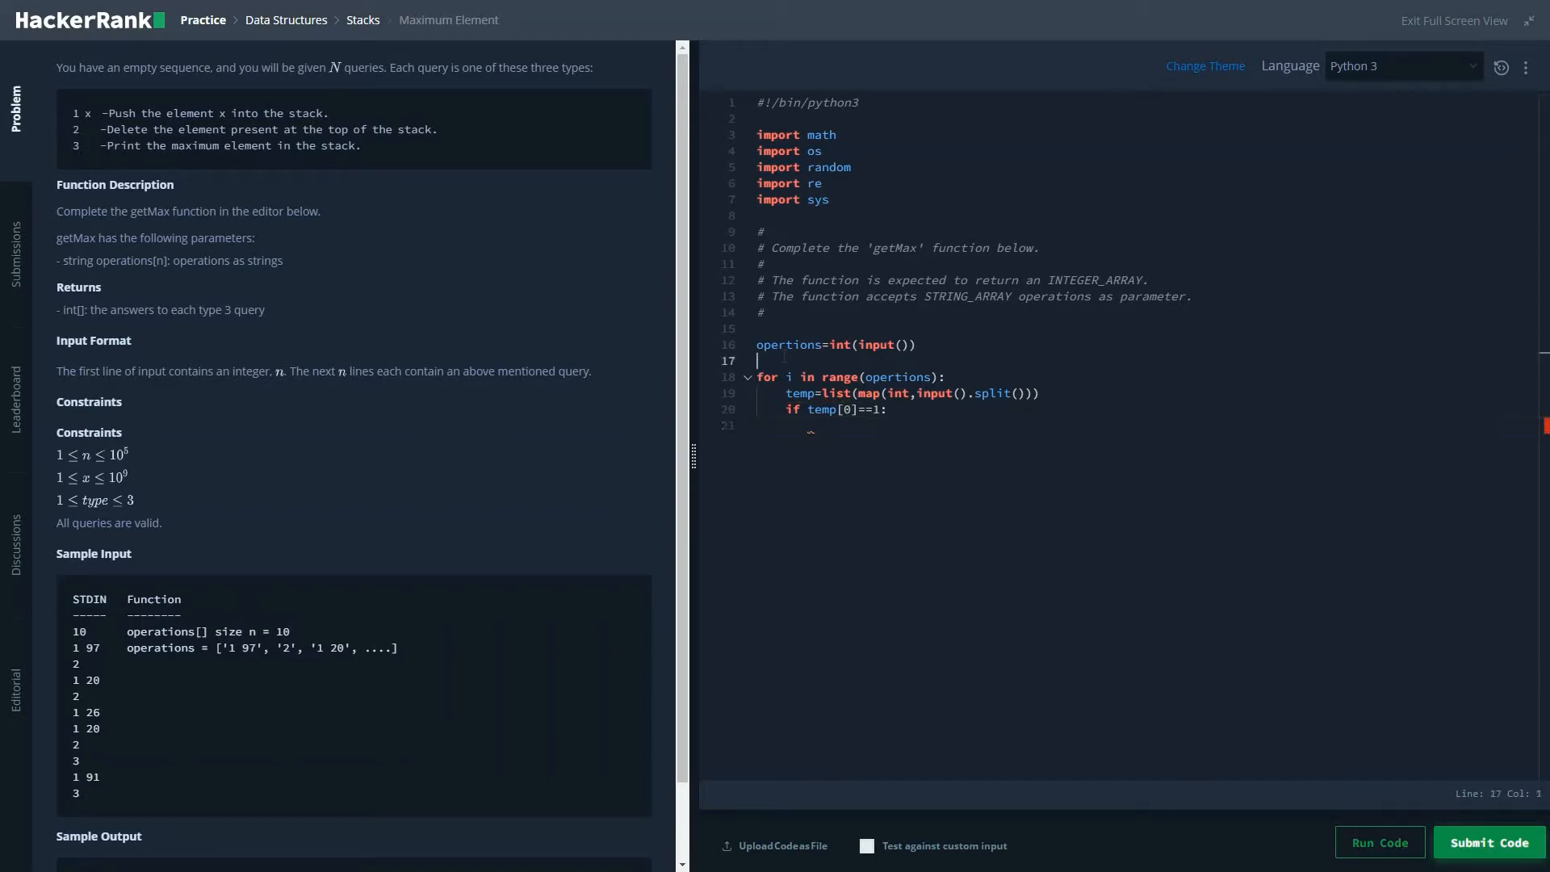
pyautogui.press('Enter')
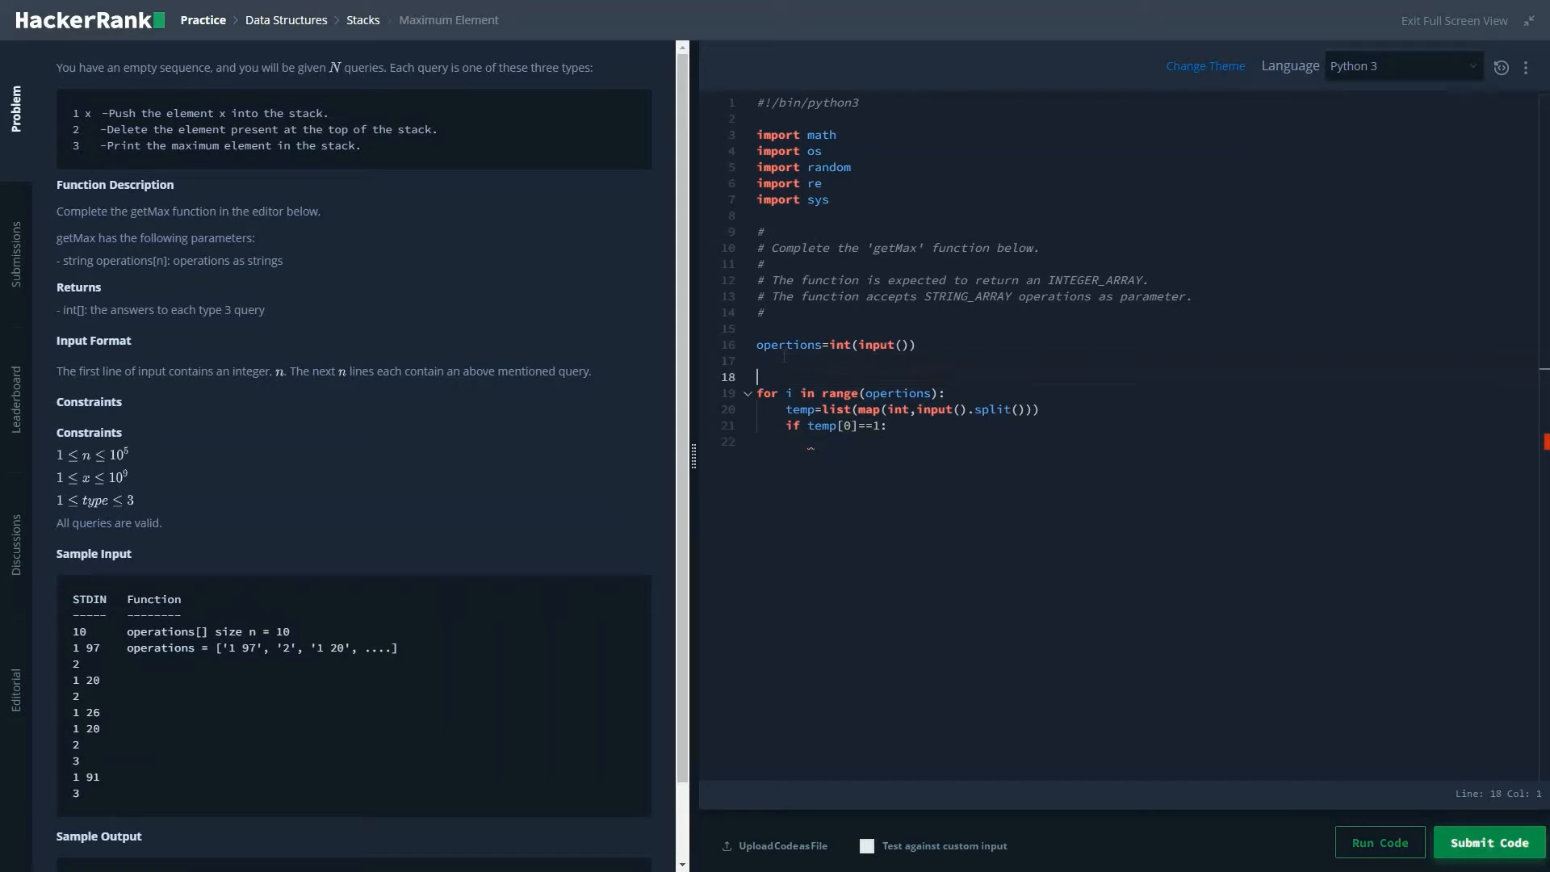
pyautogui.write('s')
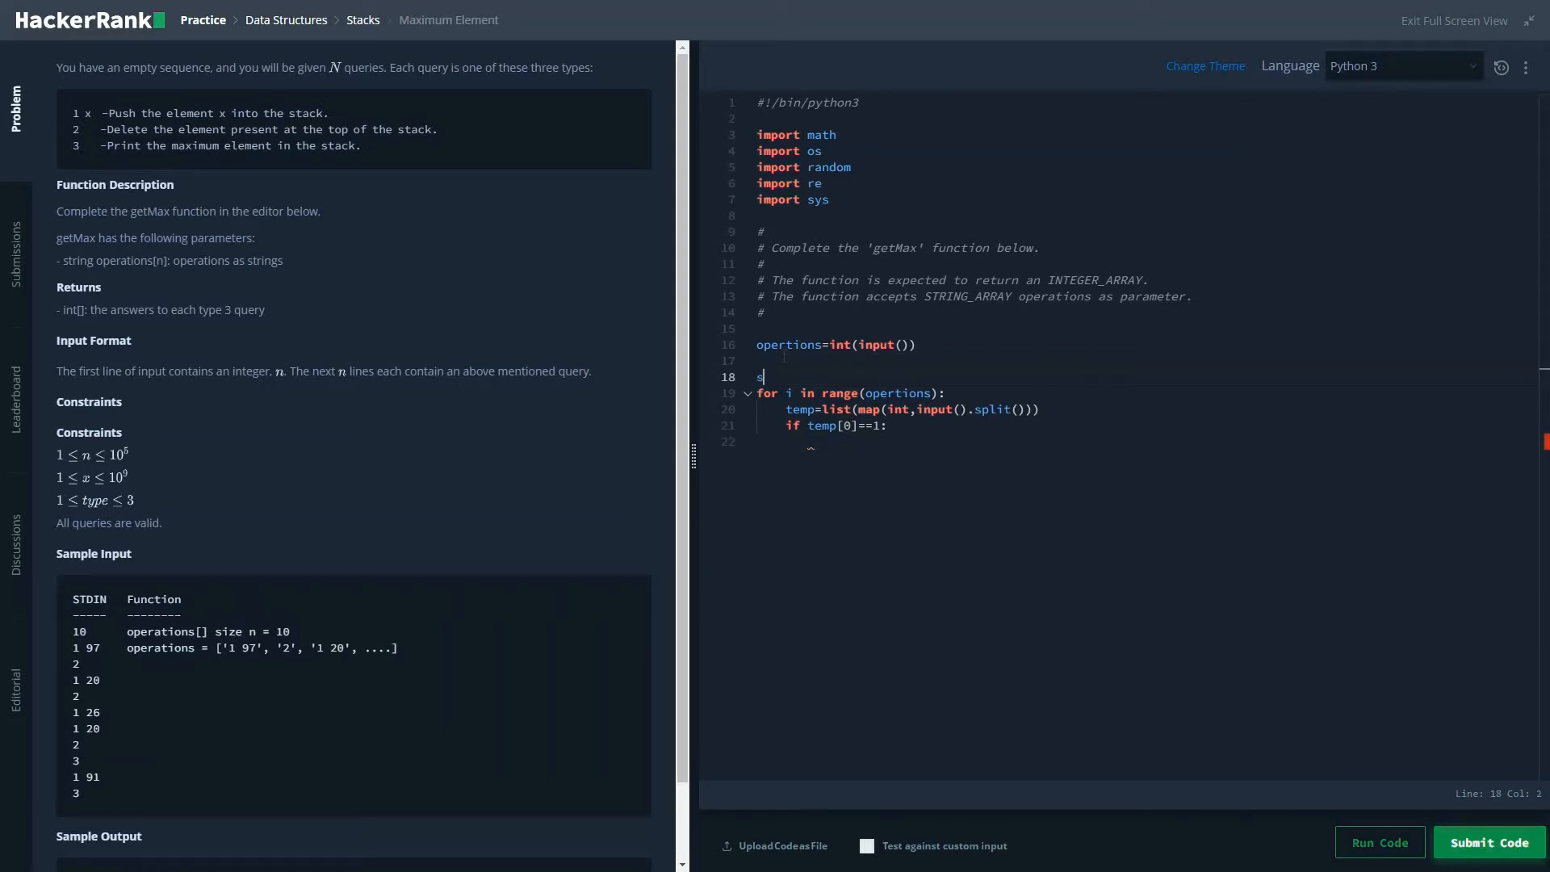
pyautogui.write('tack')
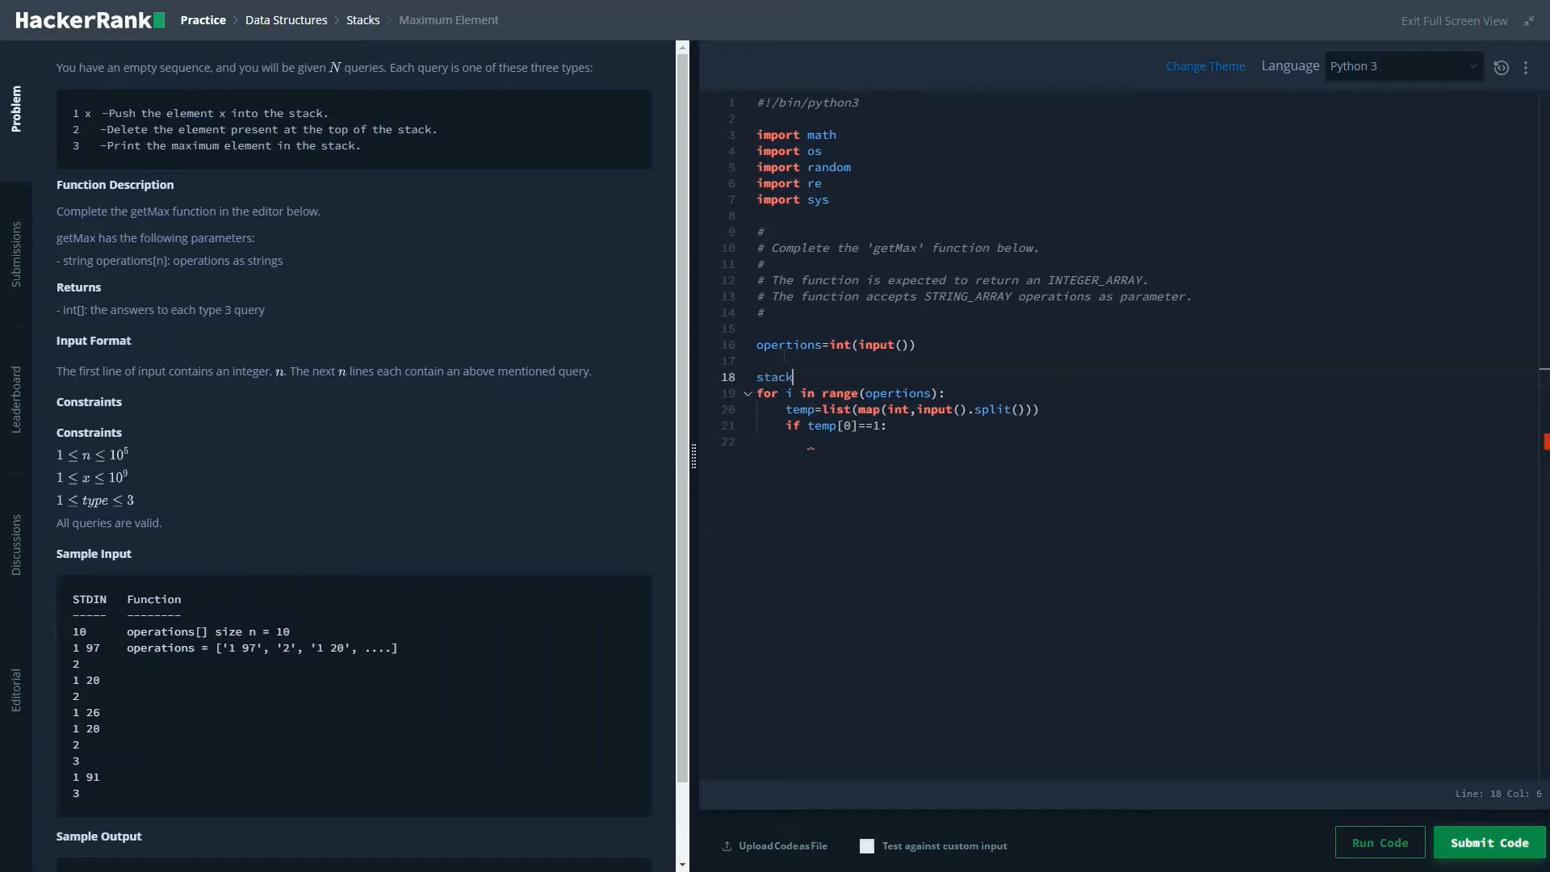
pyautogui.write('=[]4')
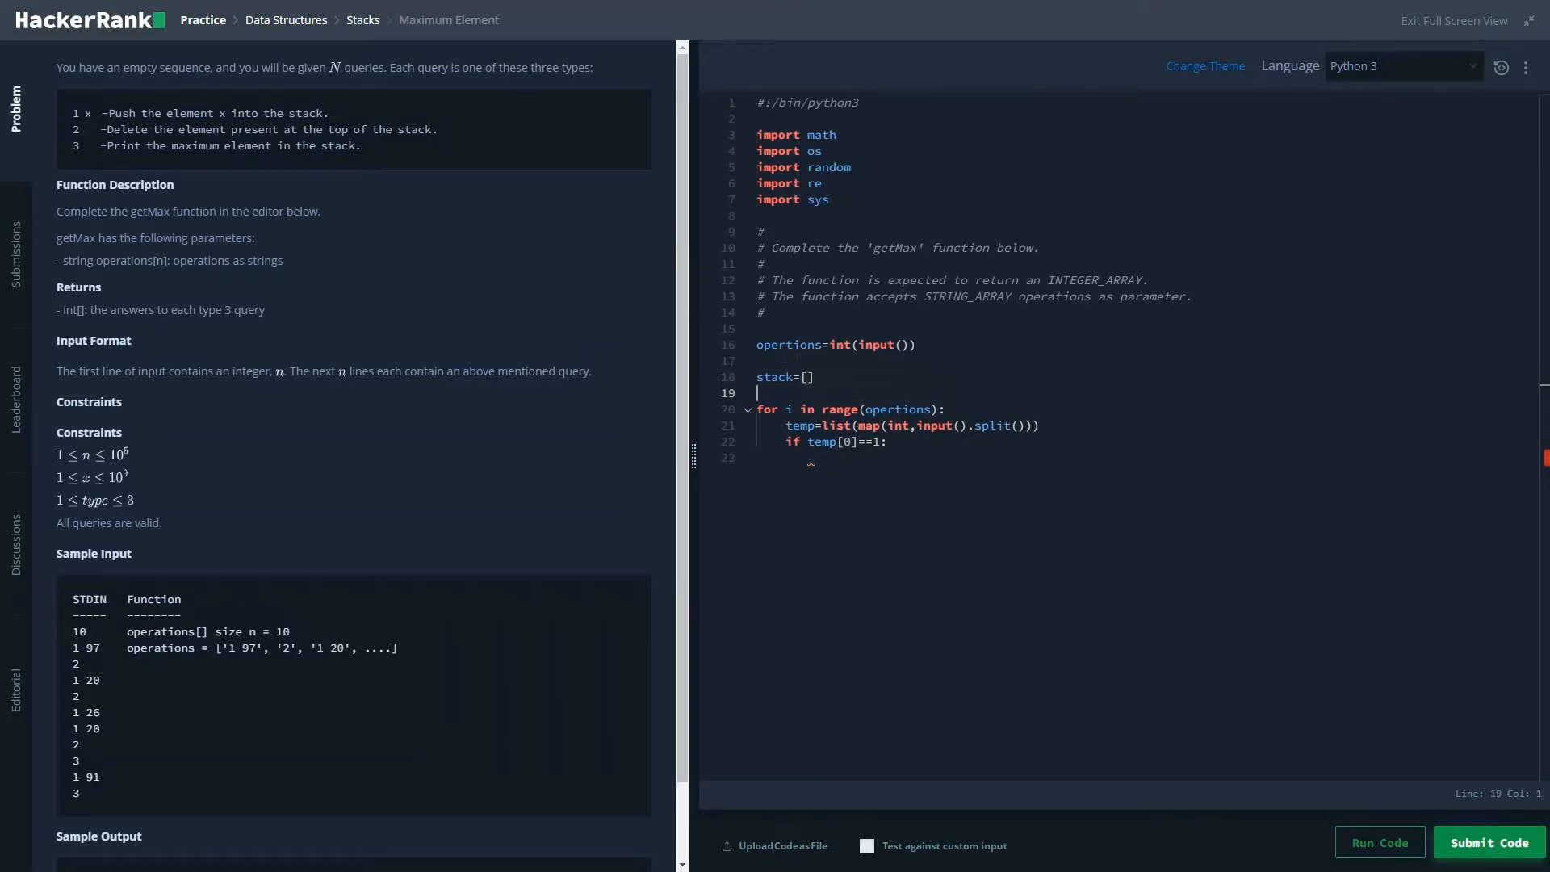
pyautogui.write('stack.app')
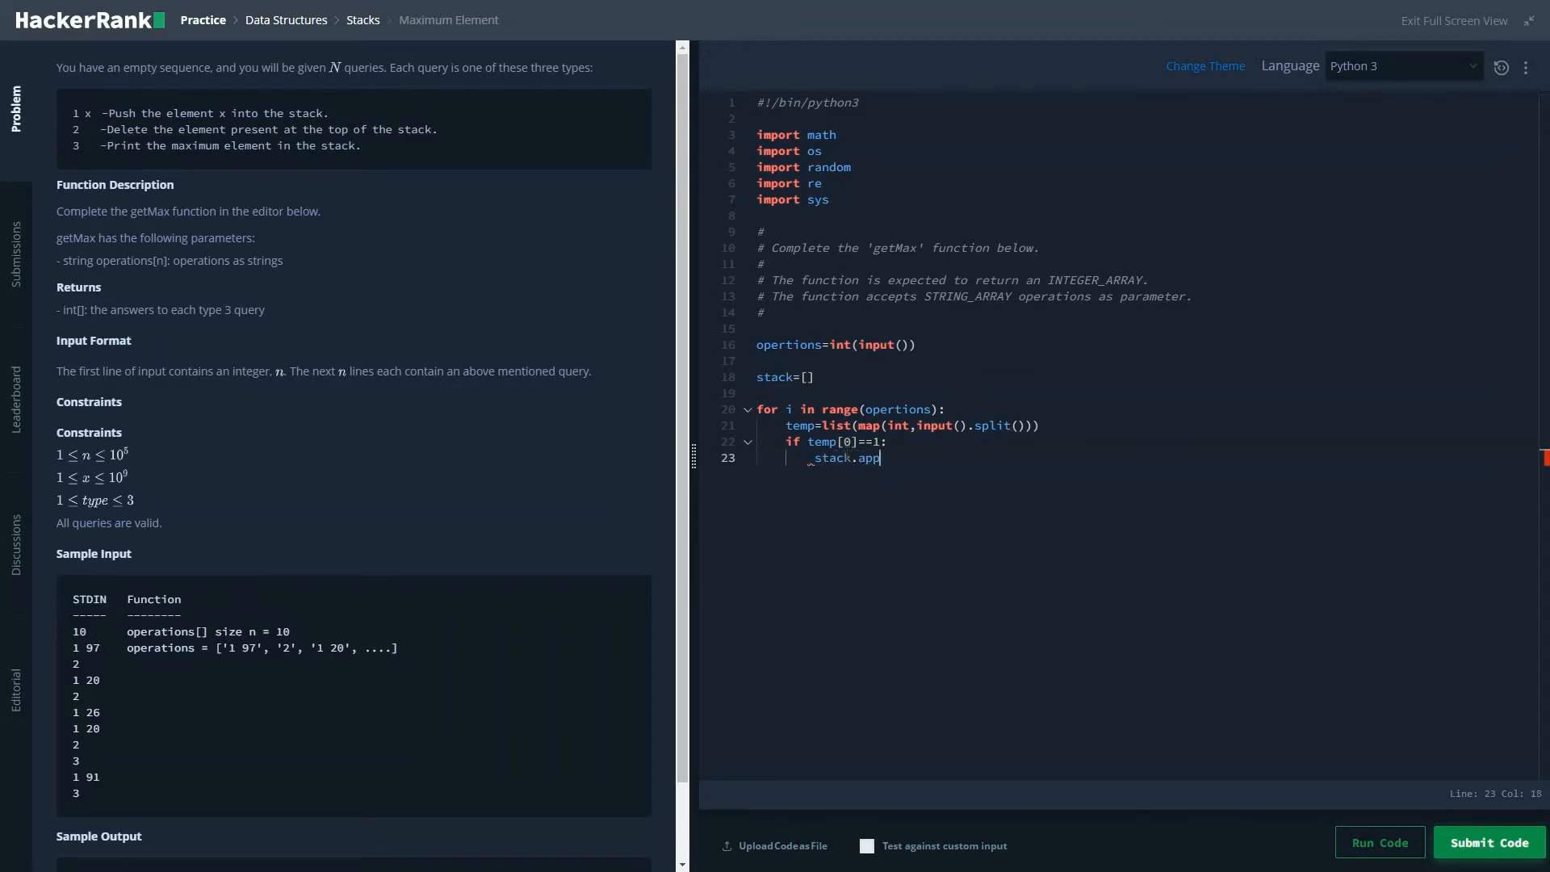
pyautogui.write('end()')
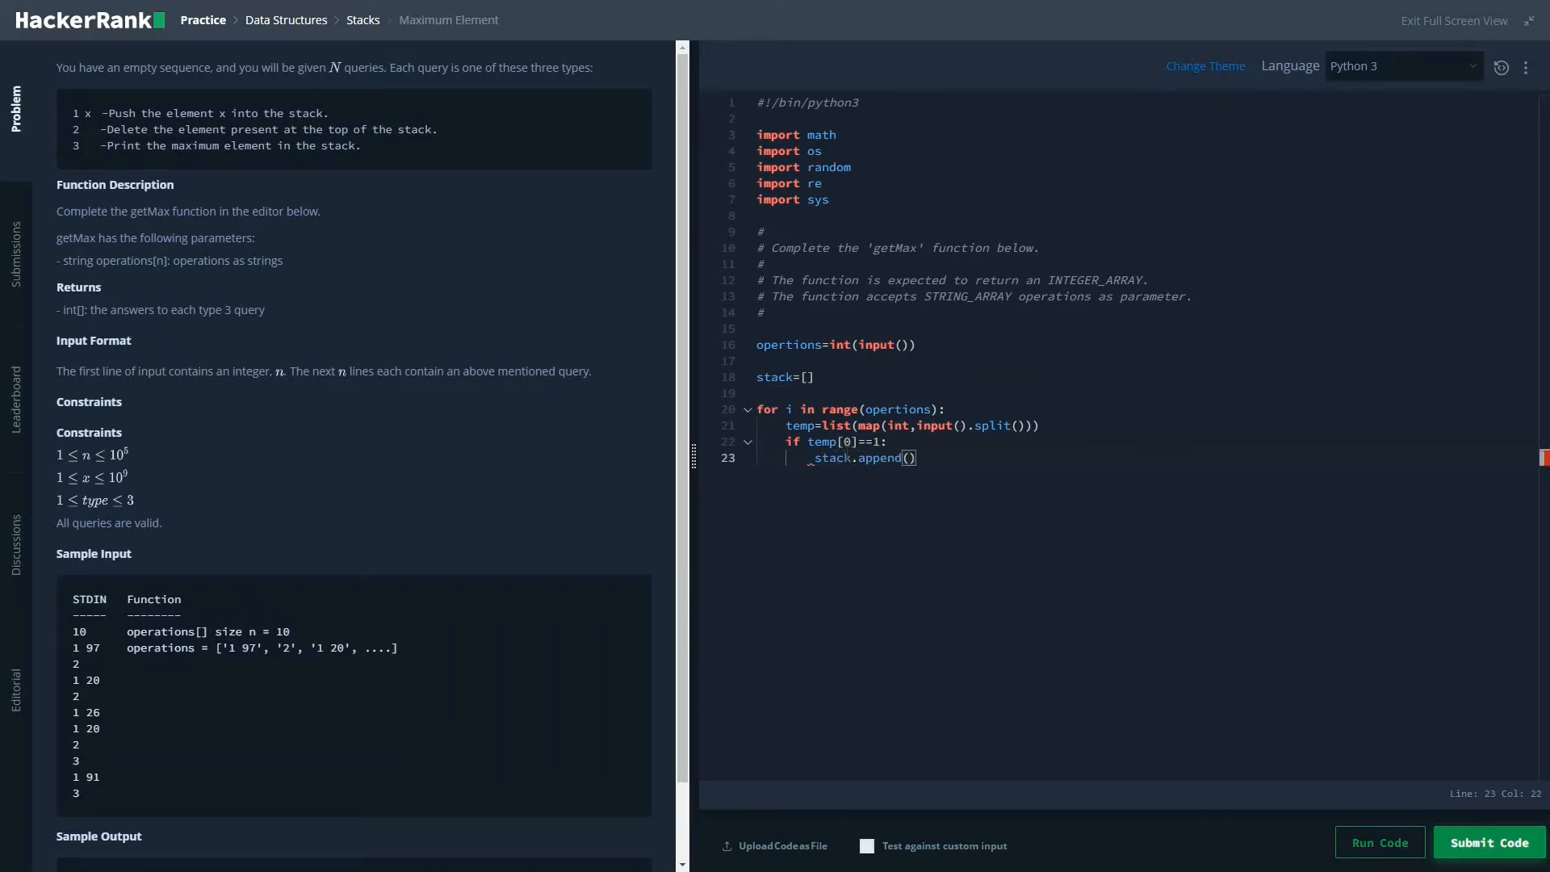
pyautogui.write('t')
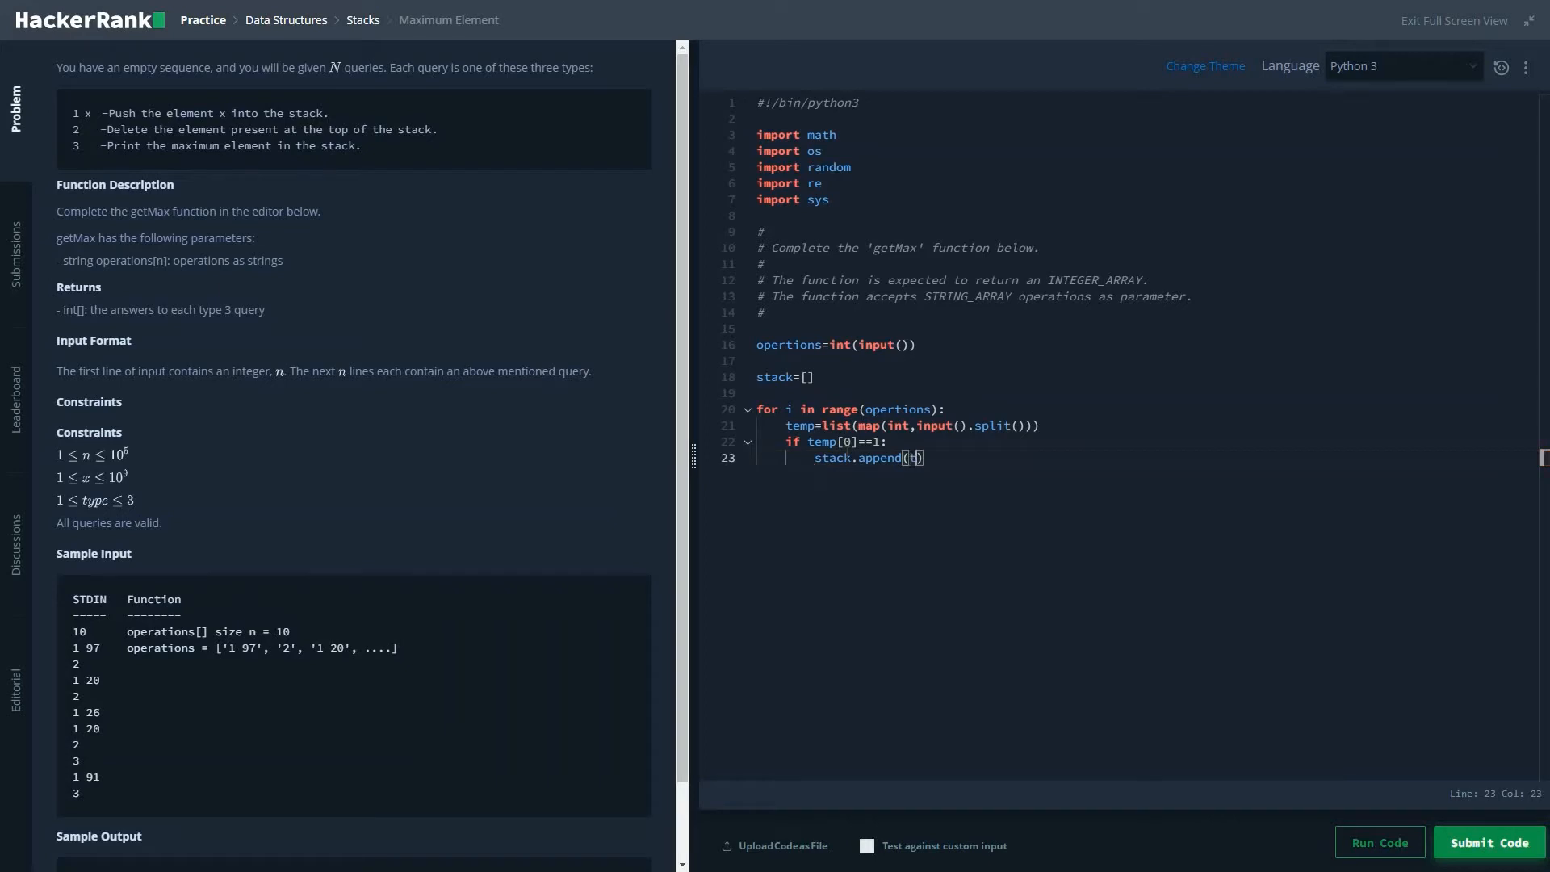
pyautogui.write('emp[1]')
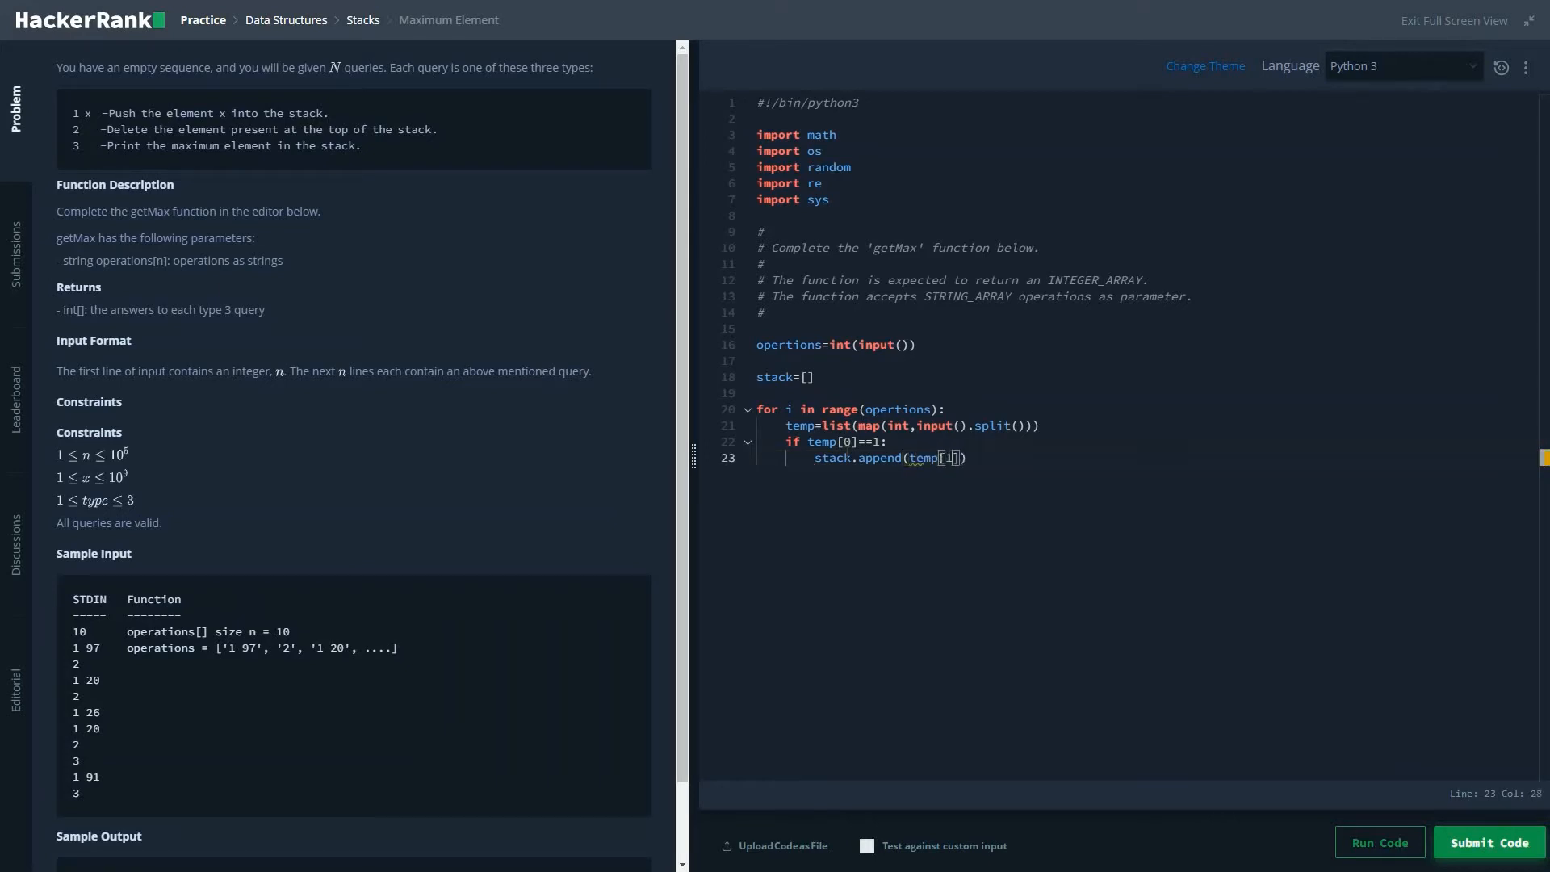
pyautogui.write(')')
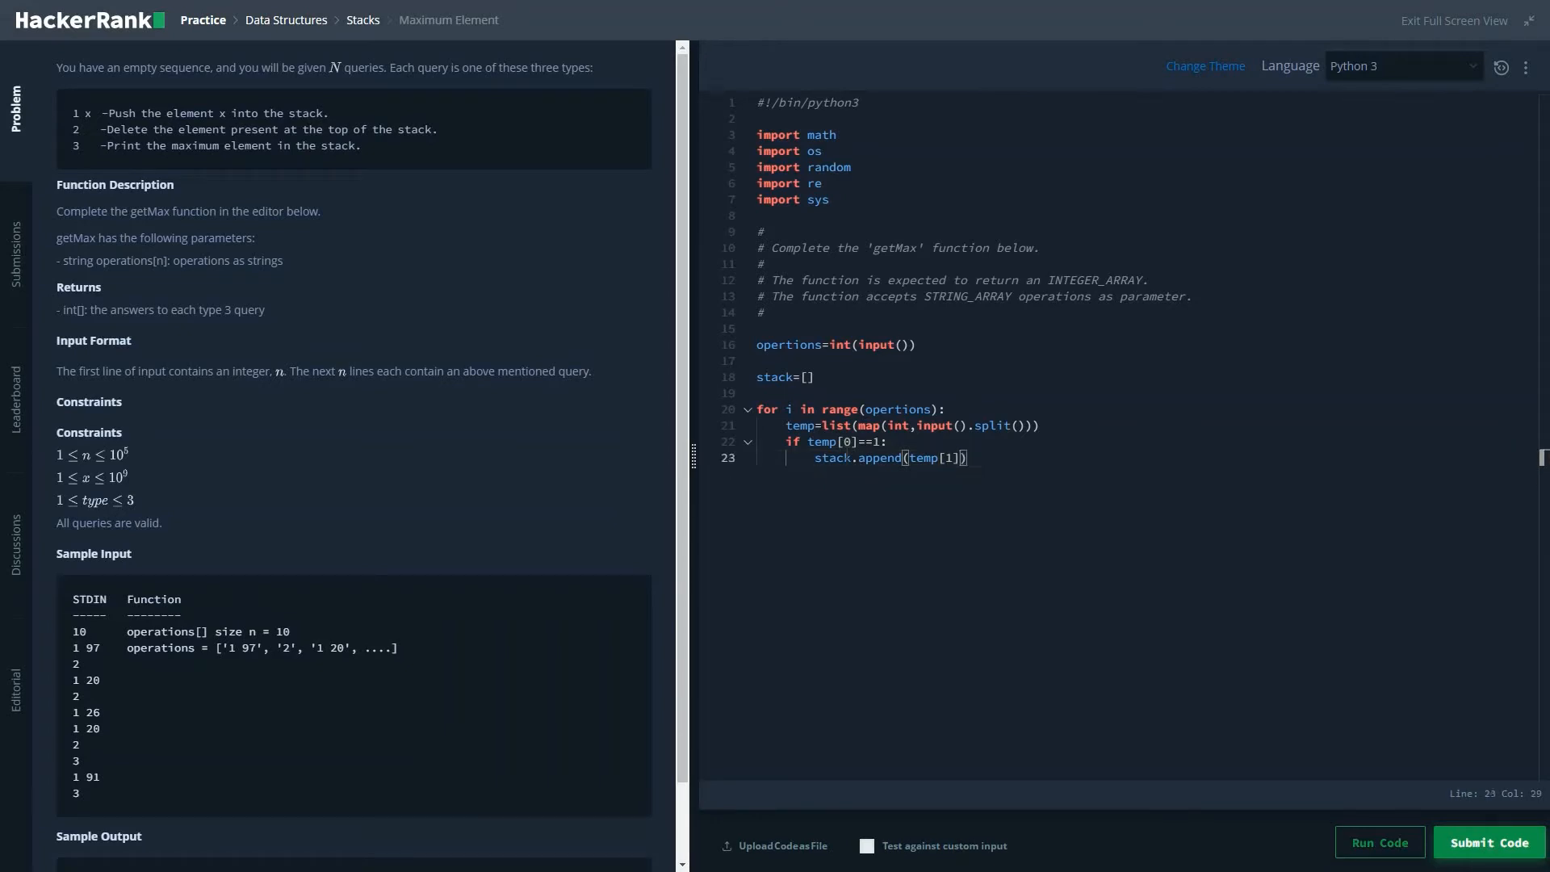
pyautogui.press('Enter')
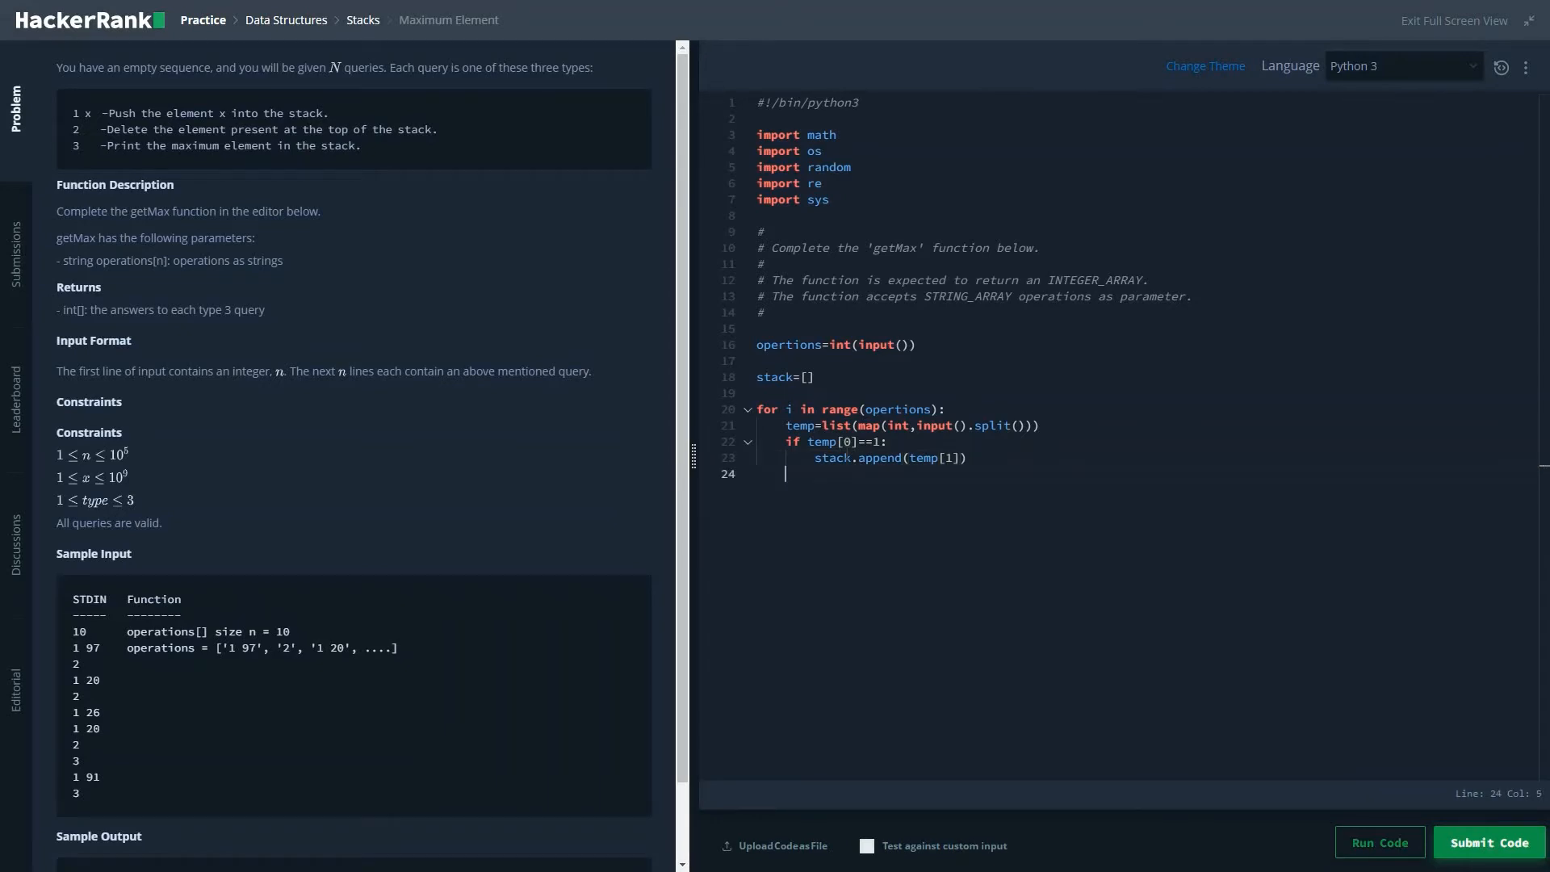
# Add an elif branch that pops the stack and an else branch printing max(stack)
pyautogui.write('elif temp')
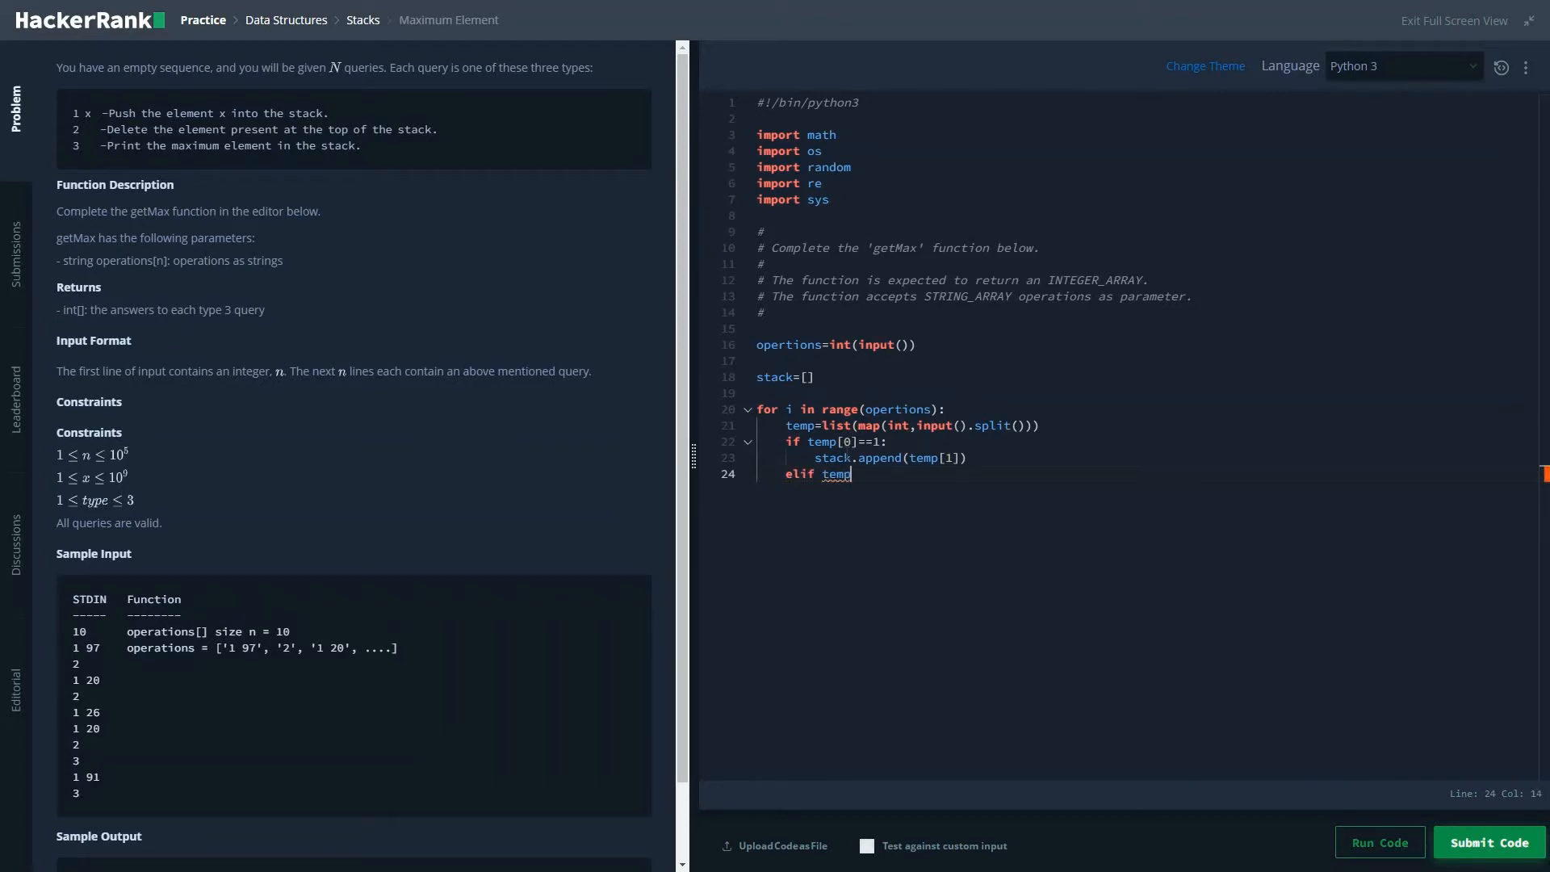
pyautogui.write('[0]==2')
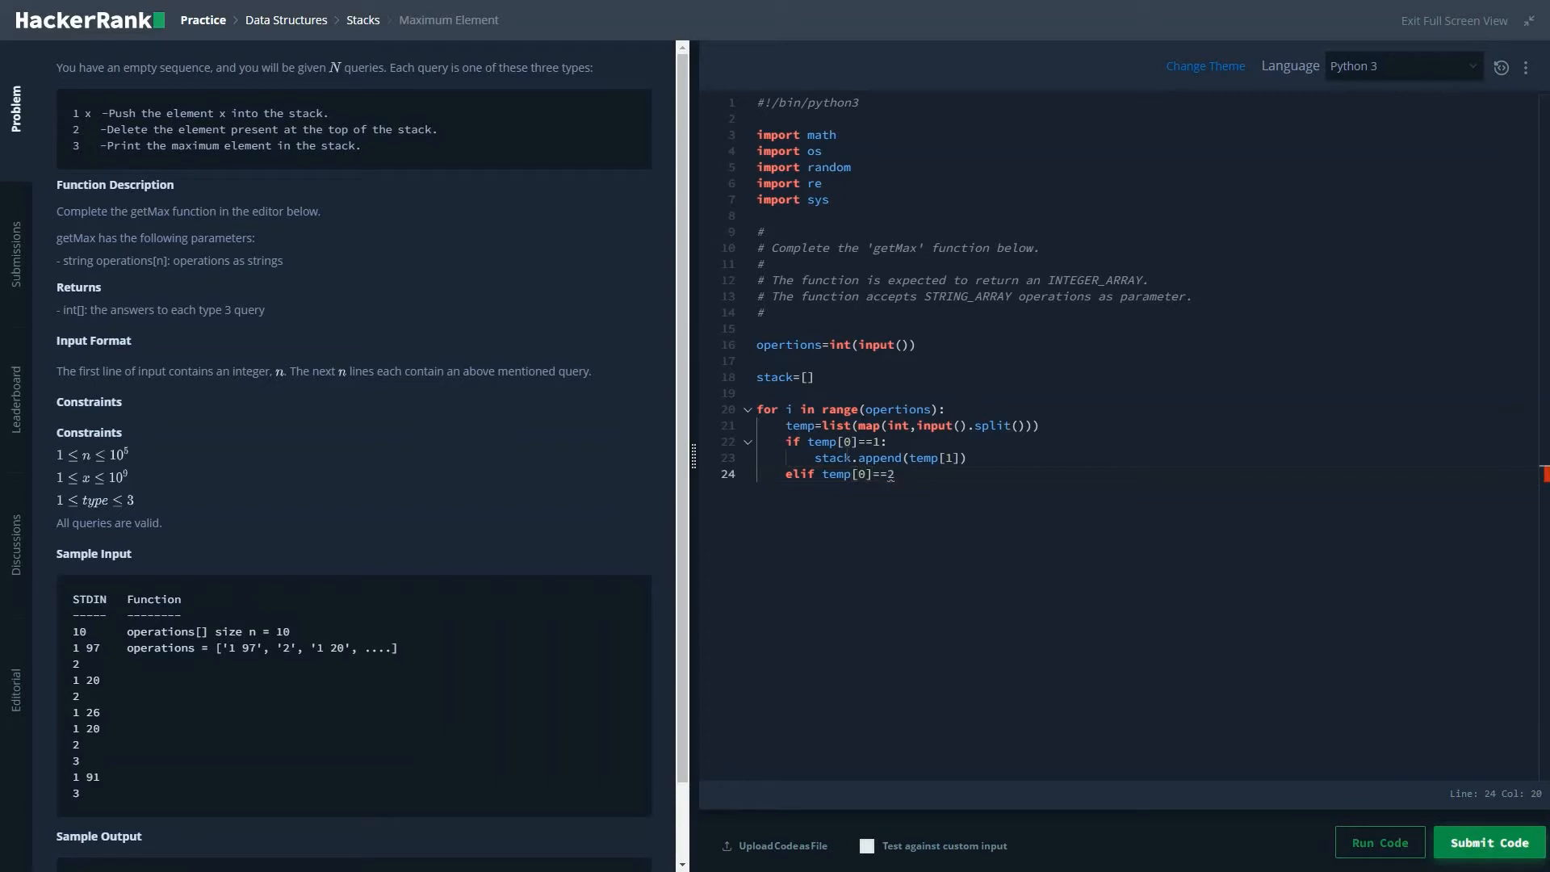
pyautogui.write(':')
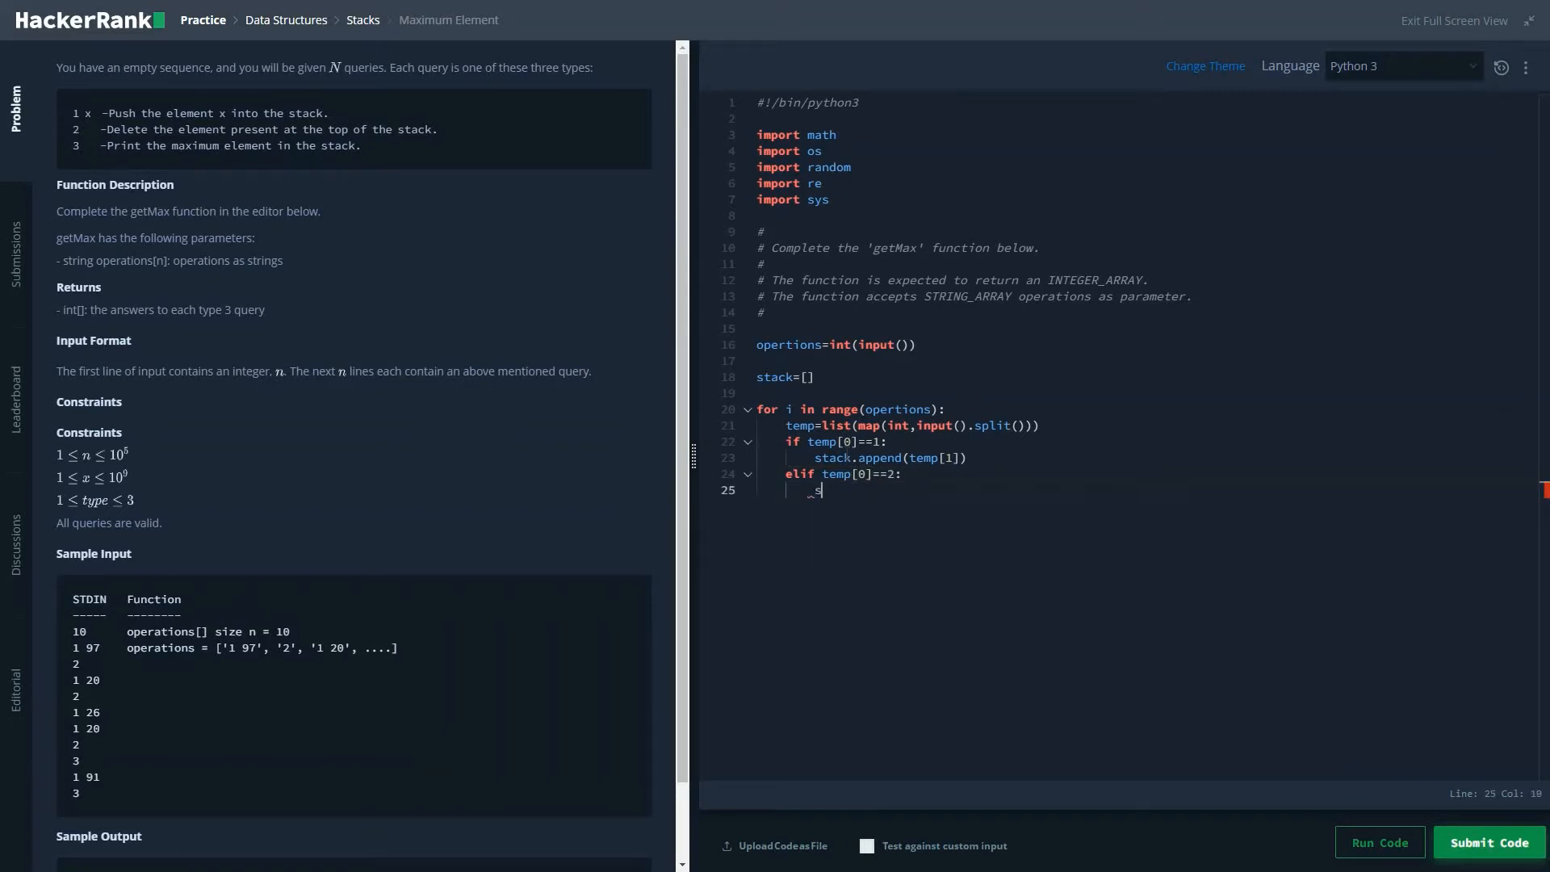
pyautogui.write('stack.pop')
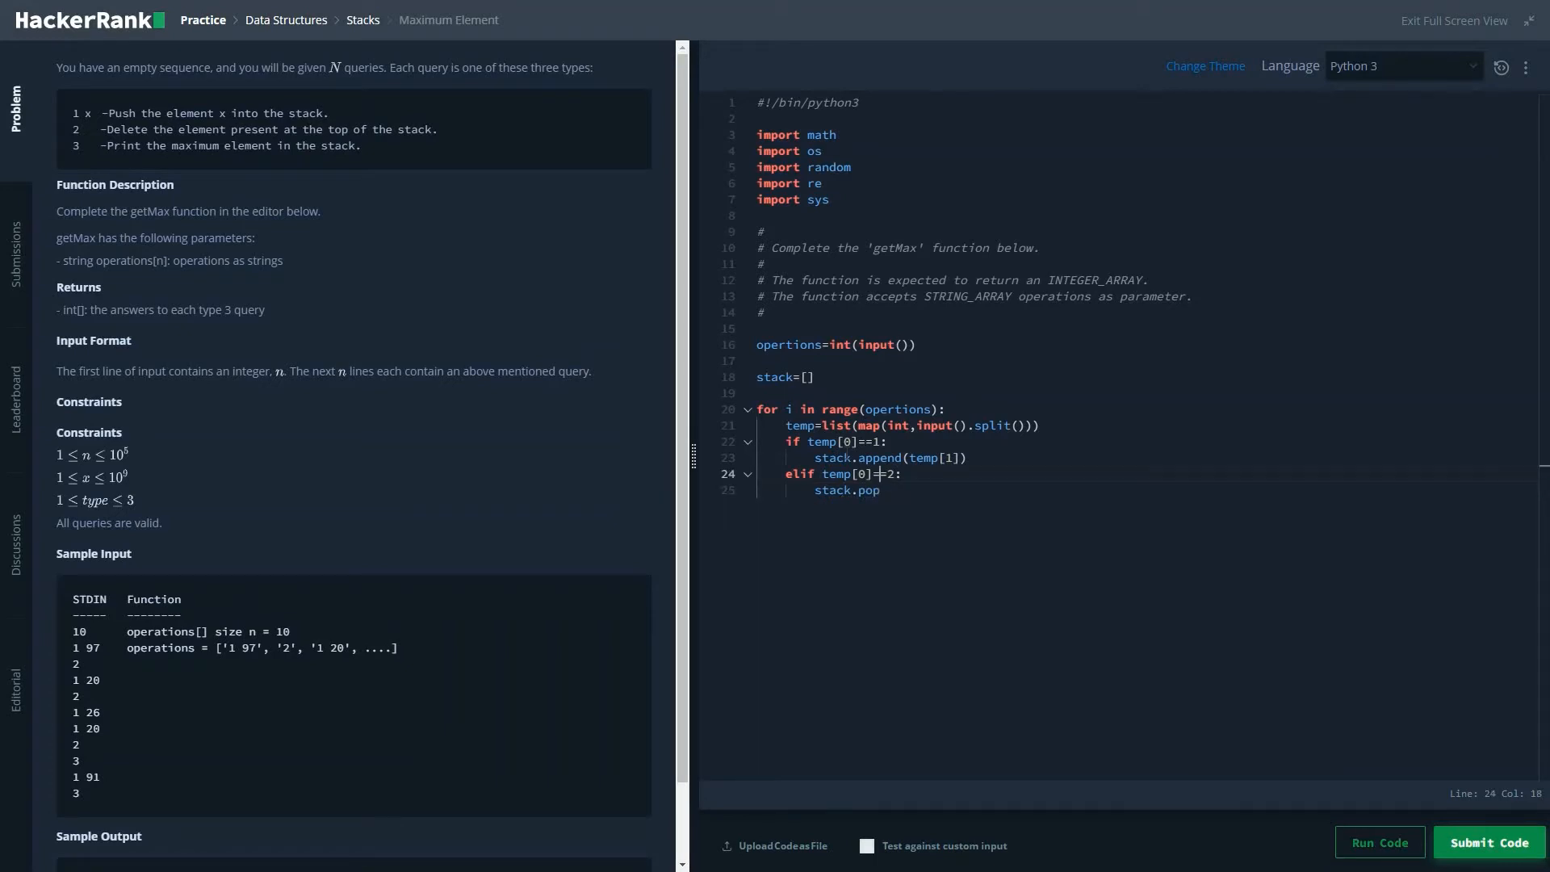
pyautogui.write('()')
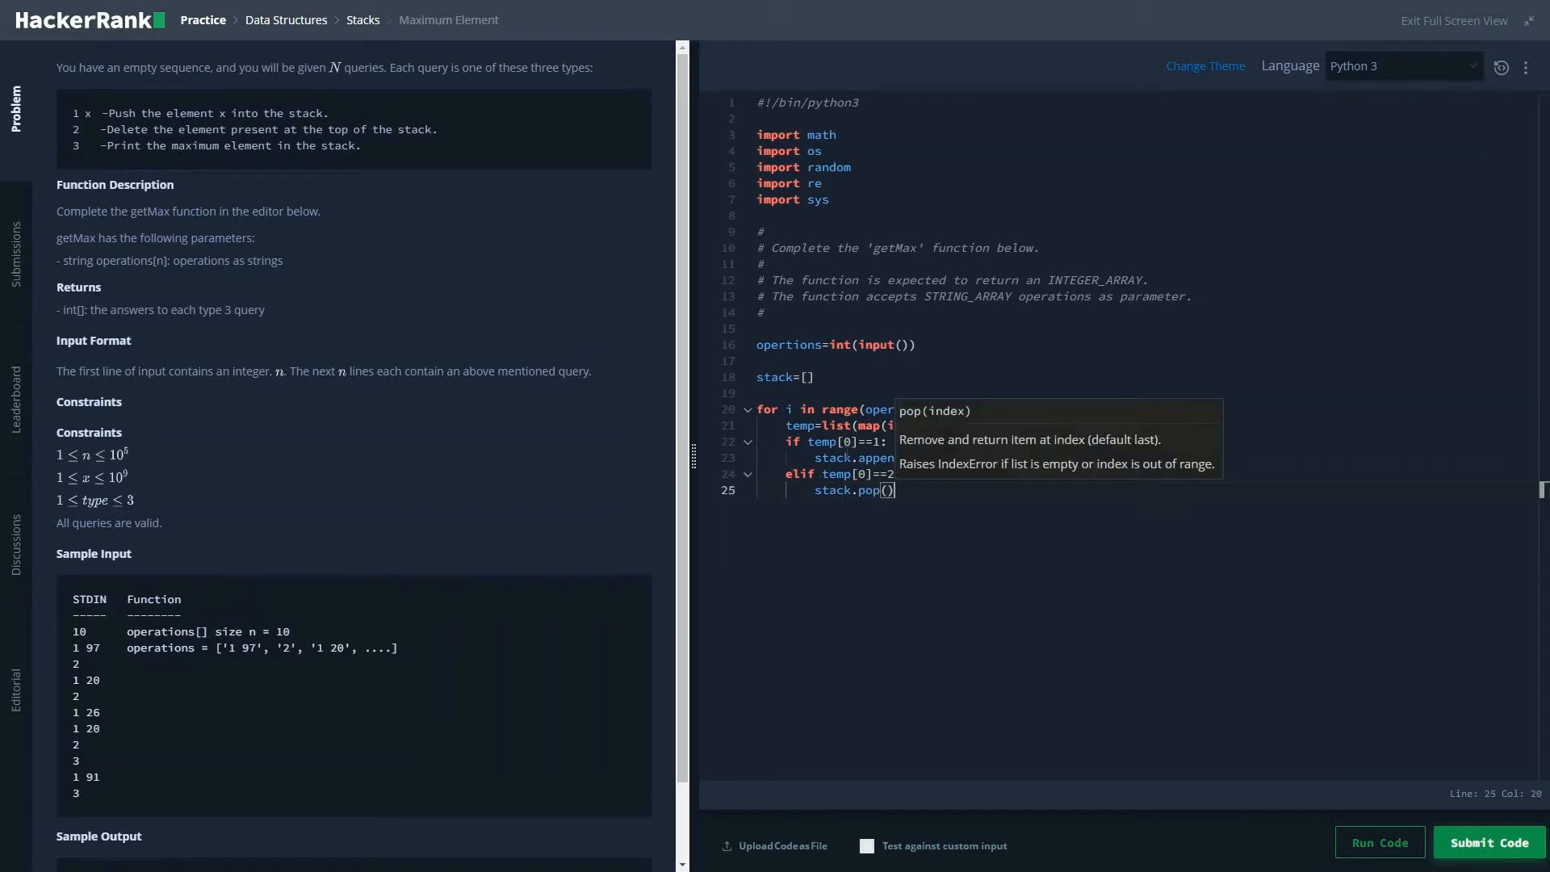
pyautogui.write('els')
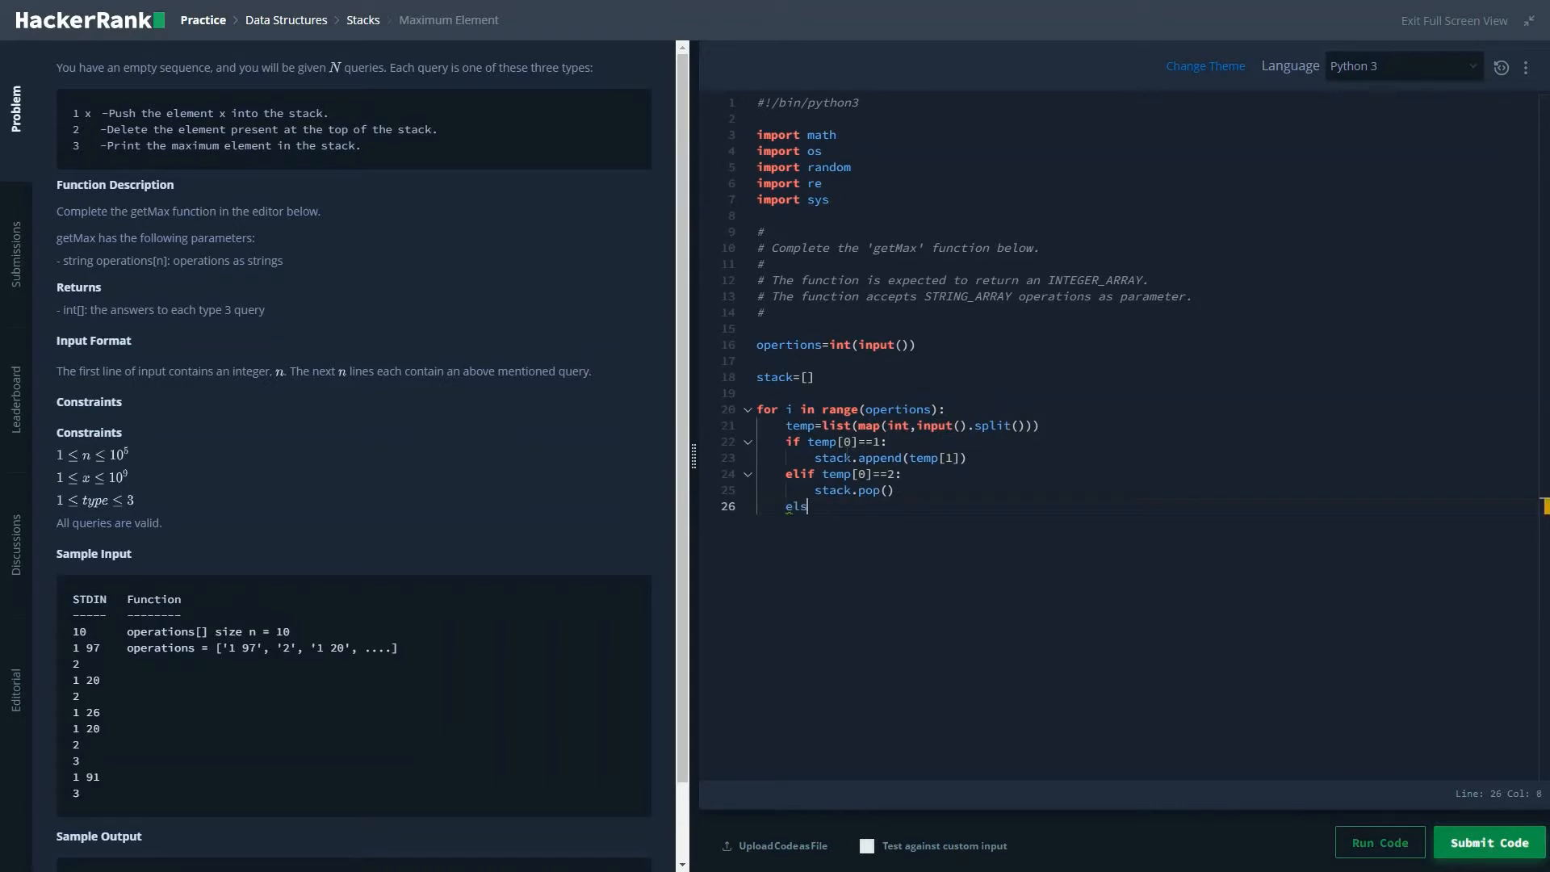
pyautogui.write('e:')
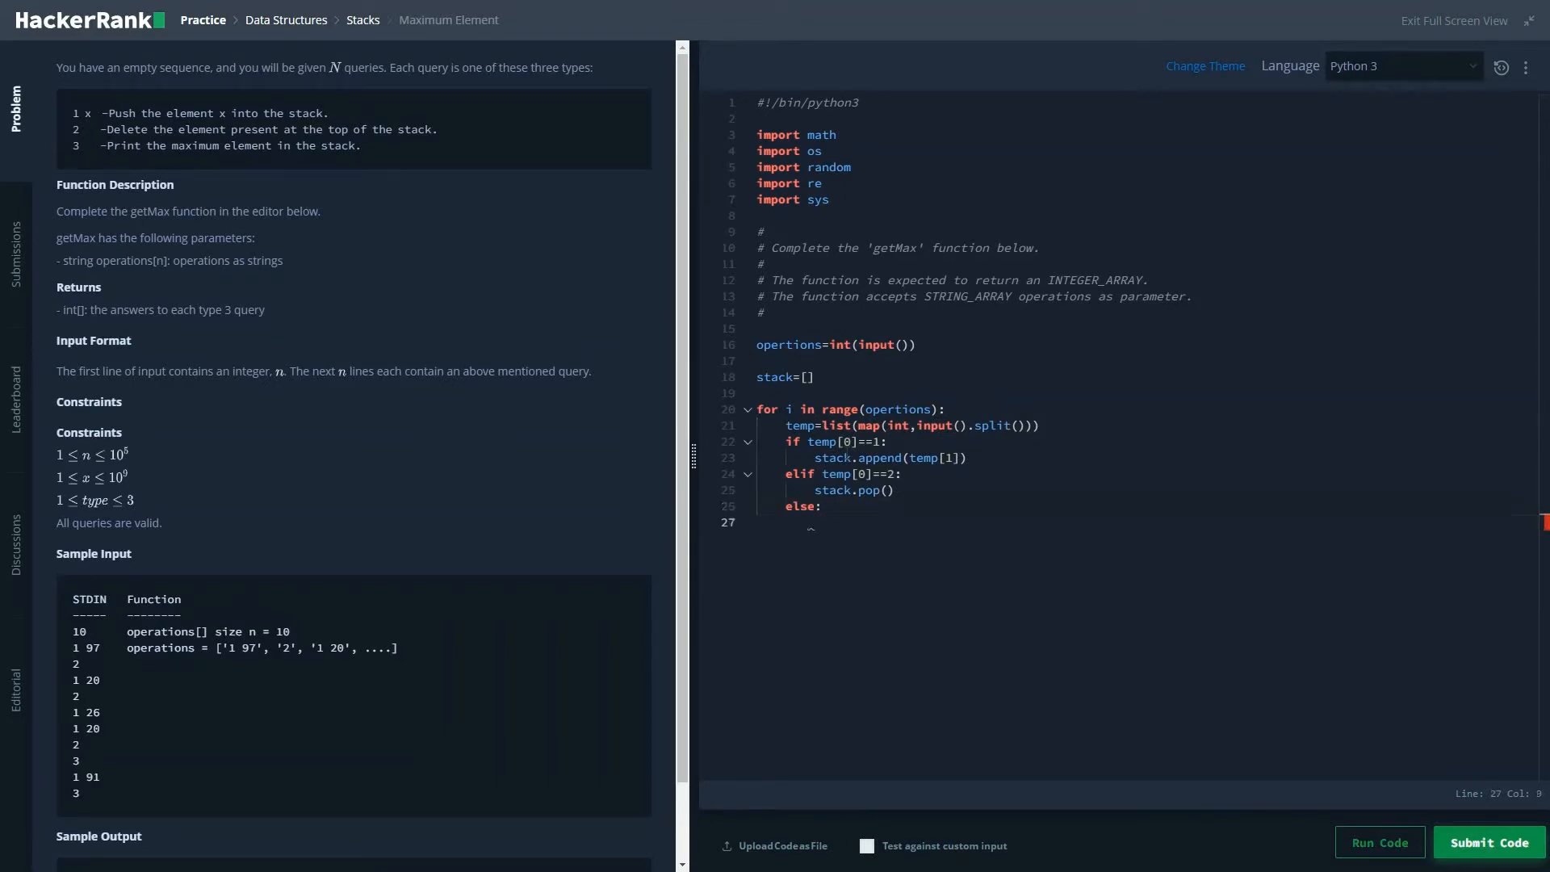
pyautogui.write('print')
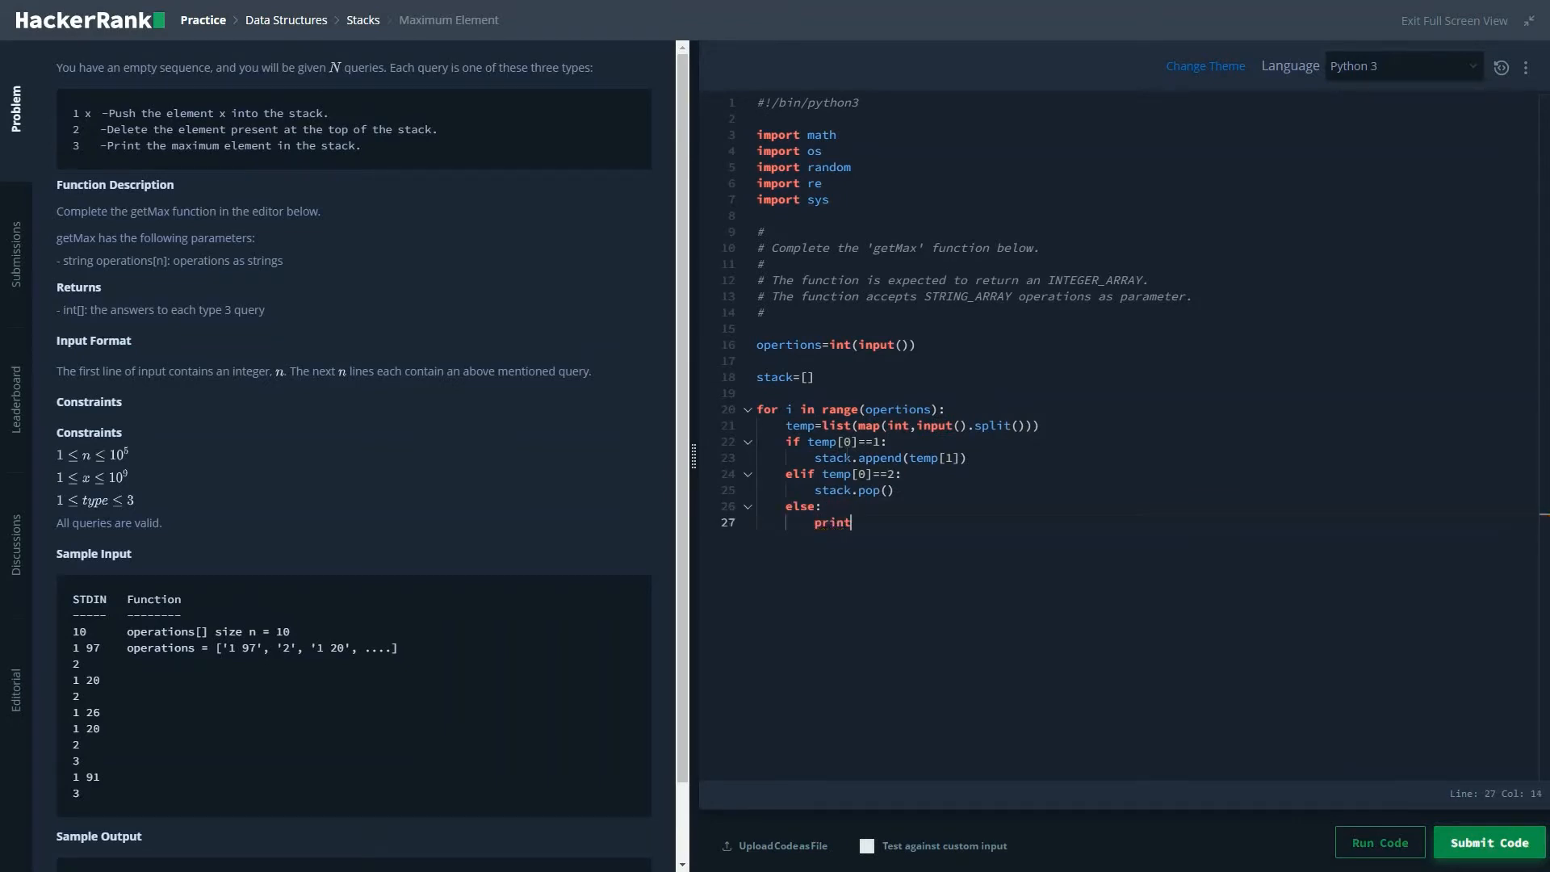
pyautogui.write('(max)')
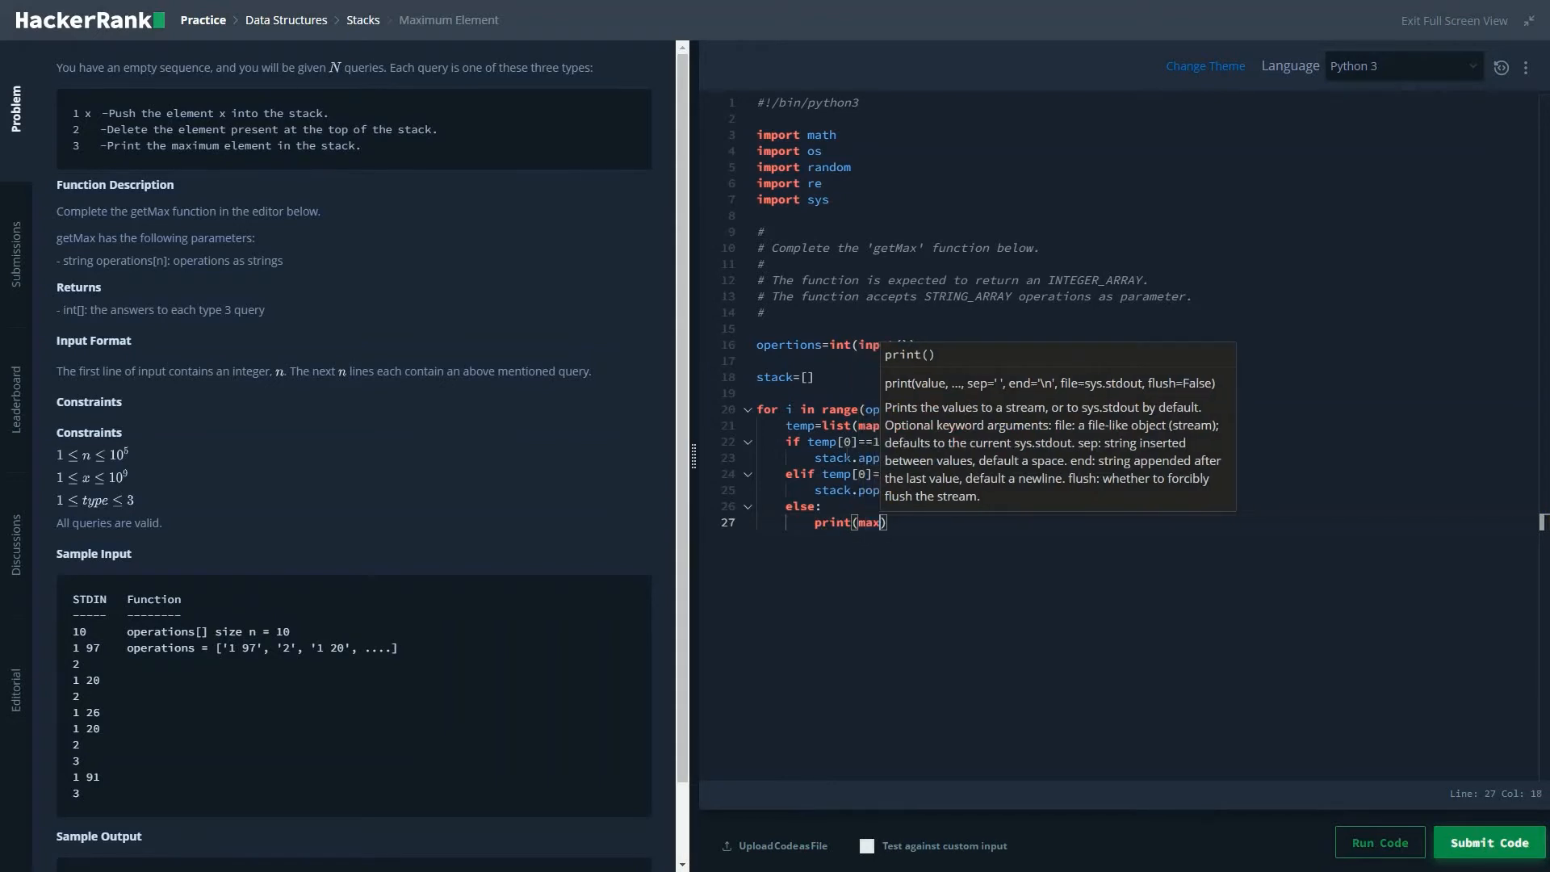
pyautogui.write('(')
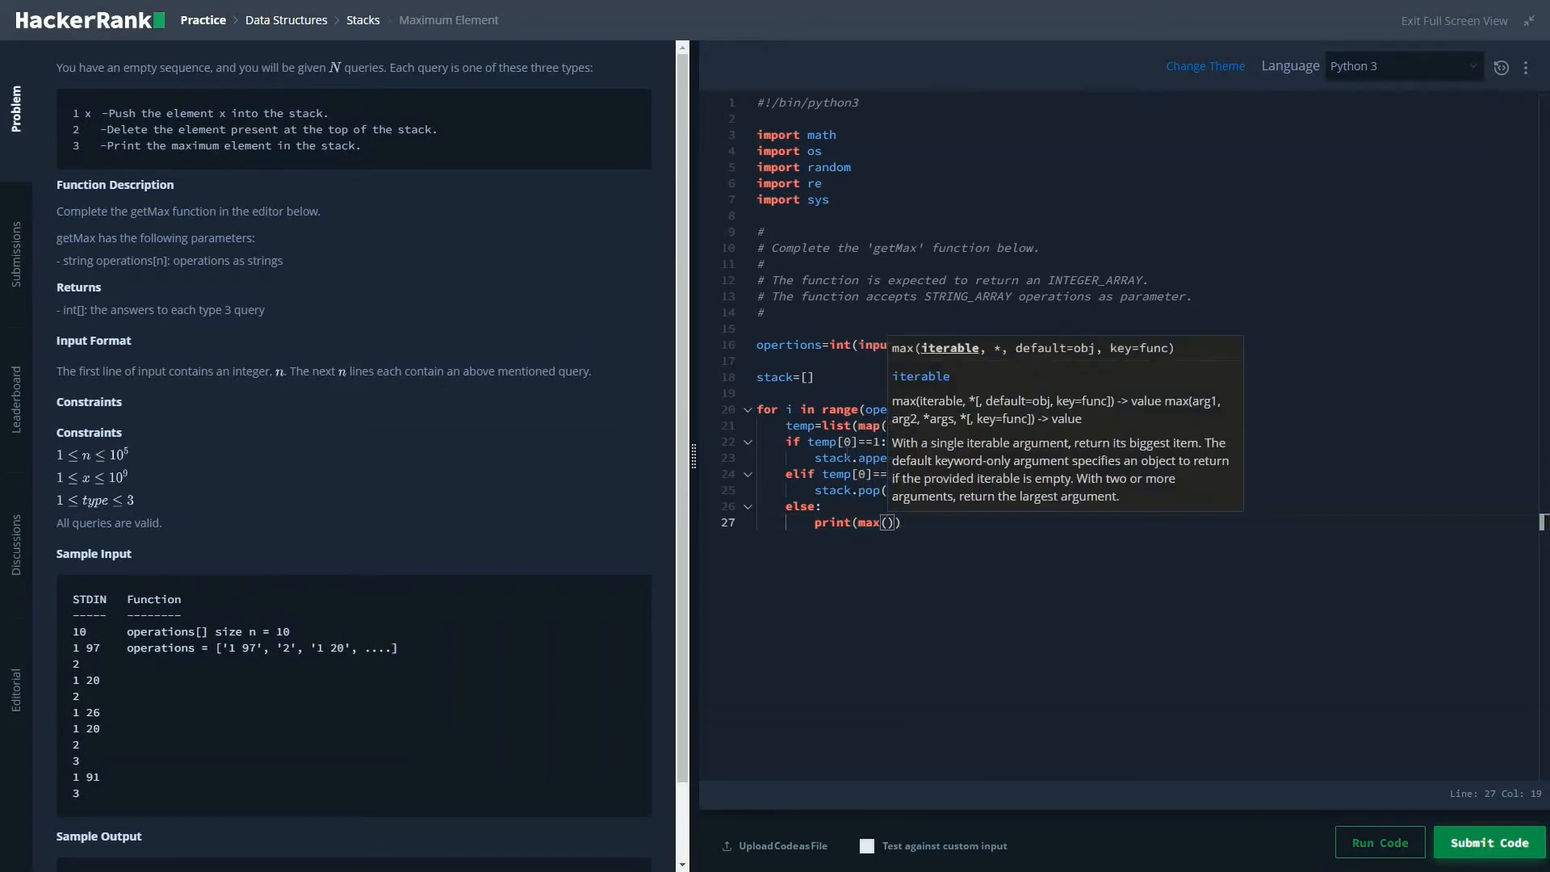
pyautogui.write('stack')
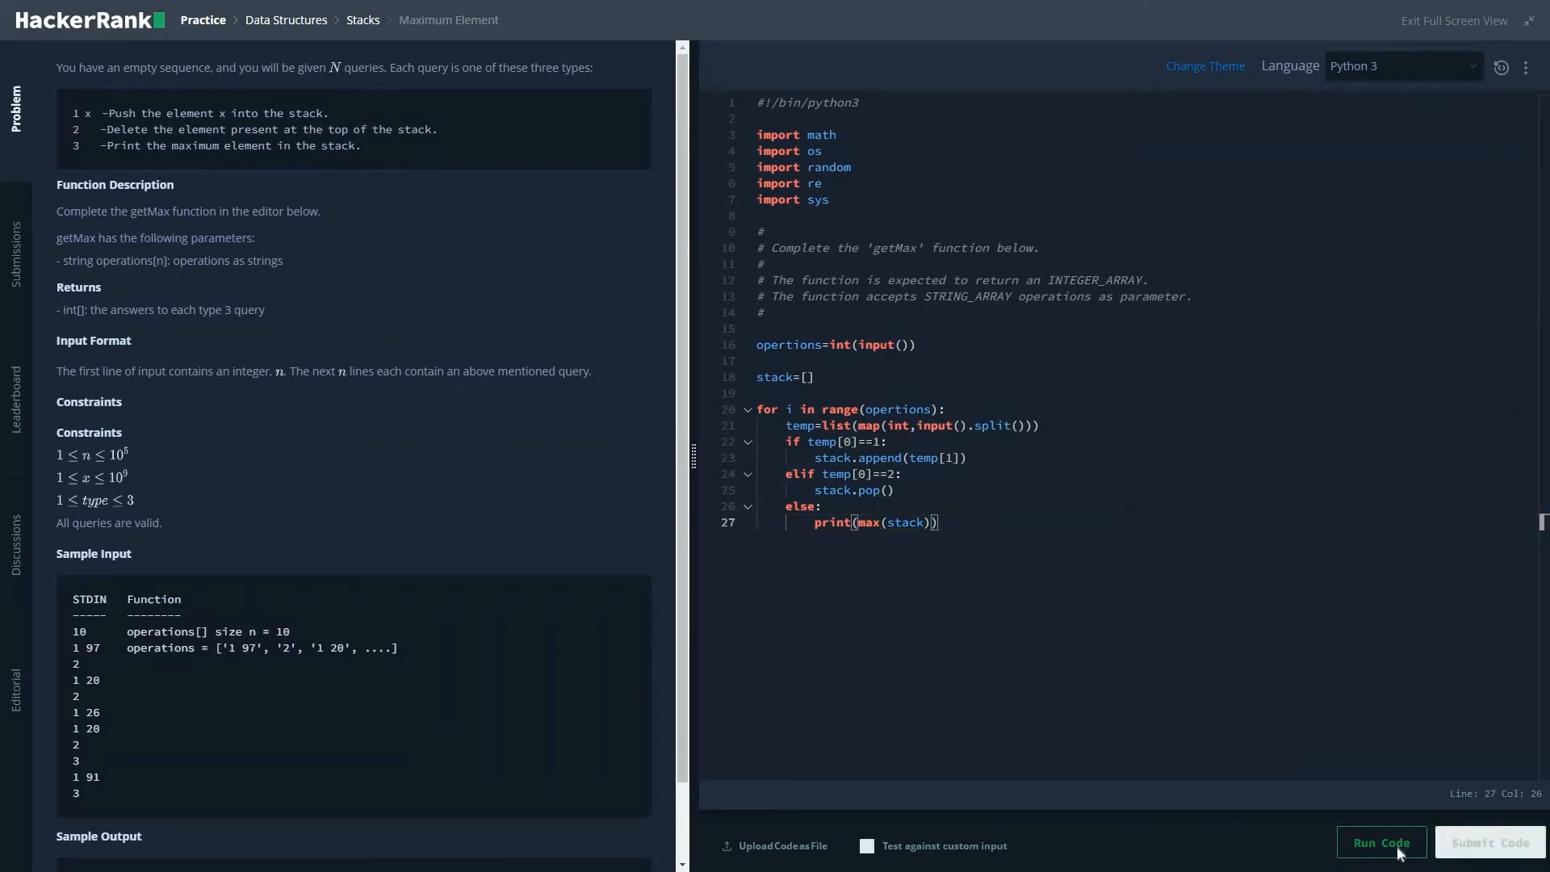
# Run the solution on the sample tests, then submit it against all test cases
pyautogui.click(1382, 843)
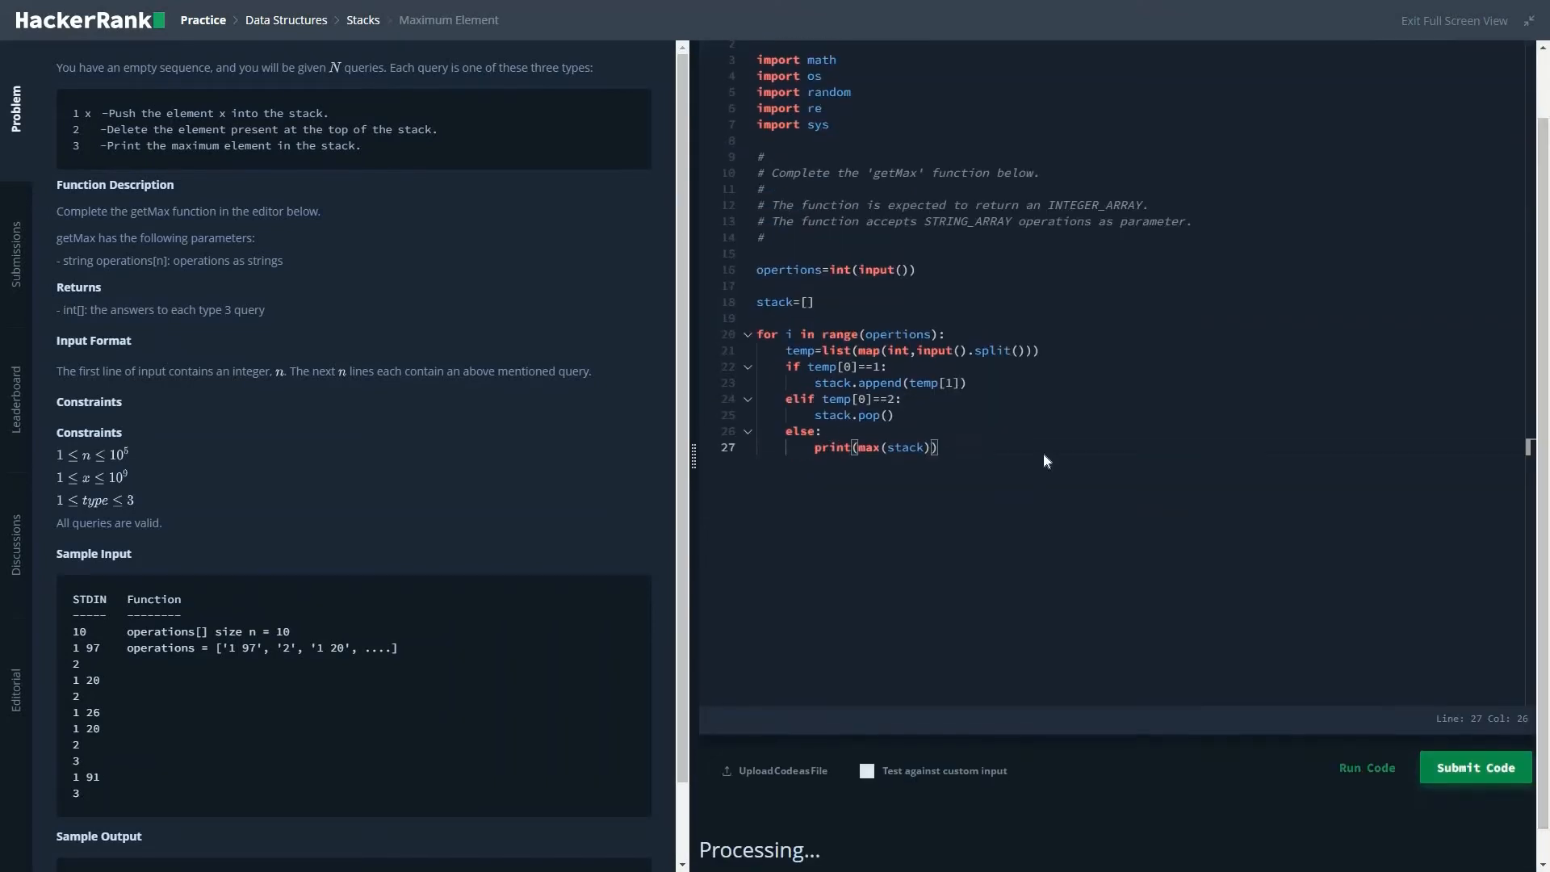
pyautogui.click(1366, 769)
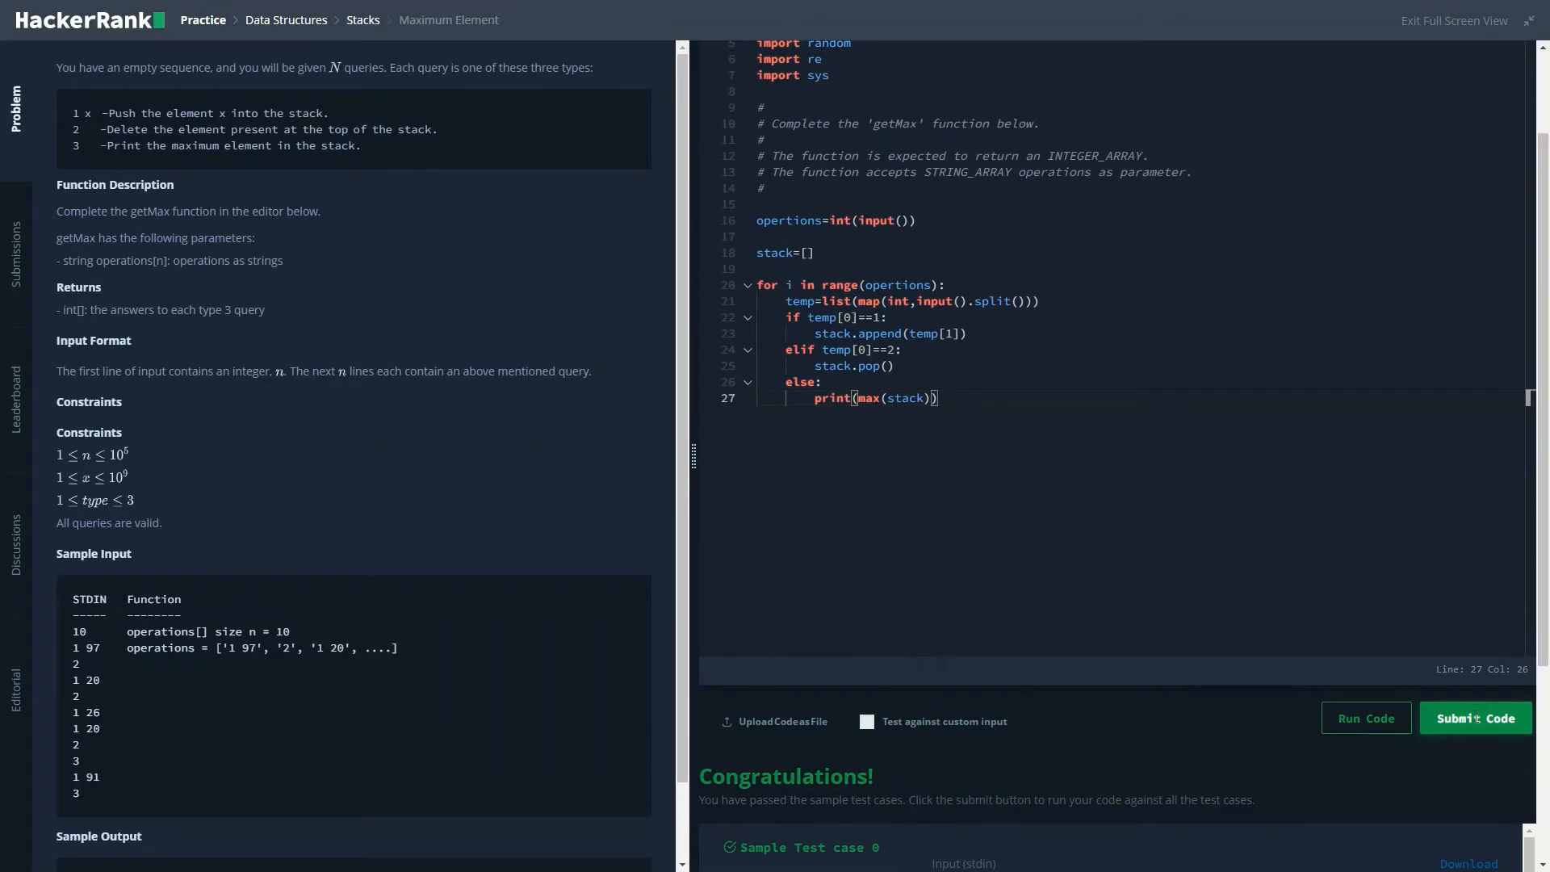
pyautogui.click(1476, 717)
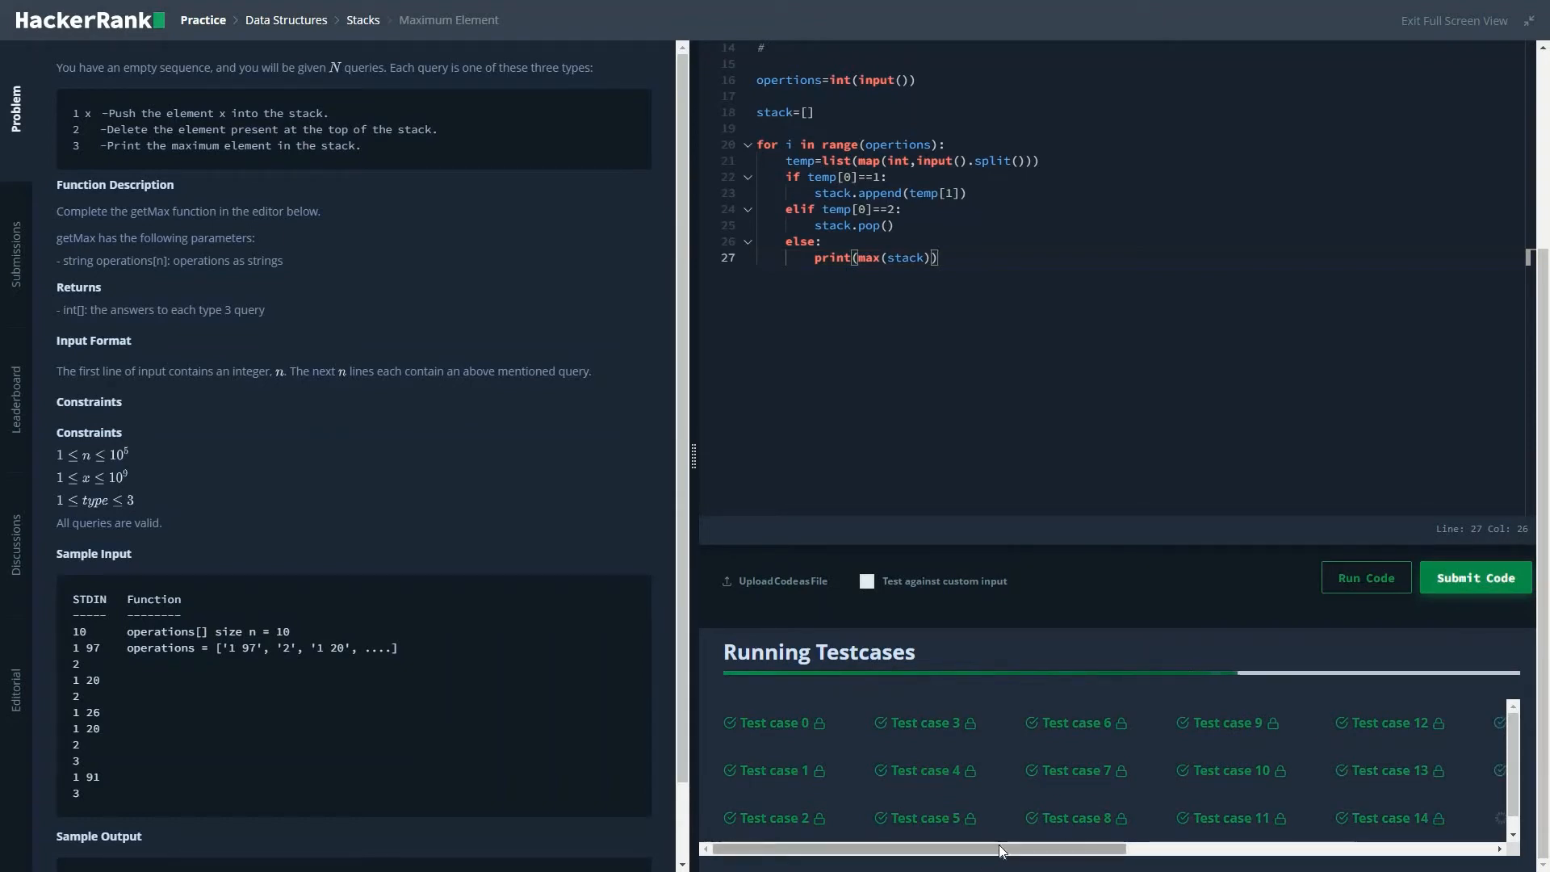
# Scroll through the running test results where cases 18 and 21 fail, and return to the stack line
pyautogui.hscroll(3)
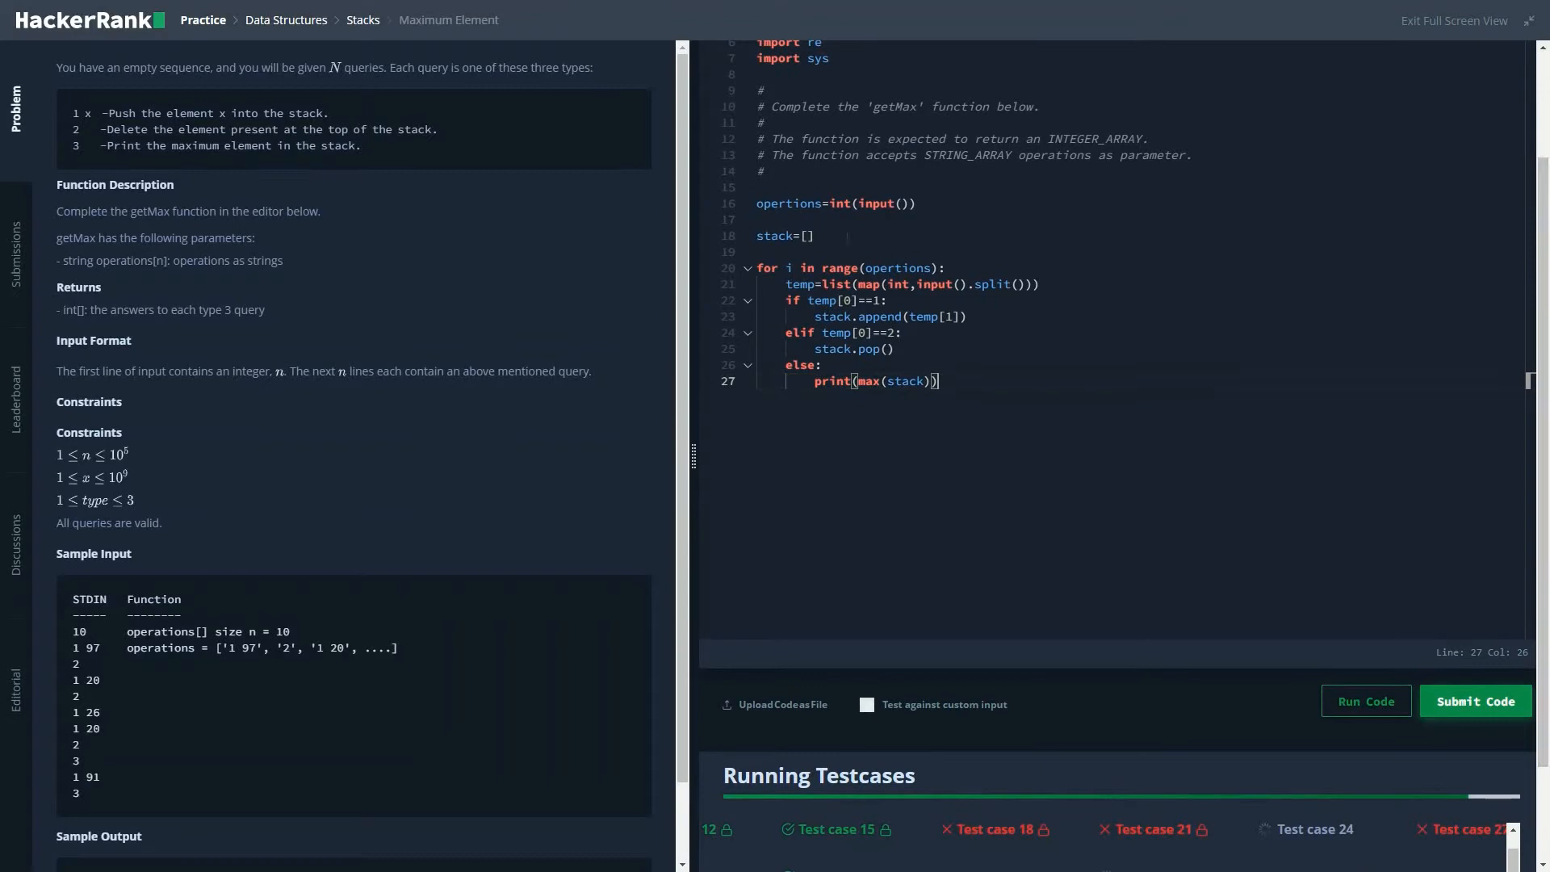
pyautogui.click(807, 235)
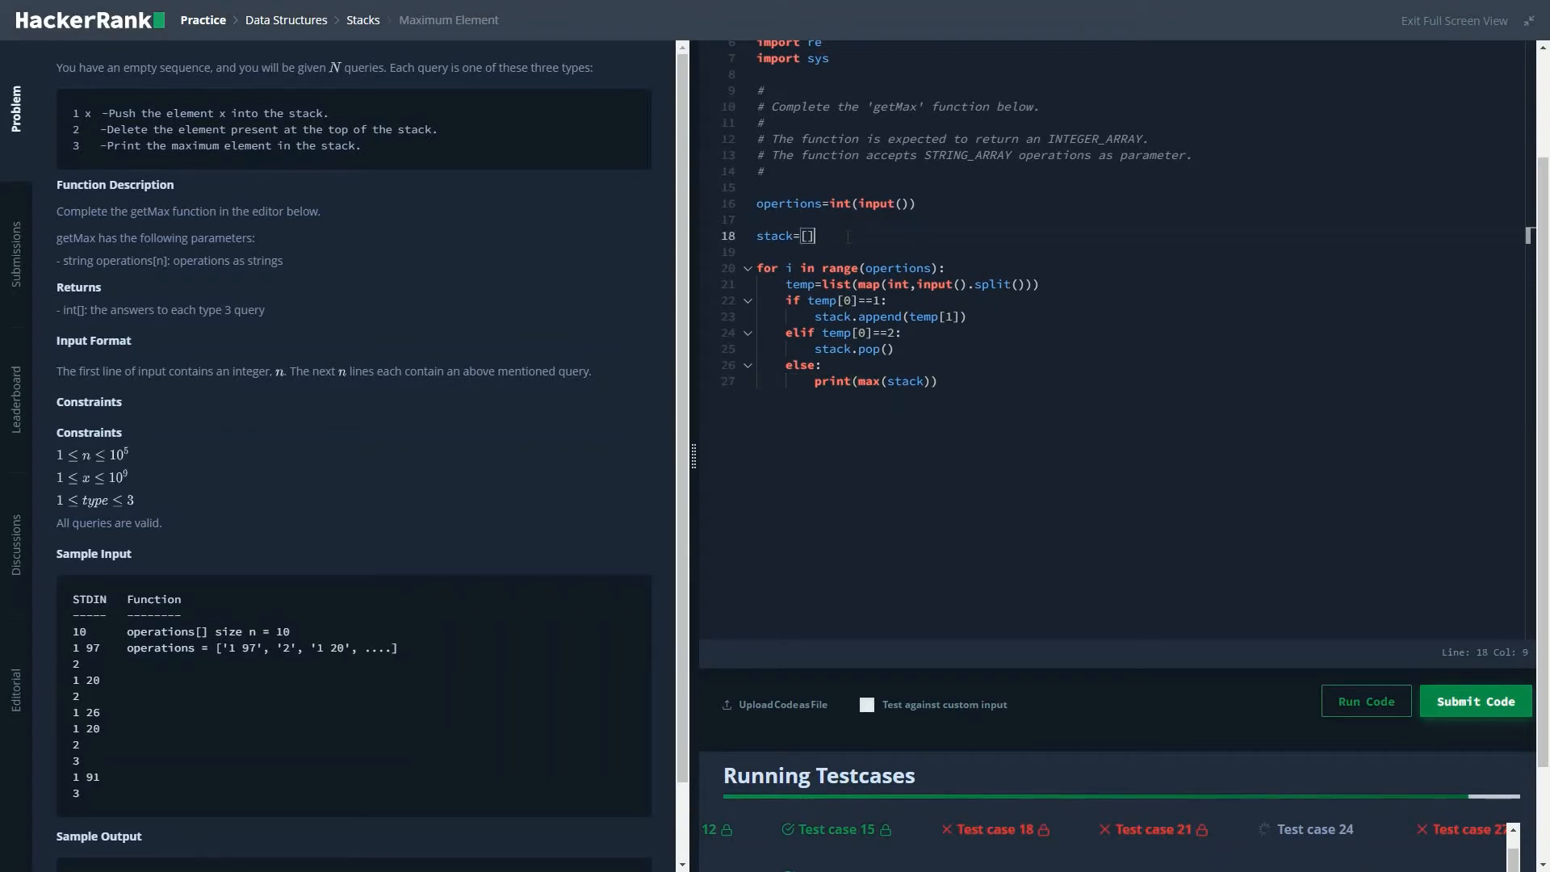
# Add maxer=-math.inf and update maxer to temp[1] on push when it compares larger
pyautogui.write('ma')
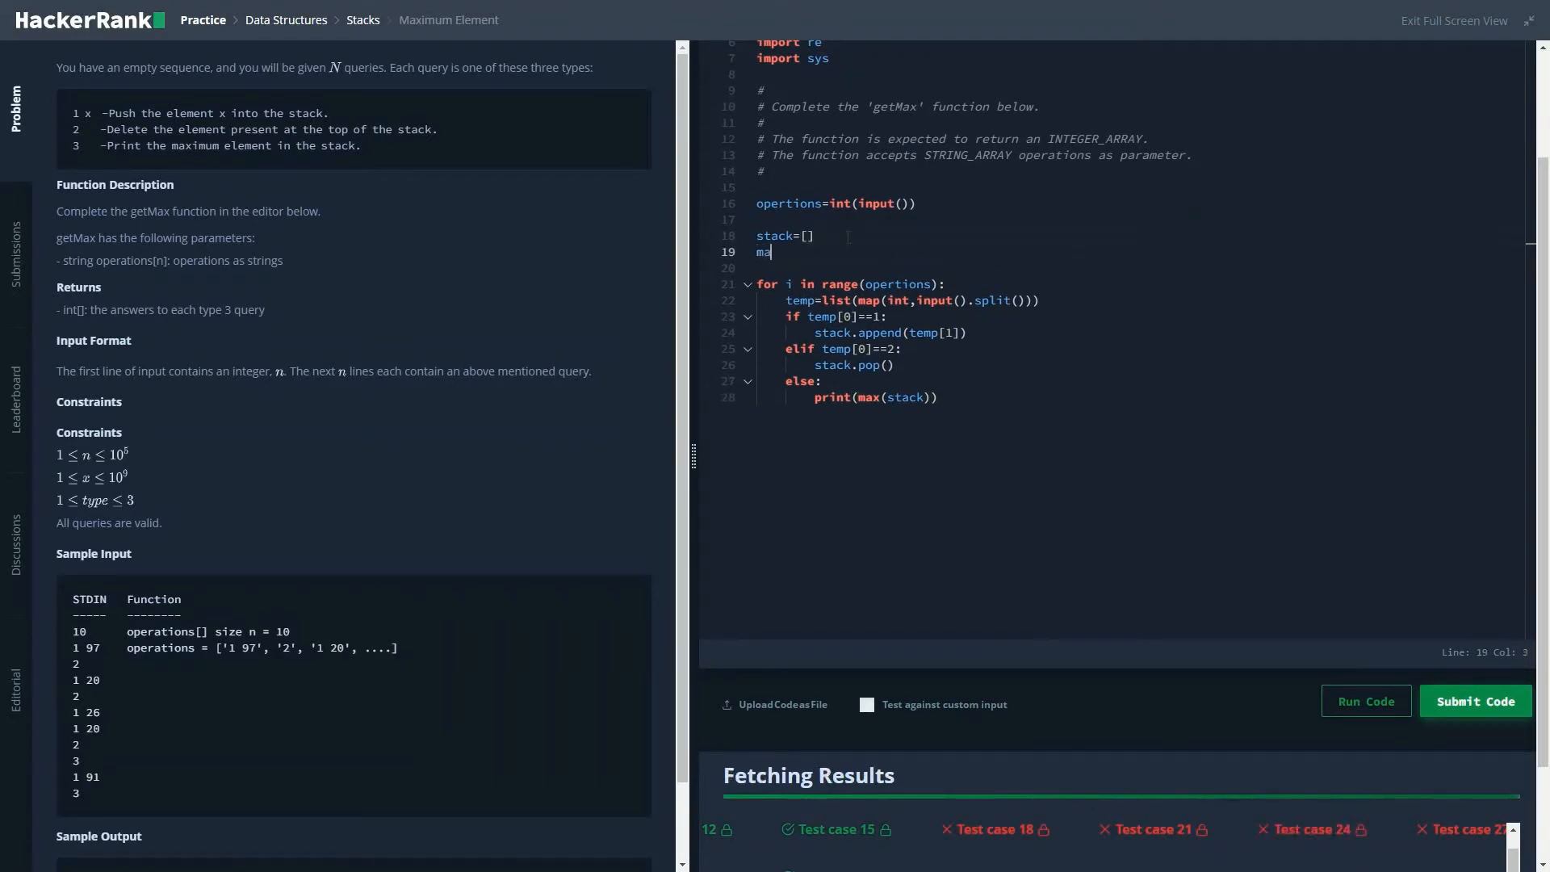
pyautogui.write('xer=')
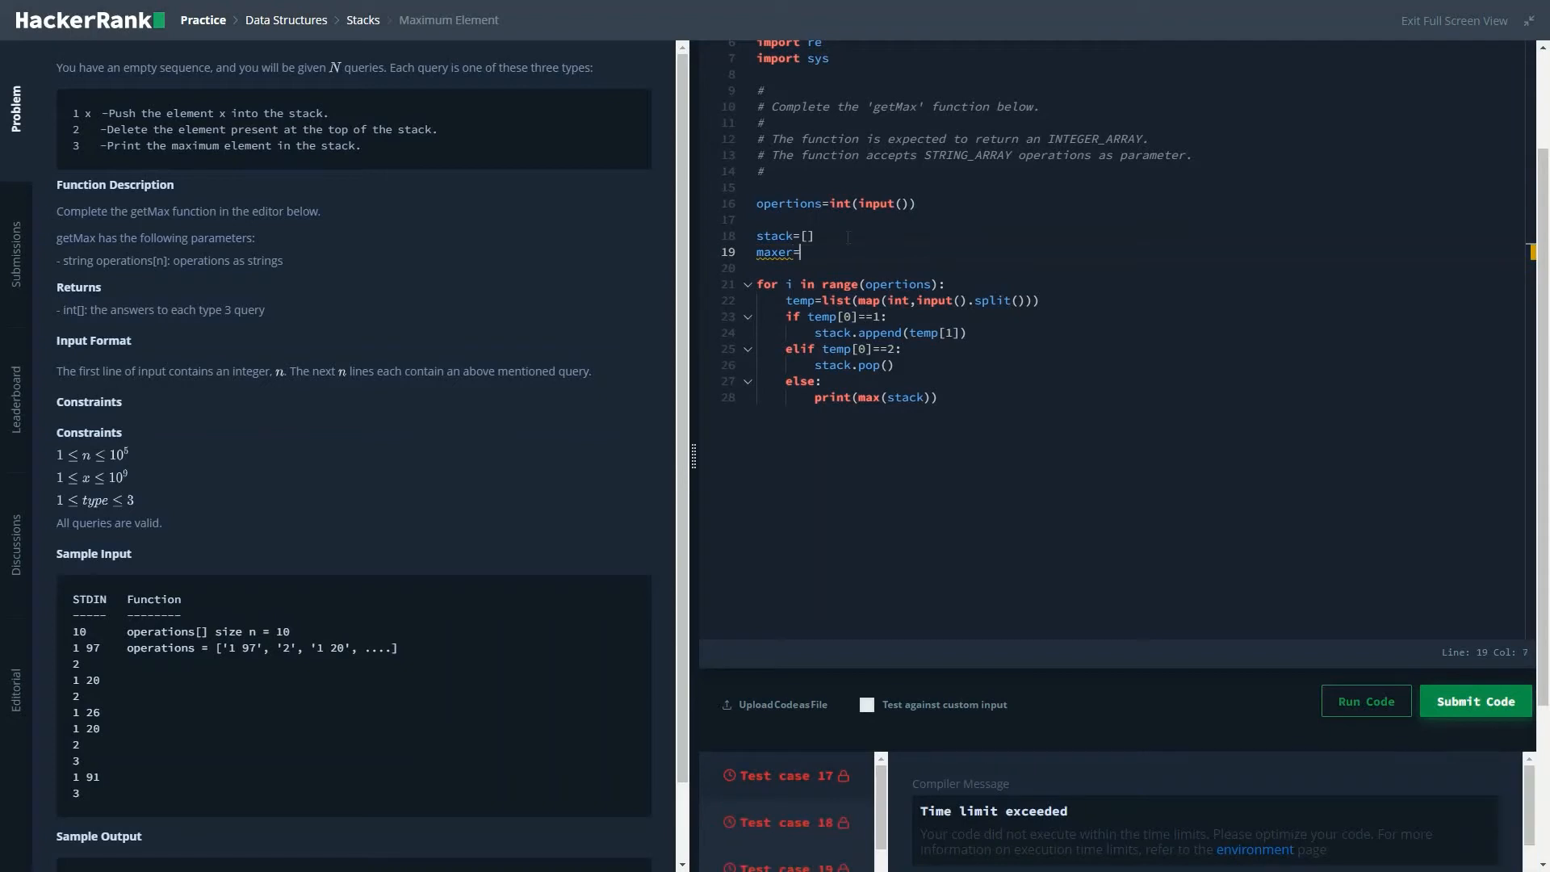
pyautogui.write('-i')
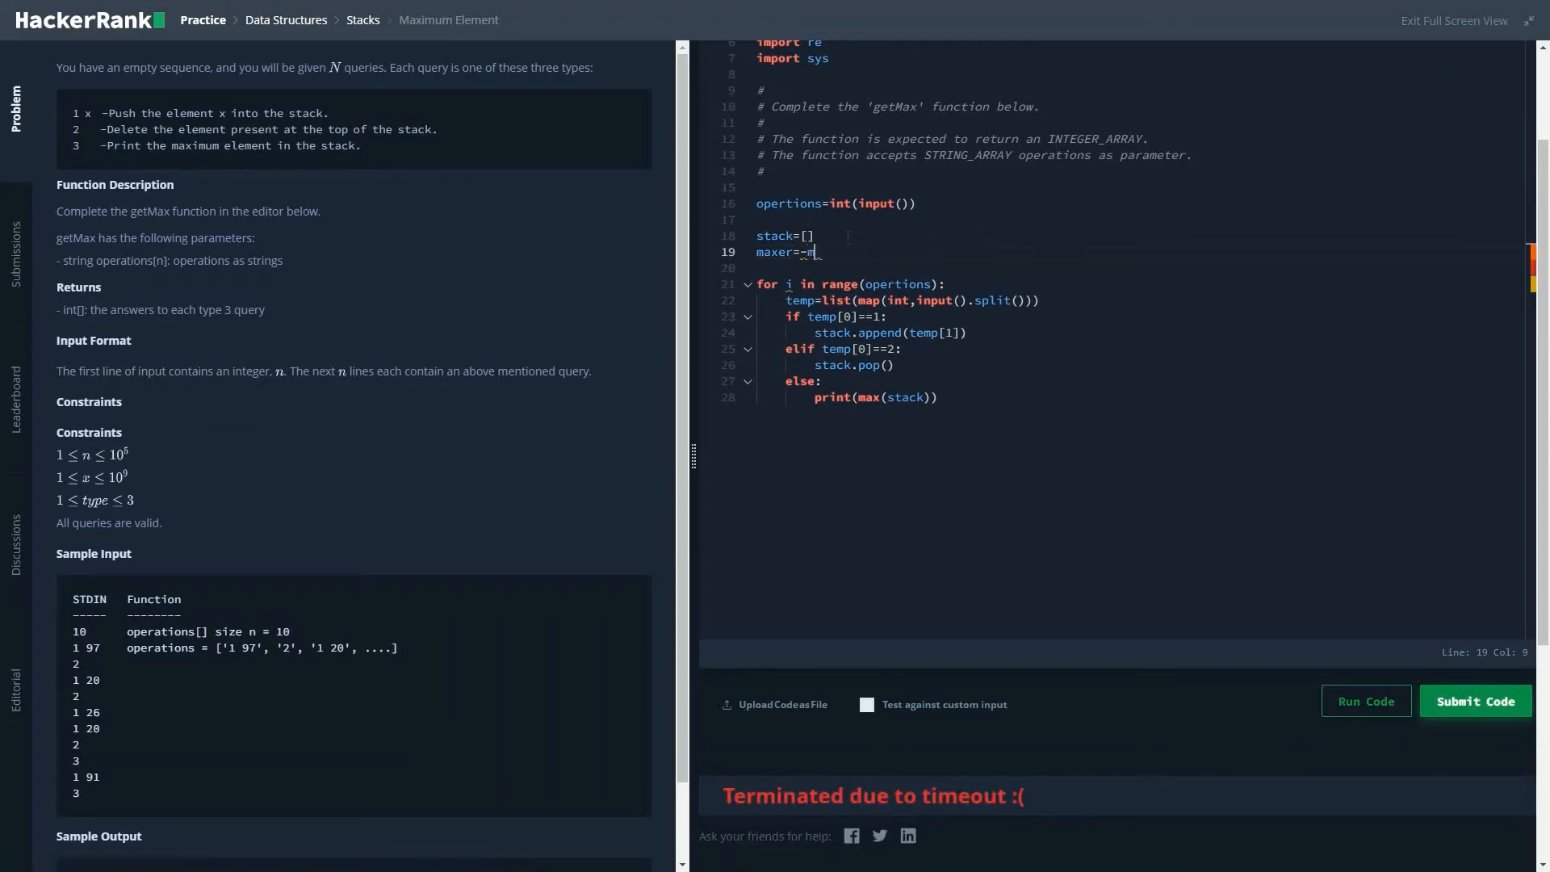
pyautogui.write('ath.inf')
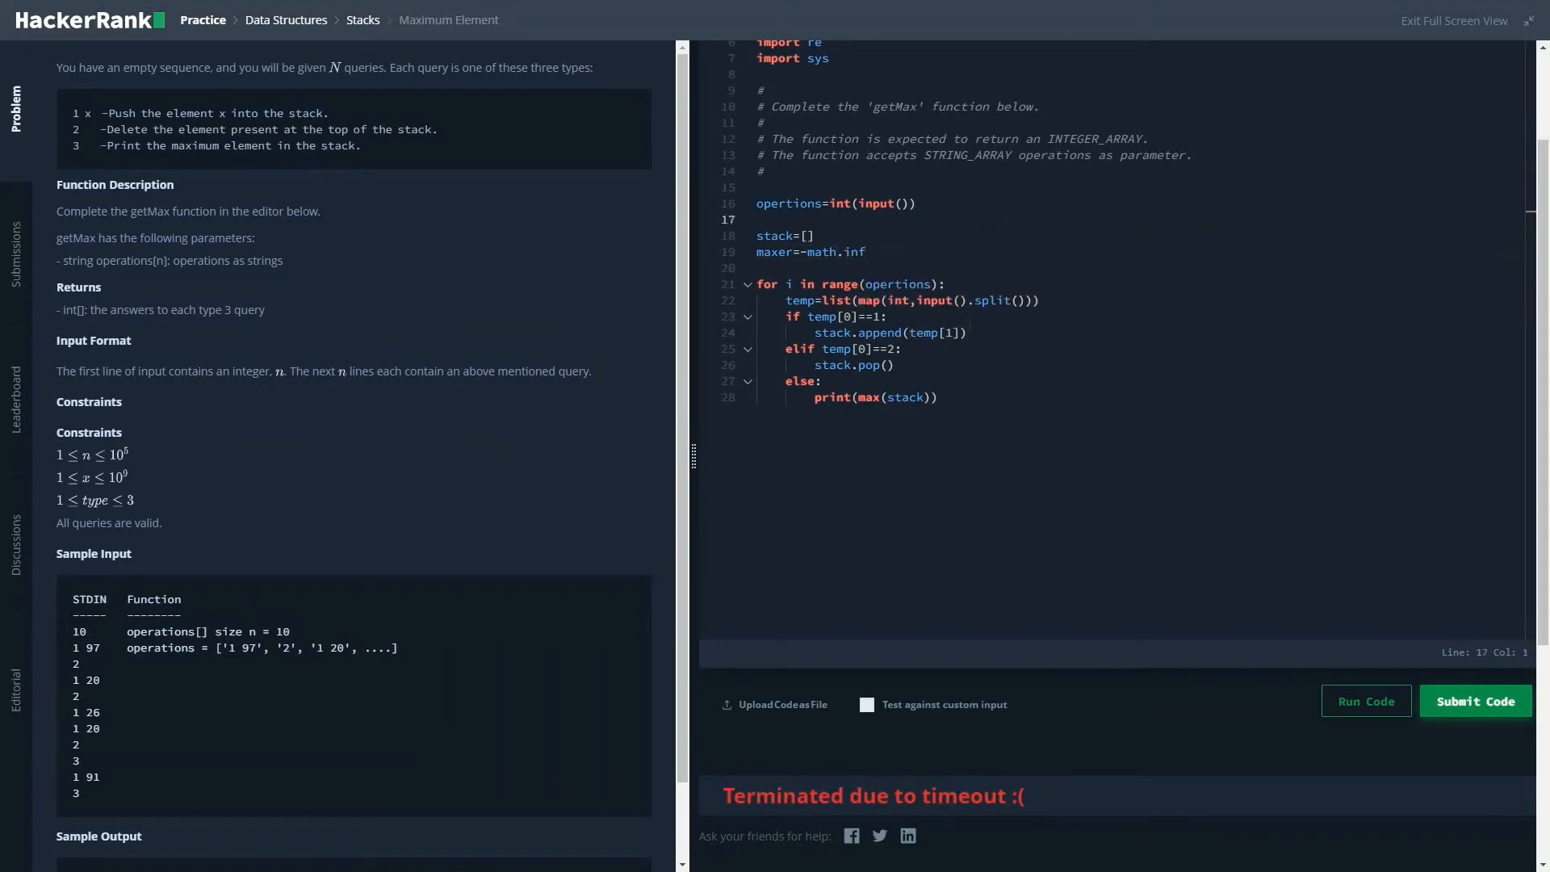
pyautogui.press('Enter')
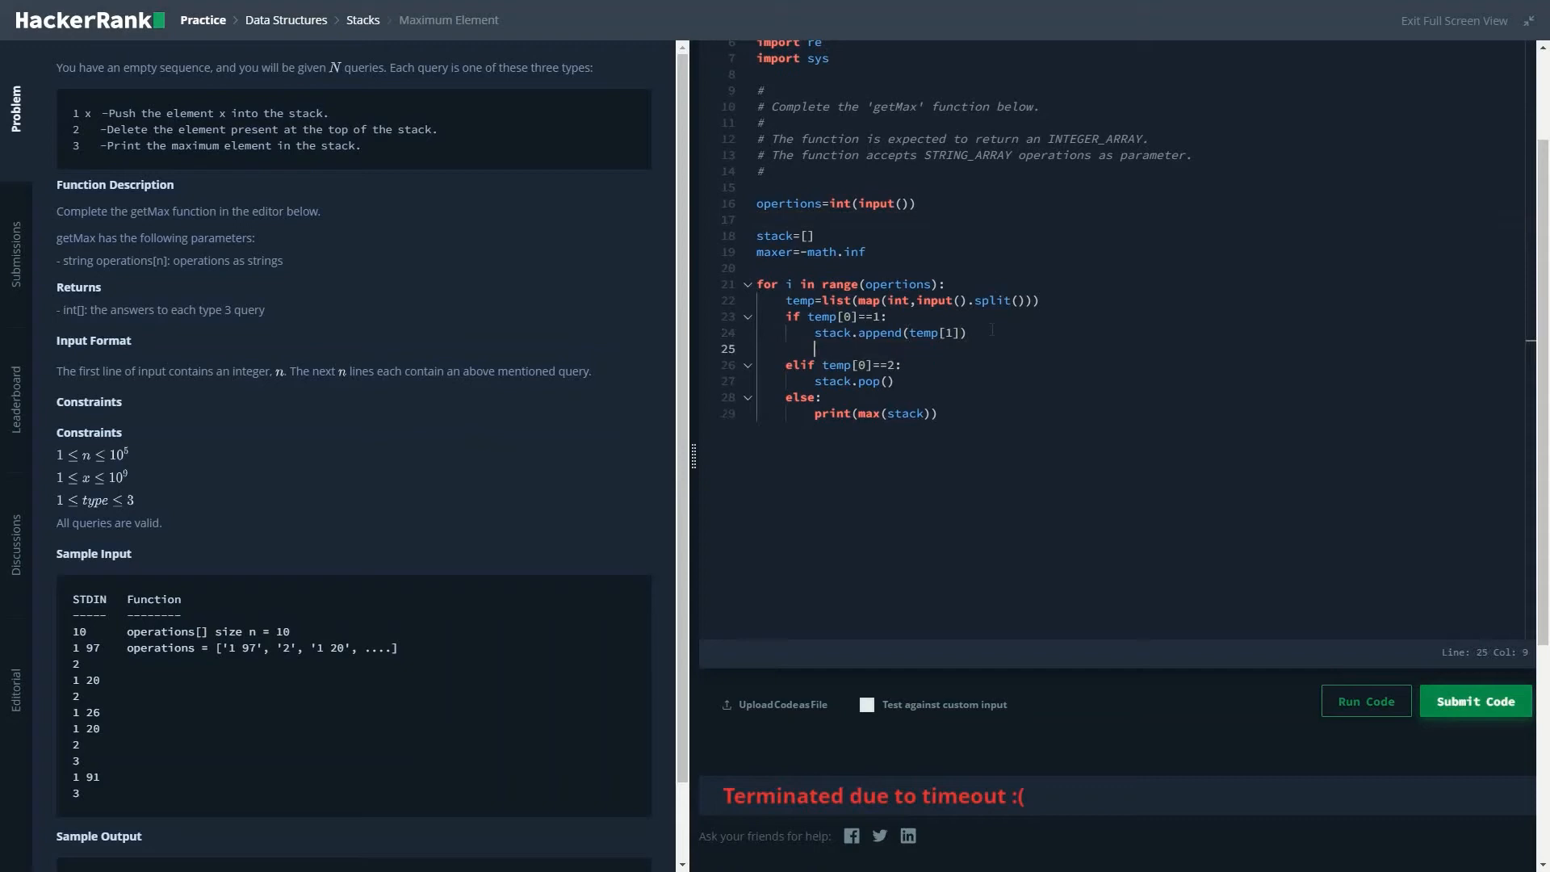
pyautogui.write('if')
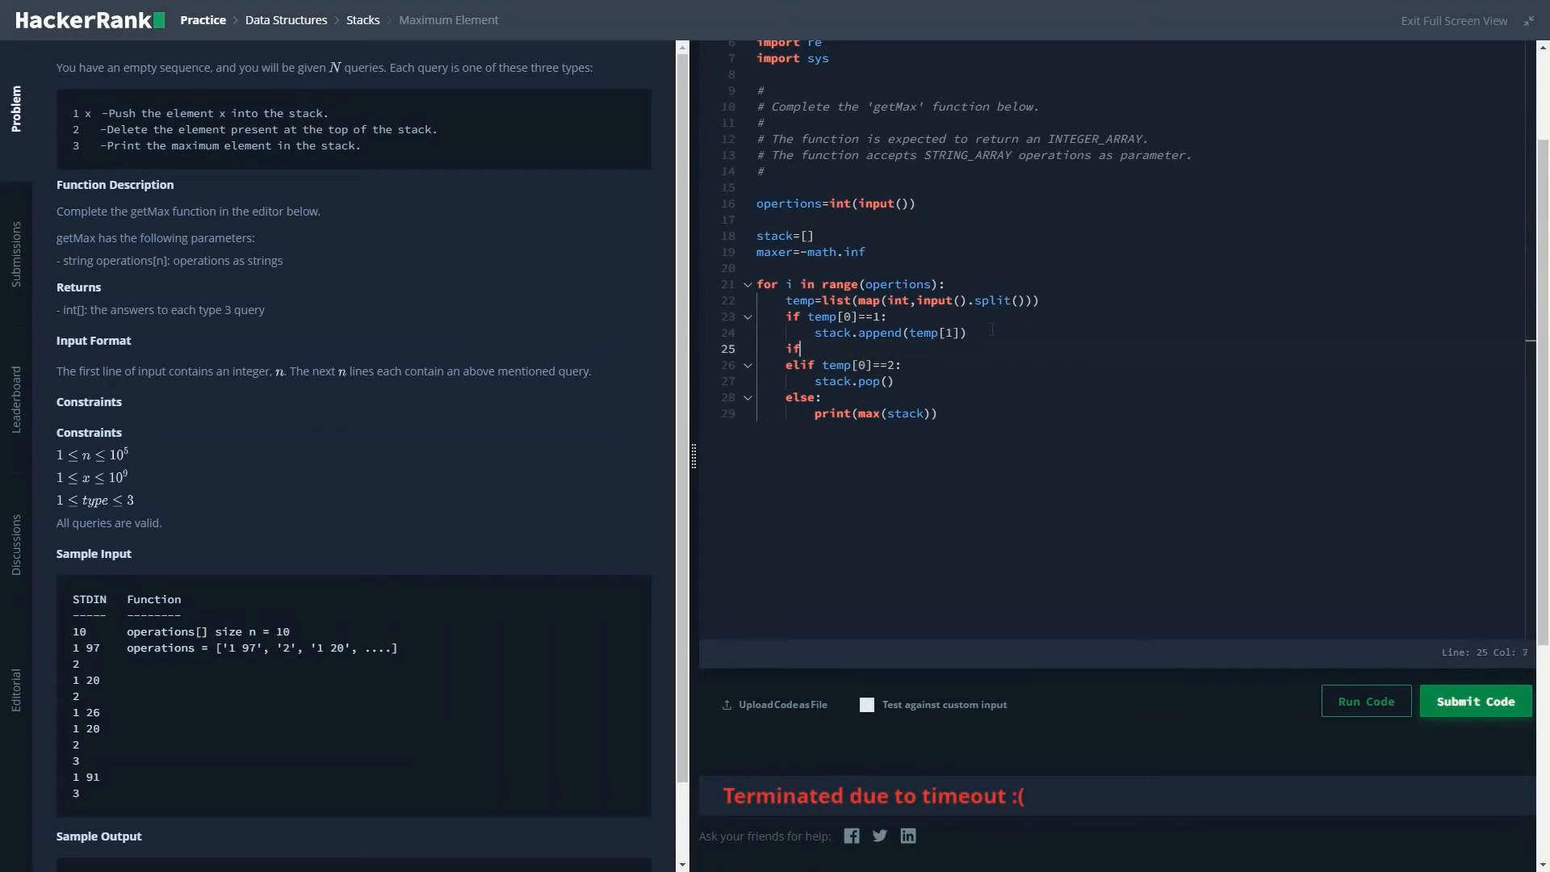
pyautogui.write('maxer')
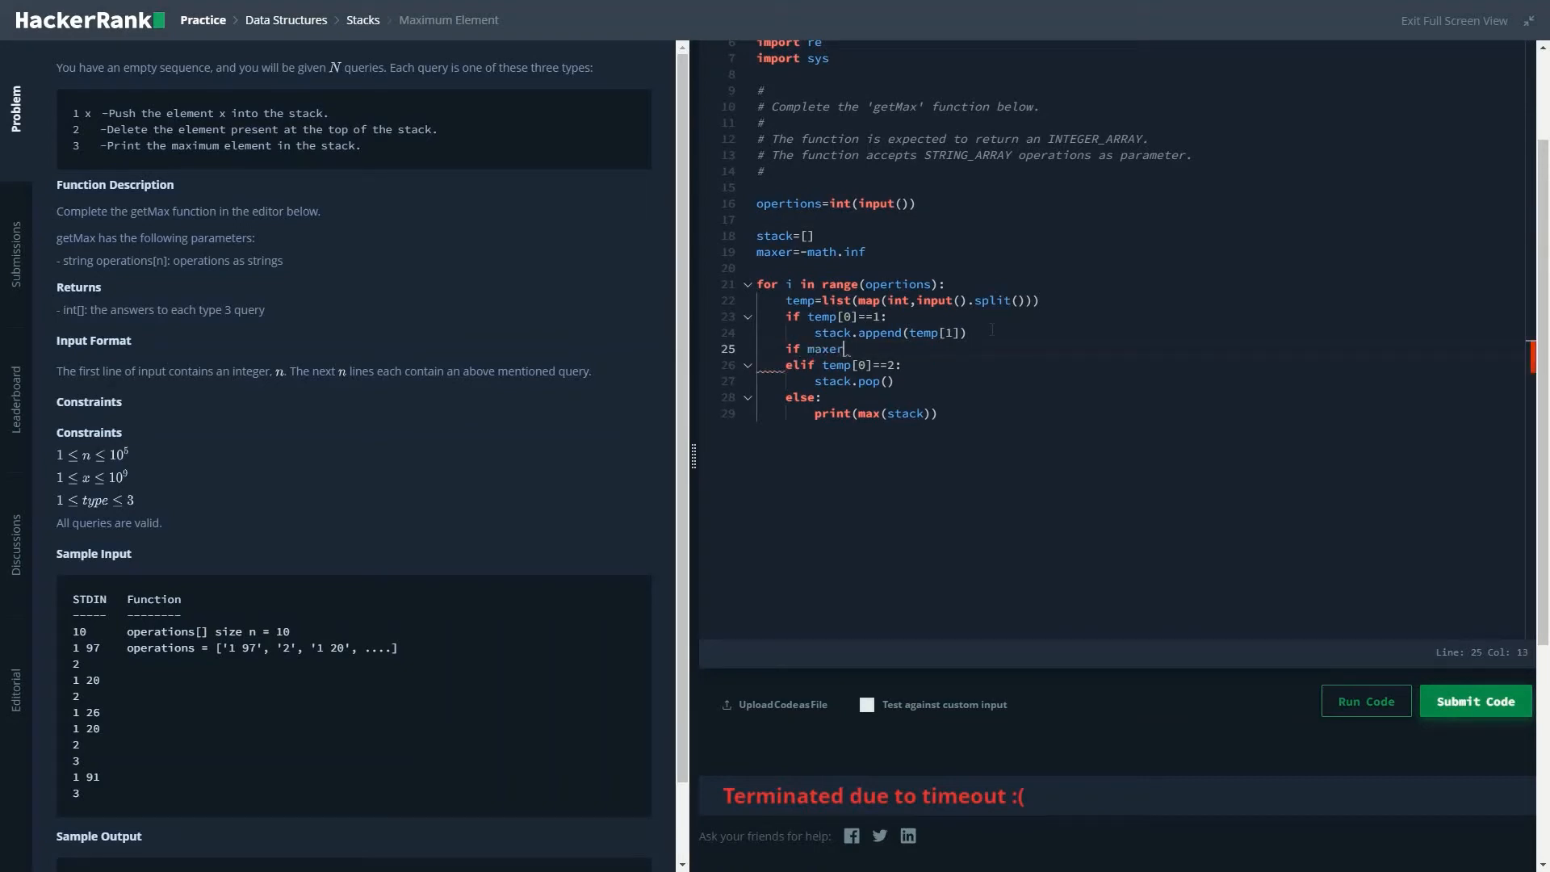
pyautogui.write('>=')
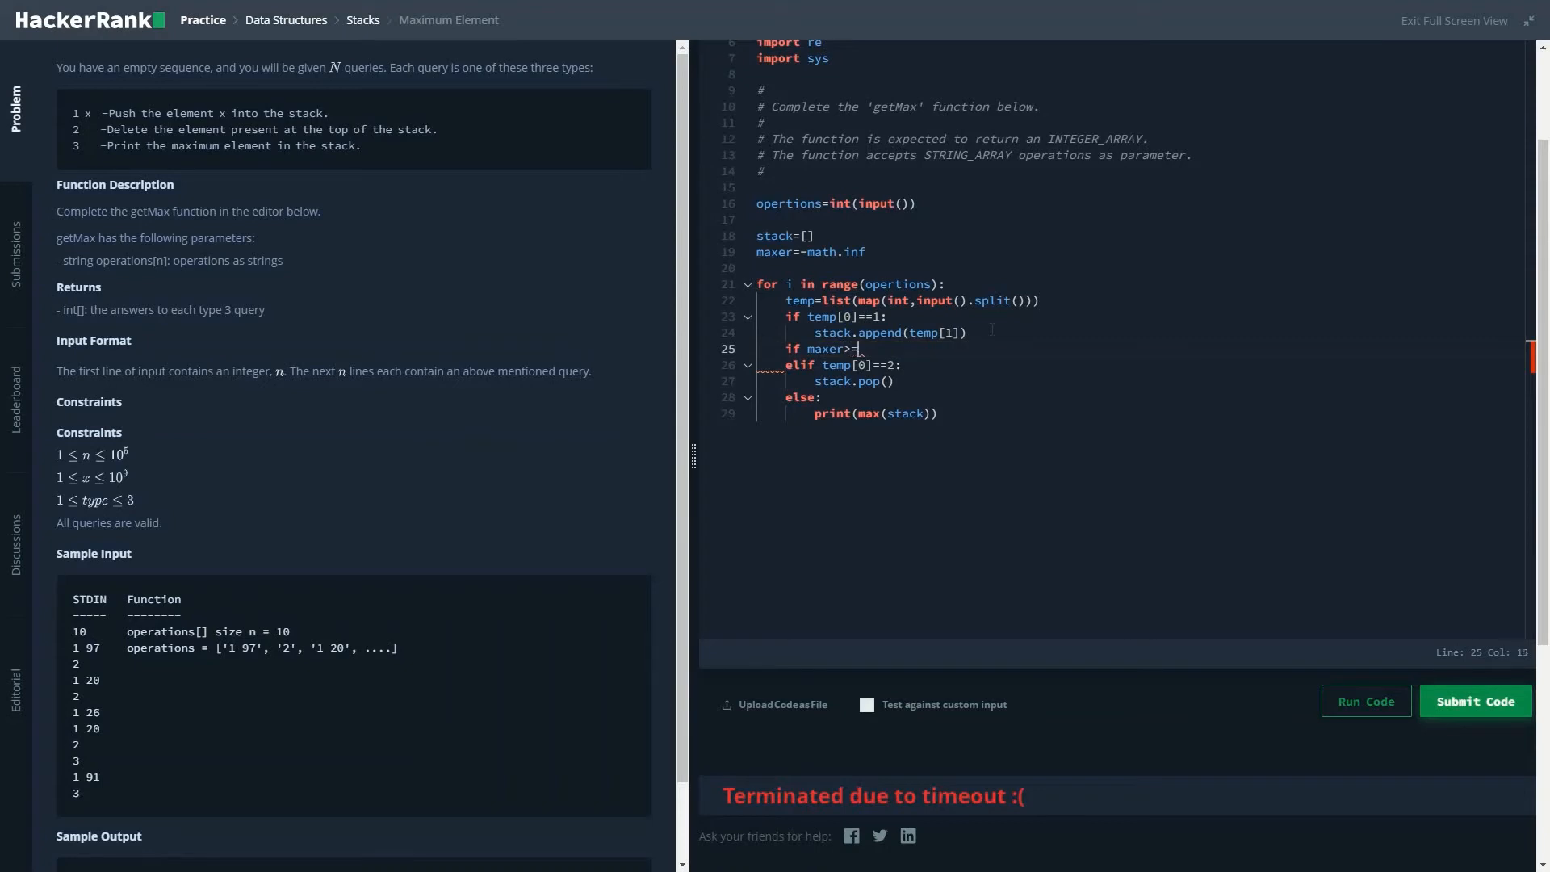
pyautogui.write('temp')
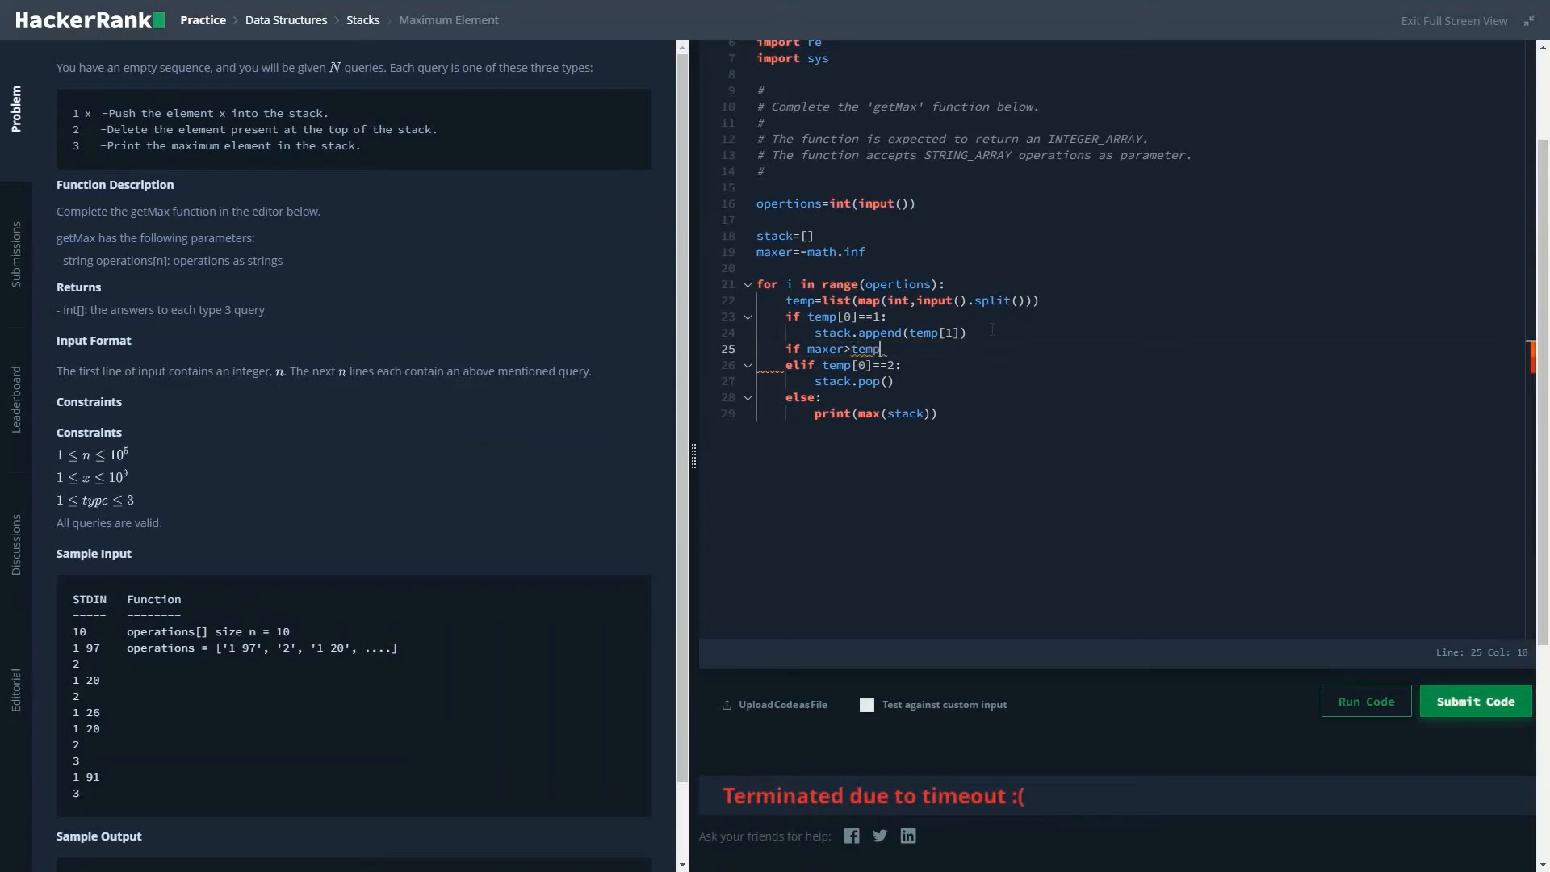
pyautogui.write('[1]')
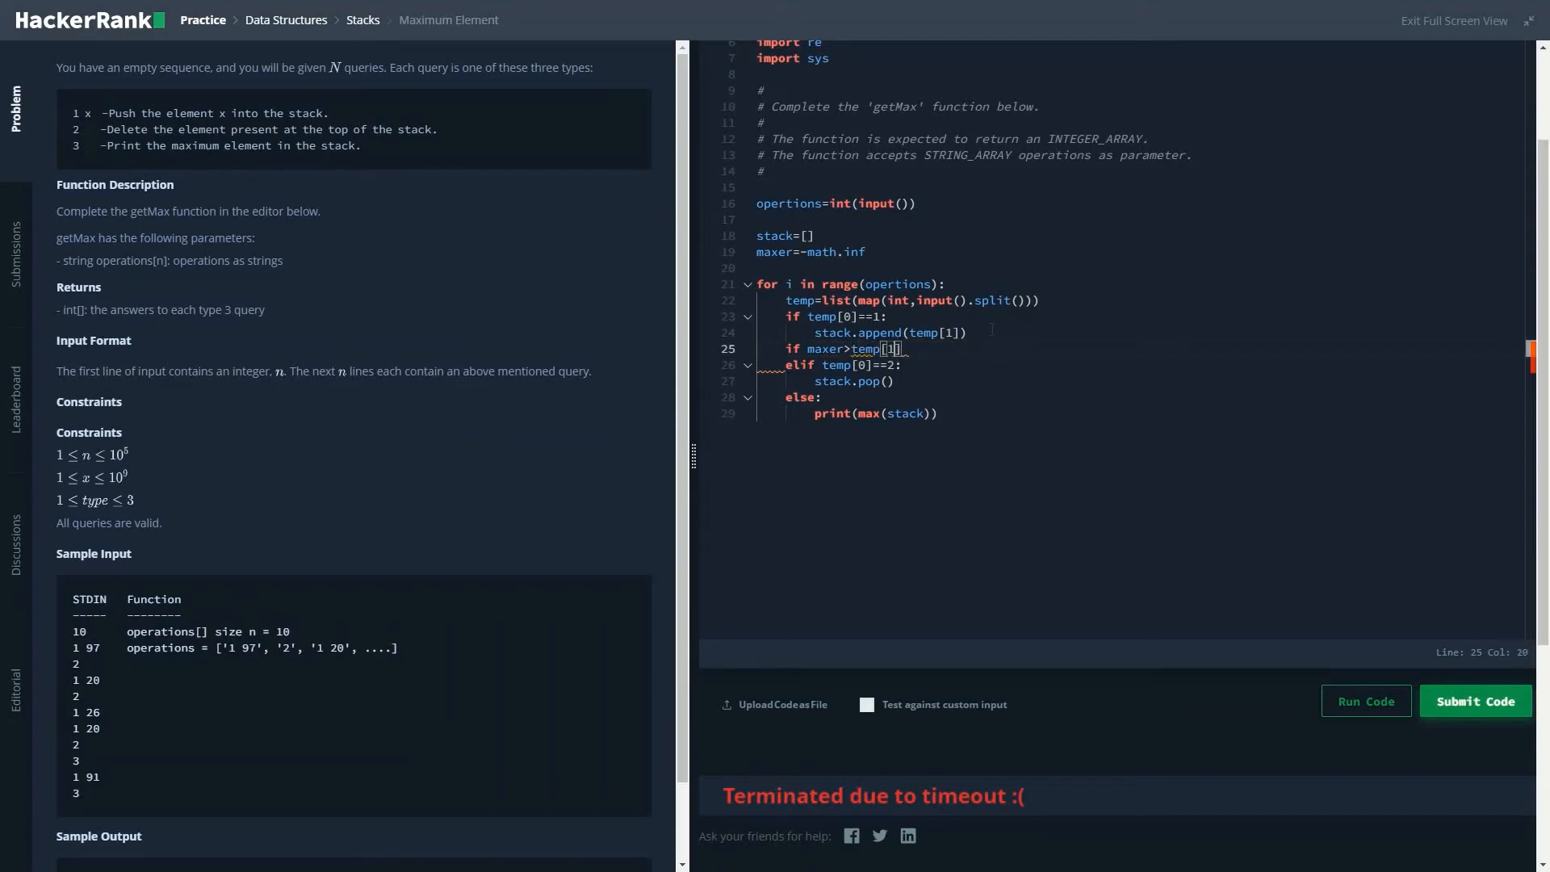
pyautogui.write('maxer=')
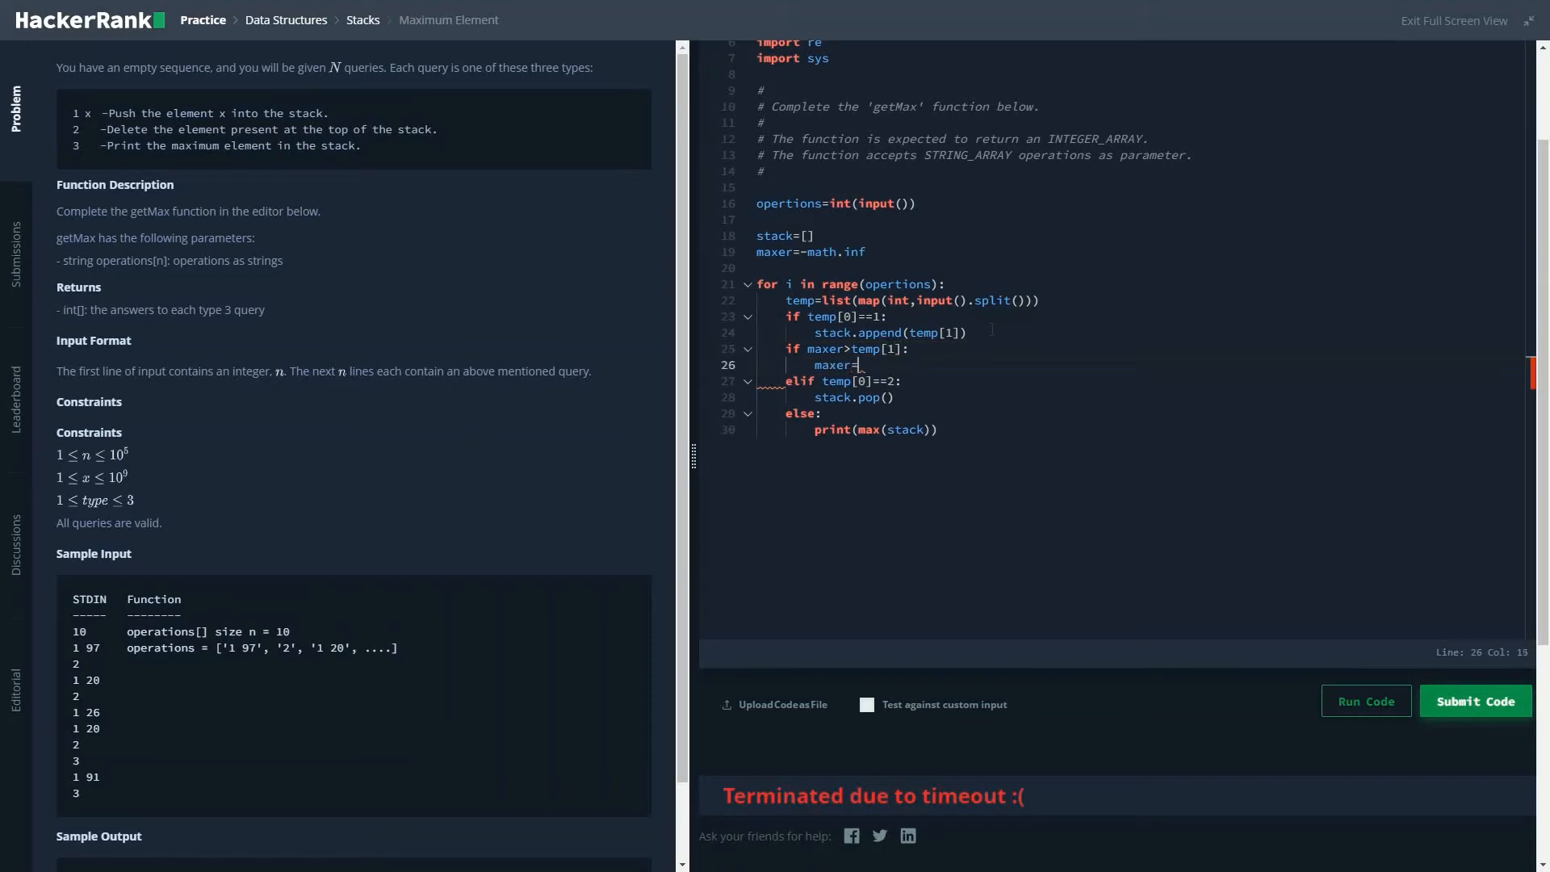
pyautogui.write('temp[1]')
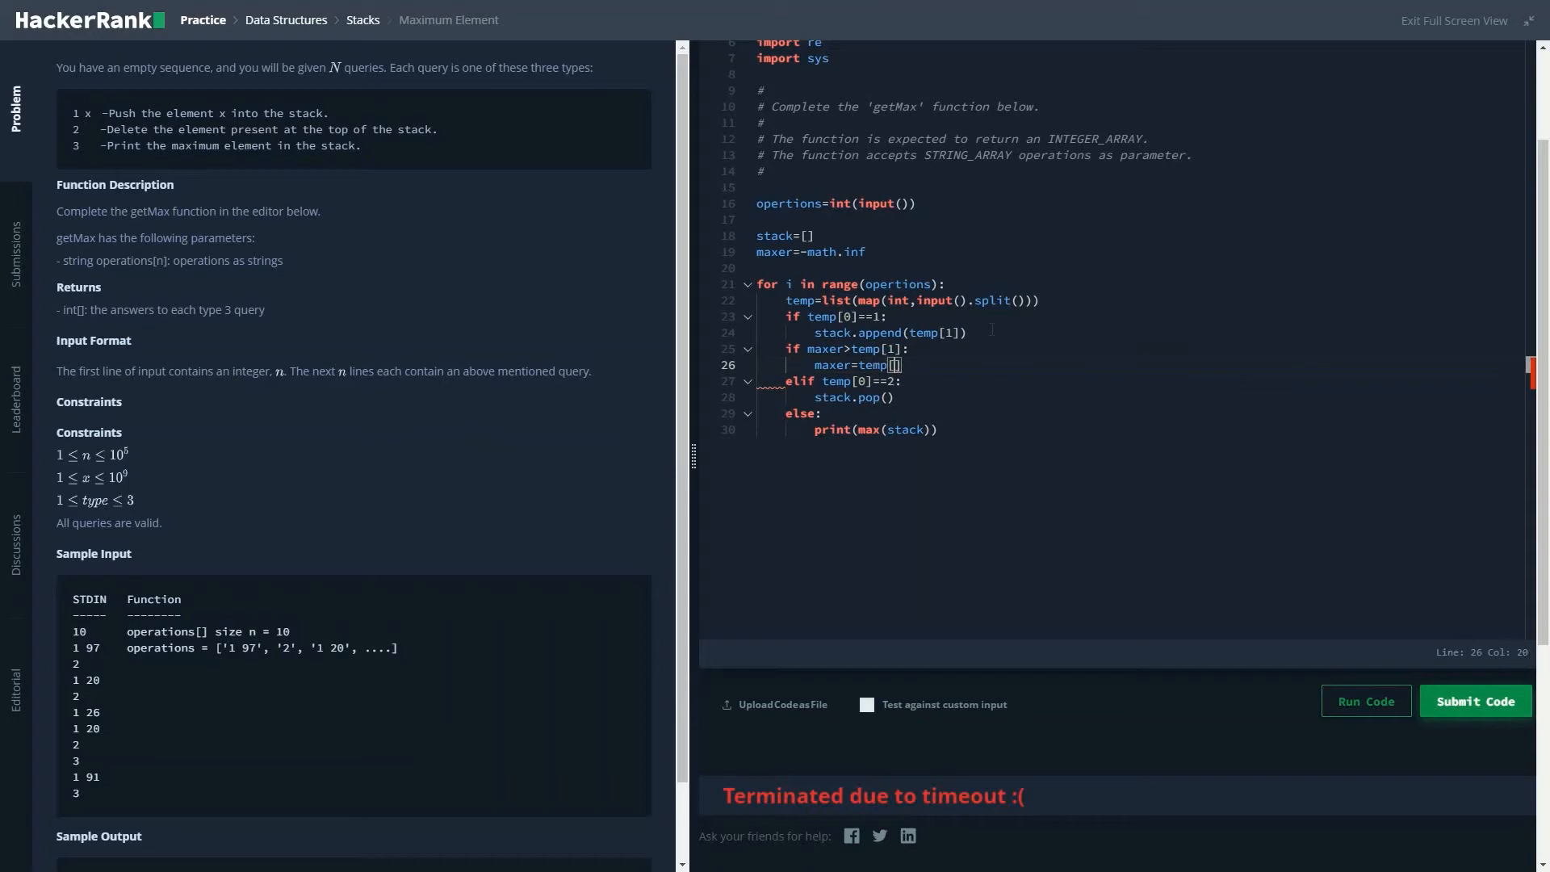
pyautogui.write('1')
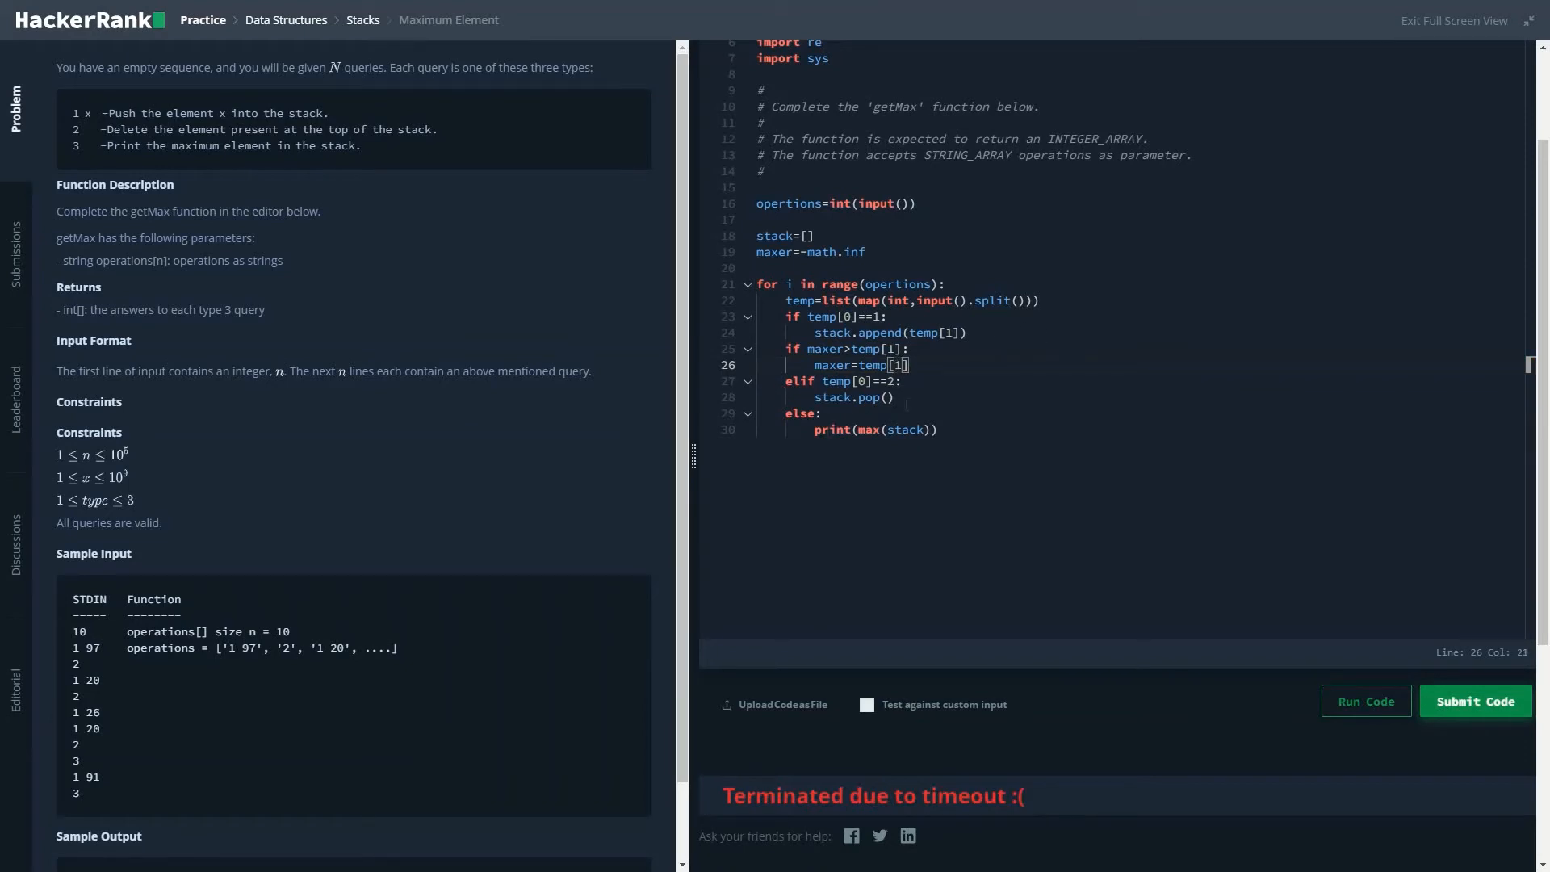
# After a pop, recompute maxer=max(stack) when len(stack)!=0
pyautogui.write('if')
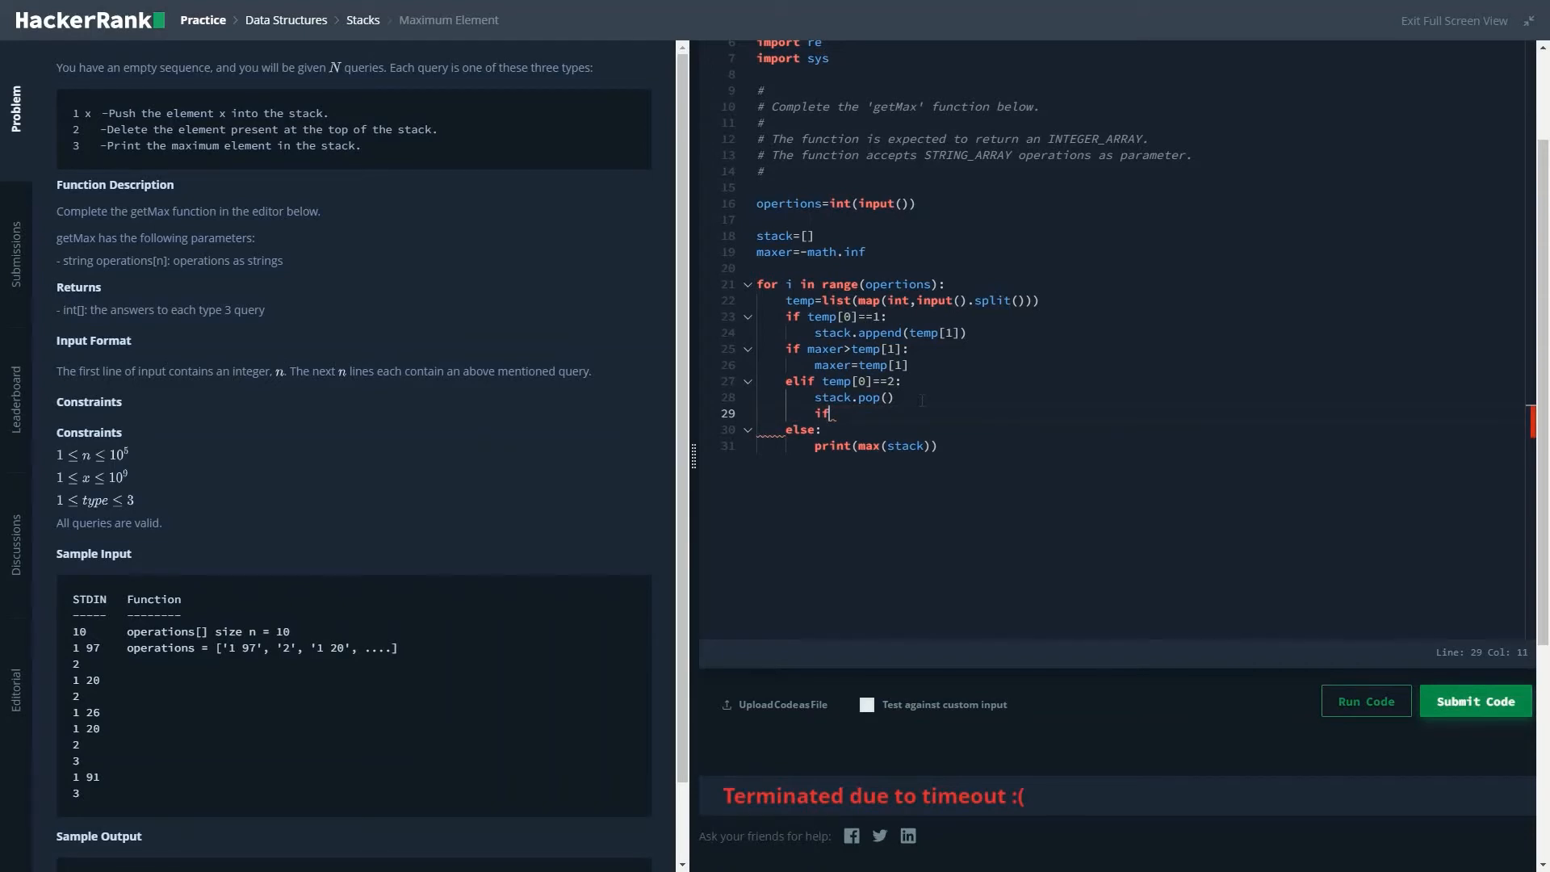
pyautogui.write('len')
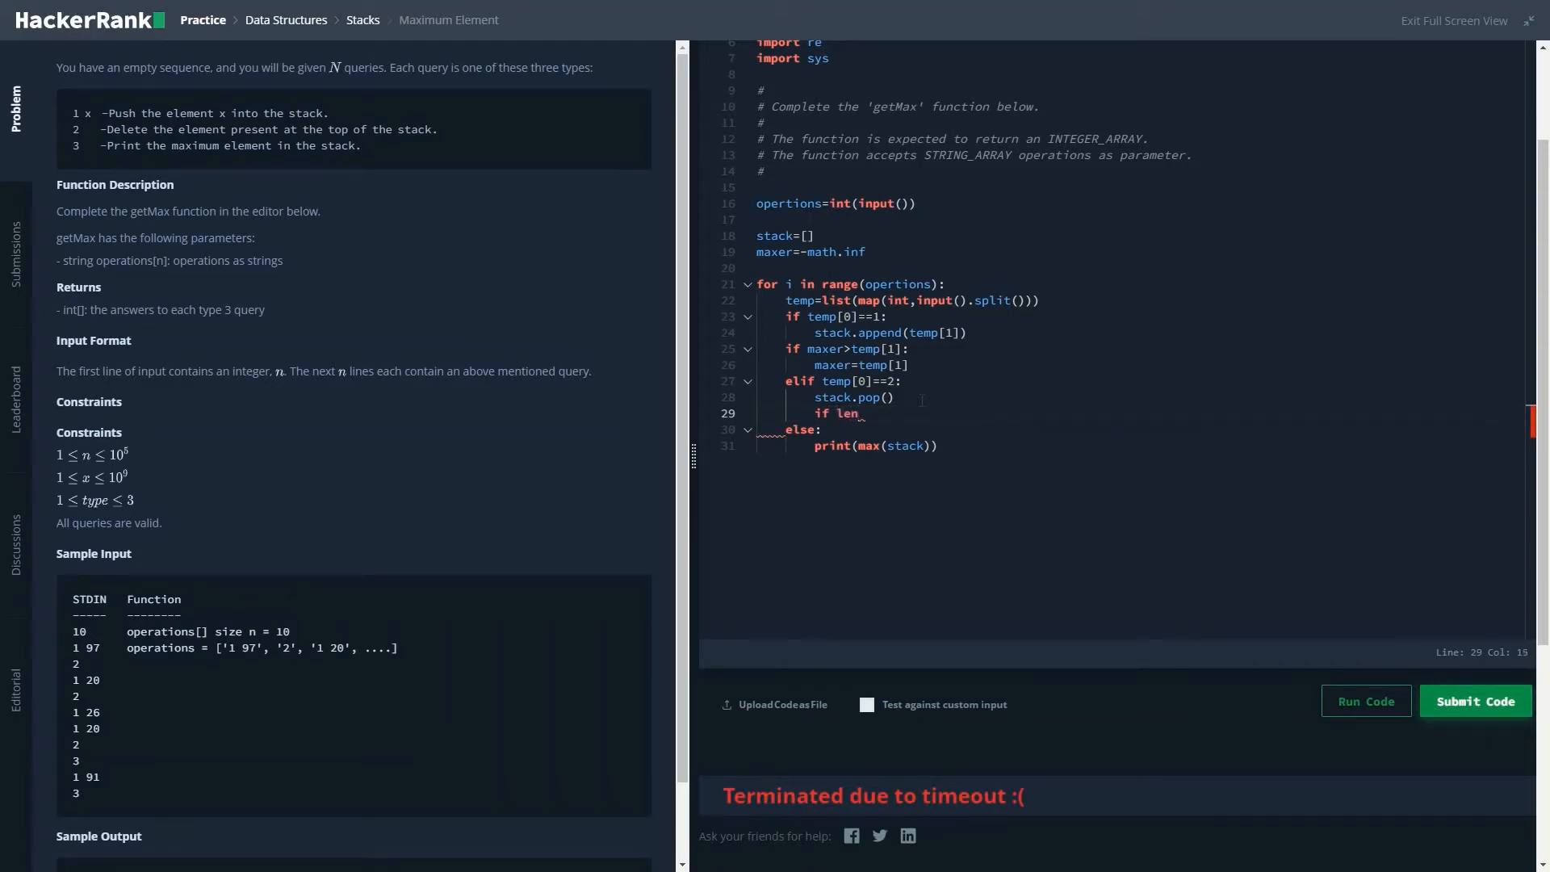
pyautogui.write('(stack')
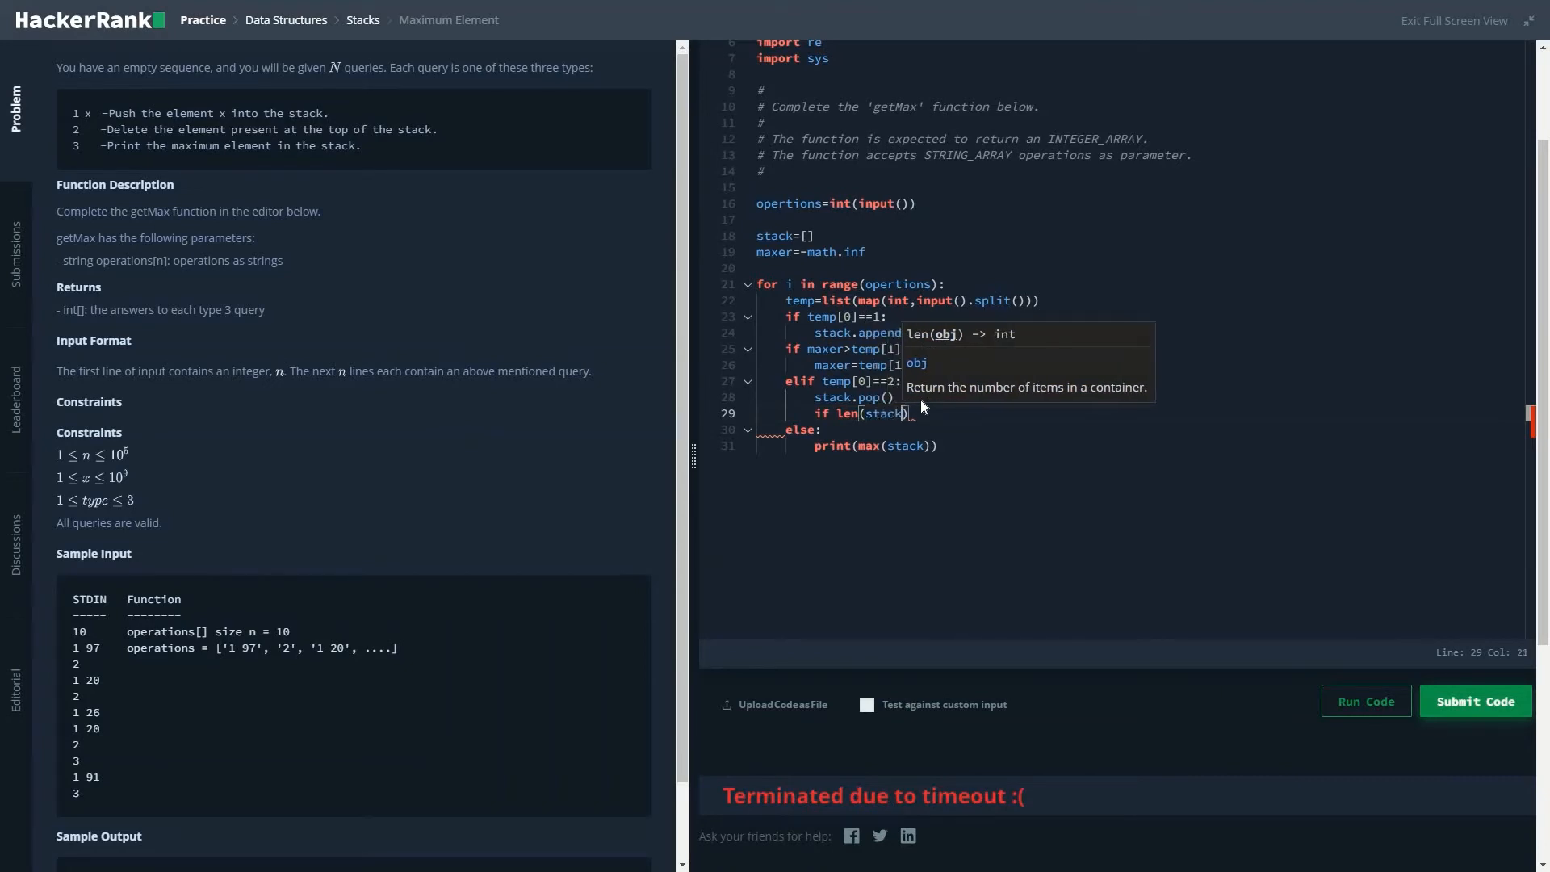
pyautogui.write('==0')
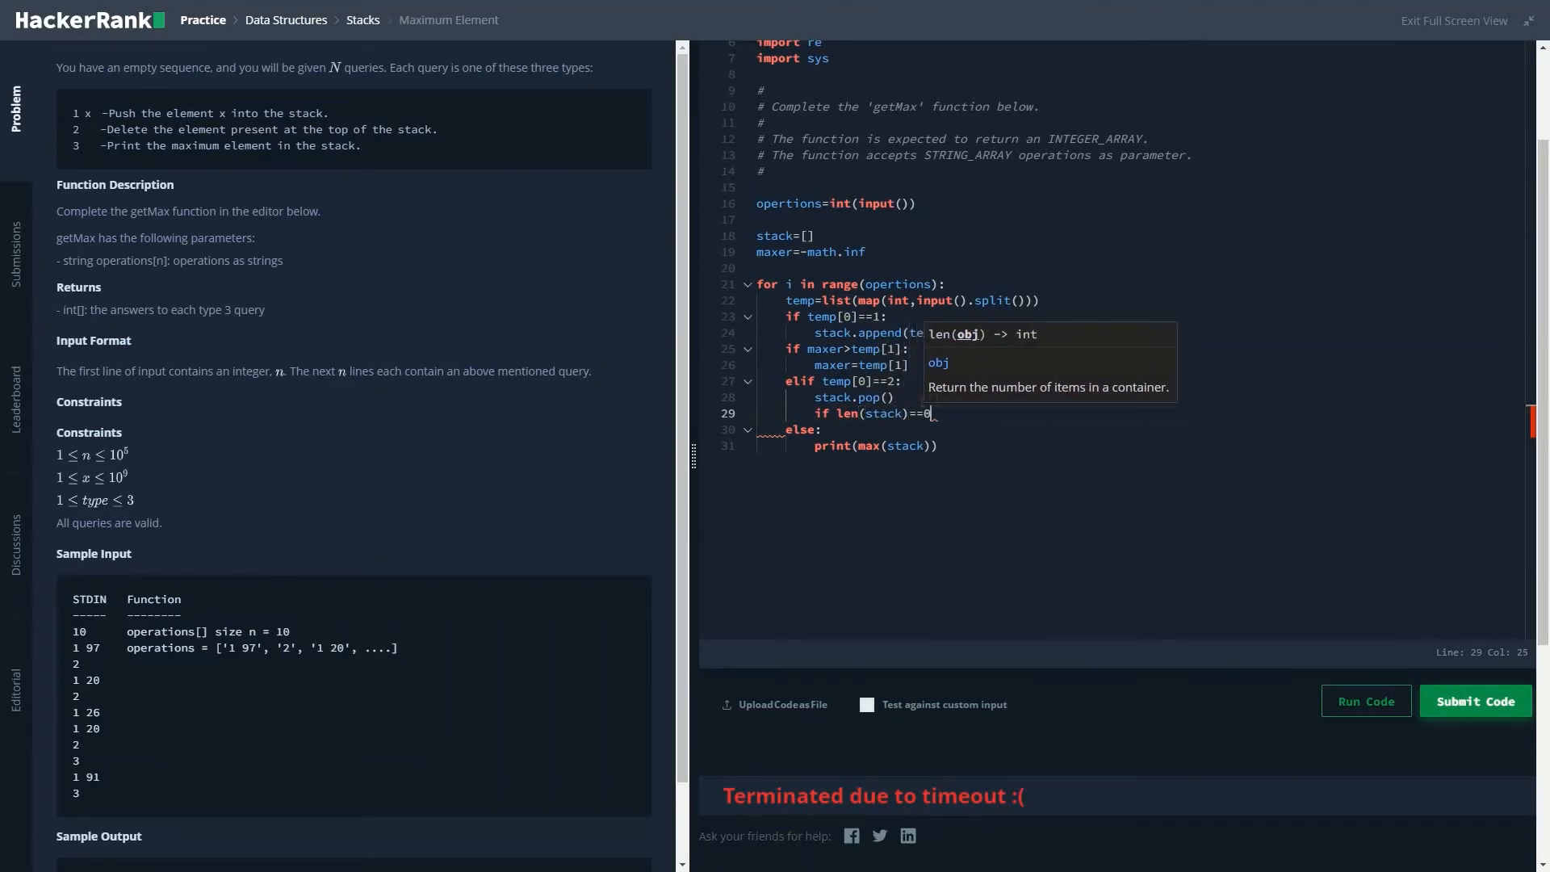
pyautogui.press('Enter')
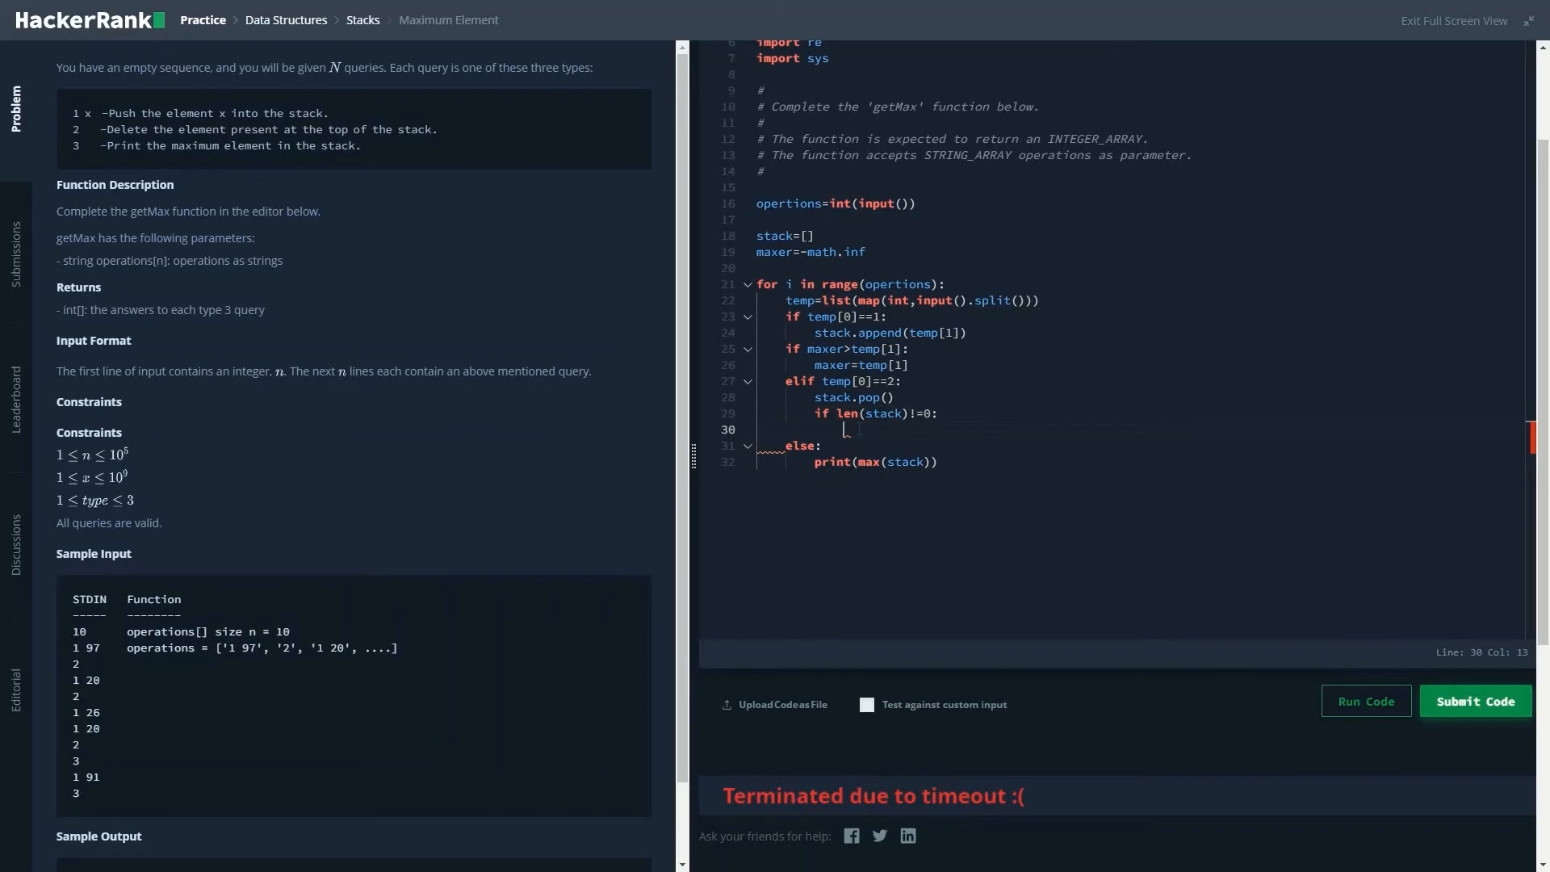
pyautogui.write('maxer=max(stack')
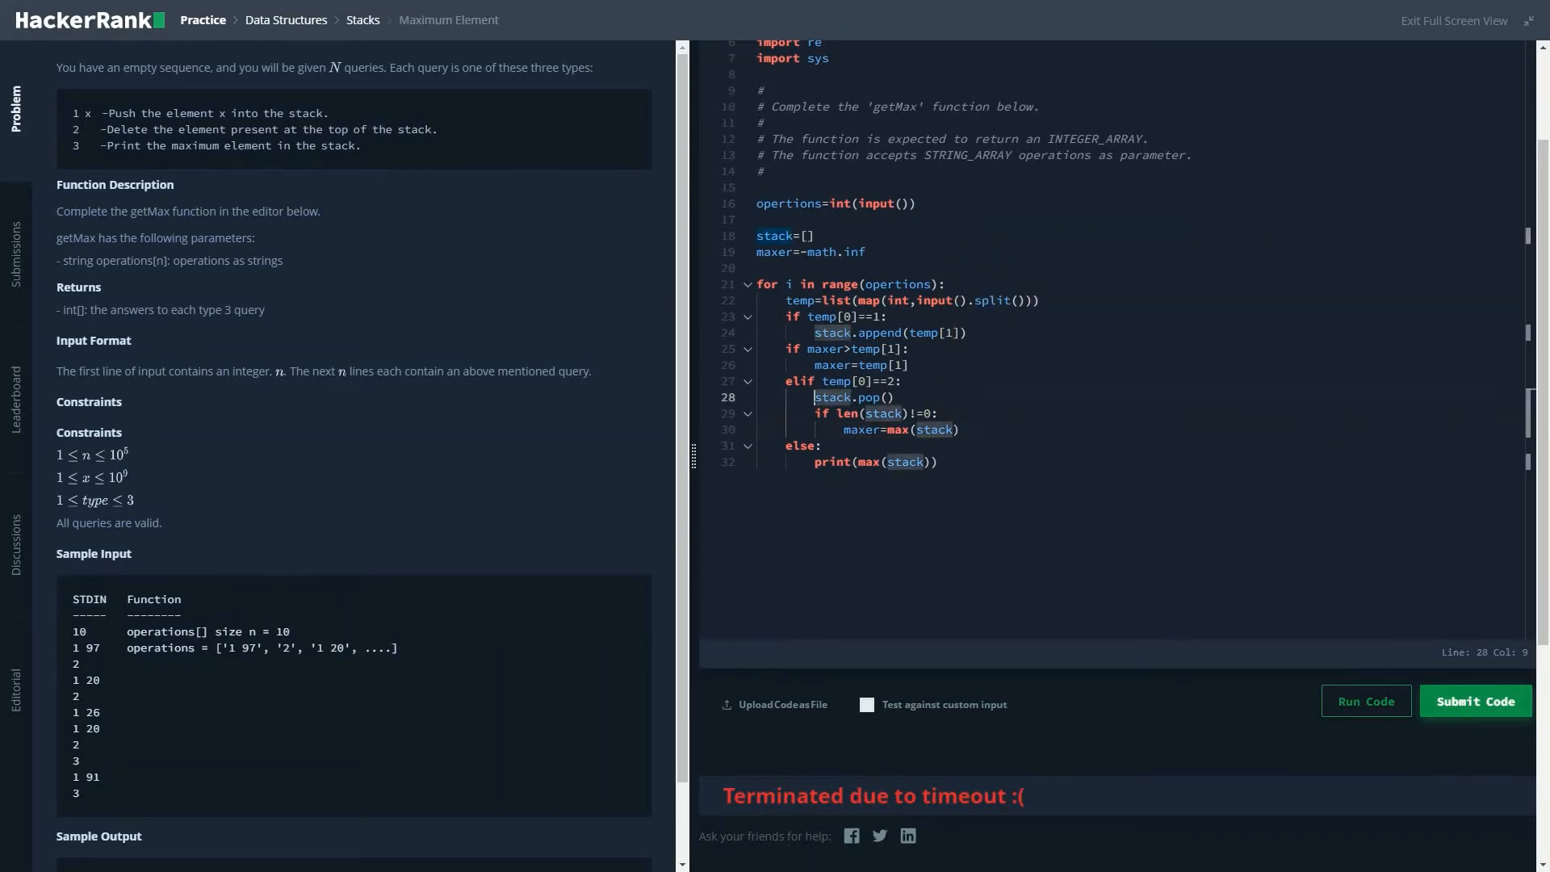
# Store the popped value in k and recompute maxer only if k==maxer
pyautogui.write('k=')
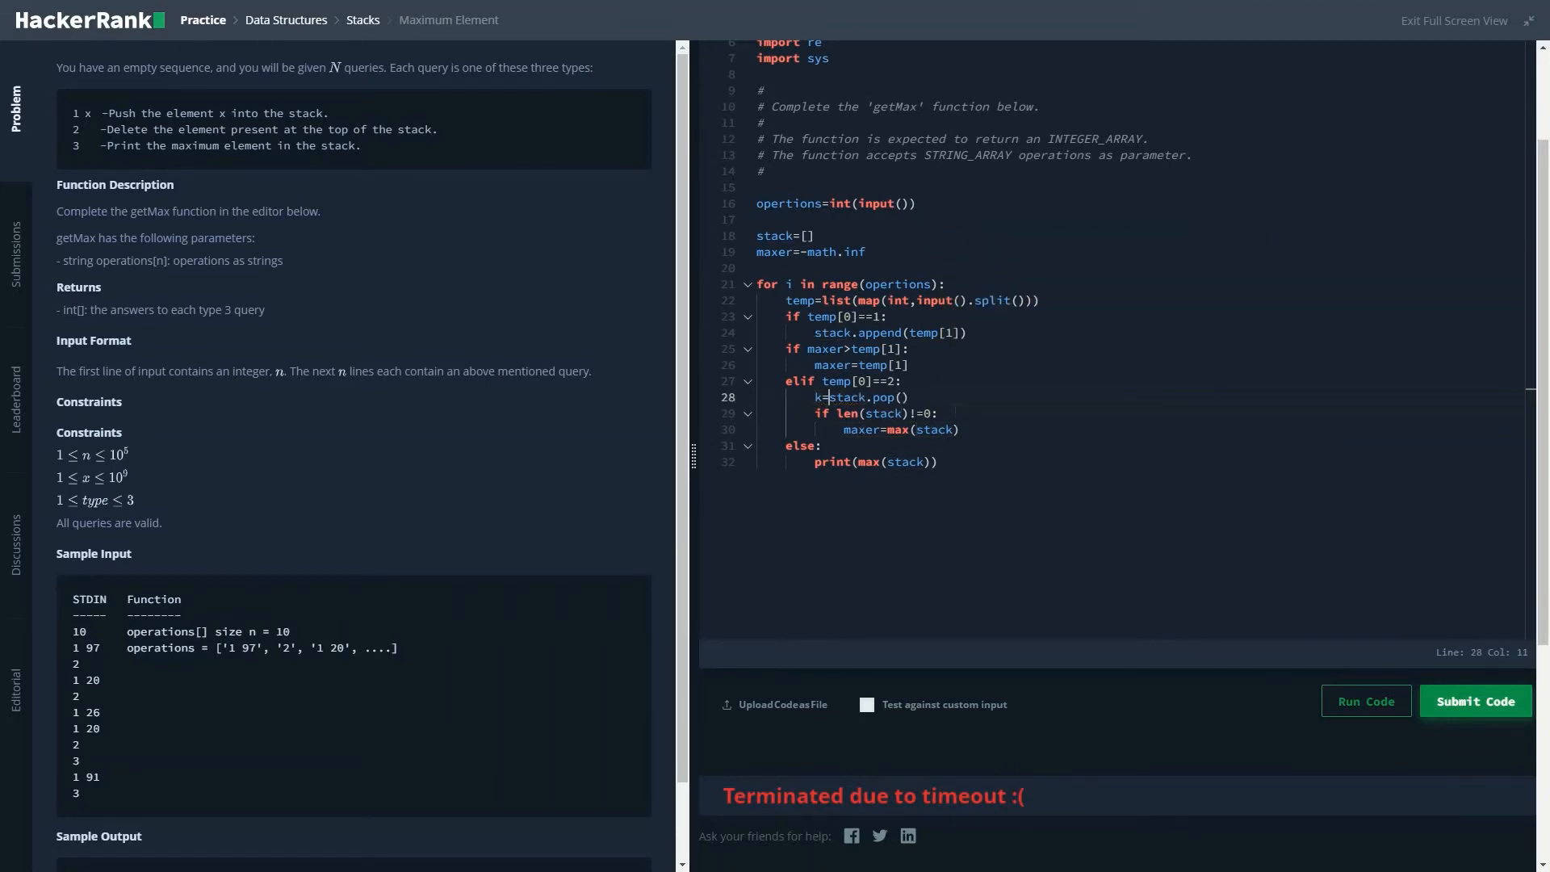
pyautogui.press('Enter')
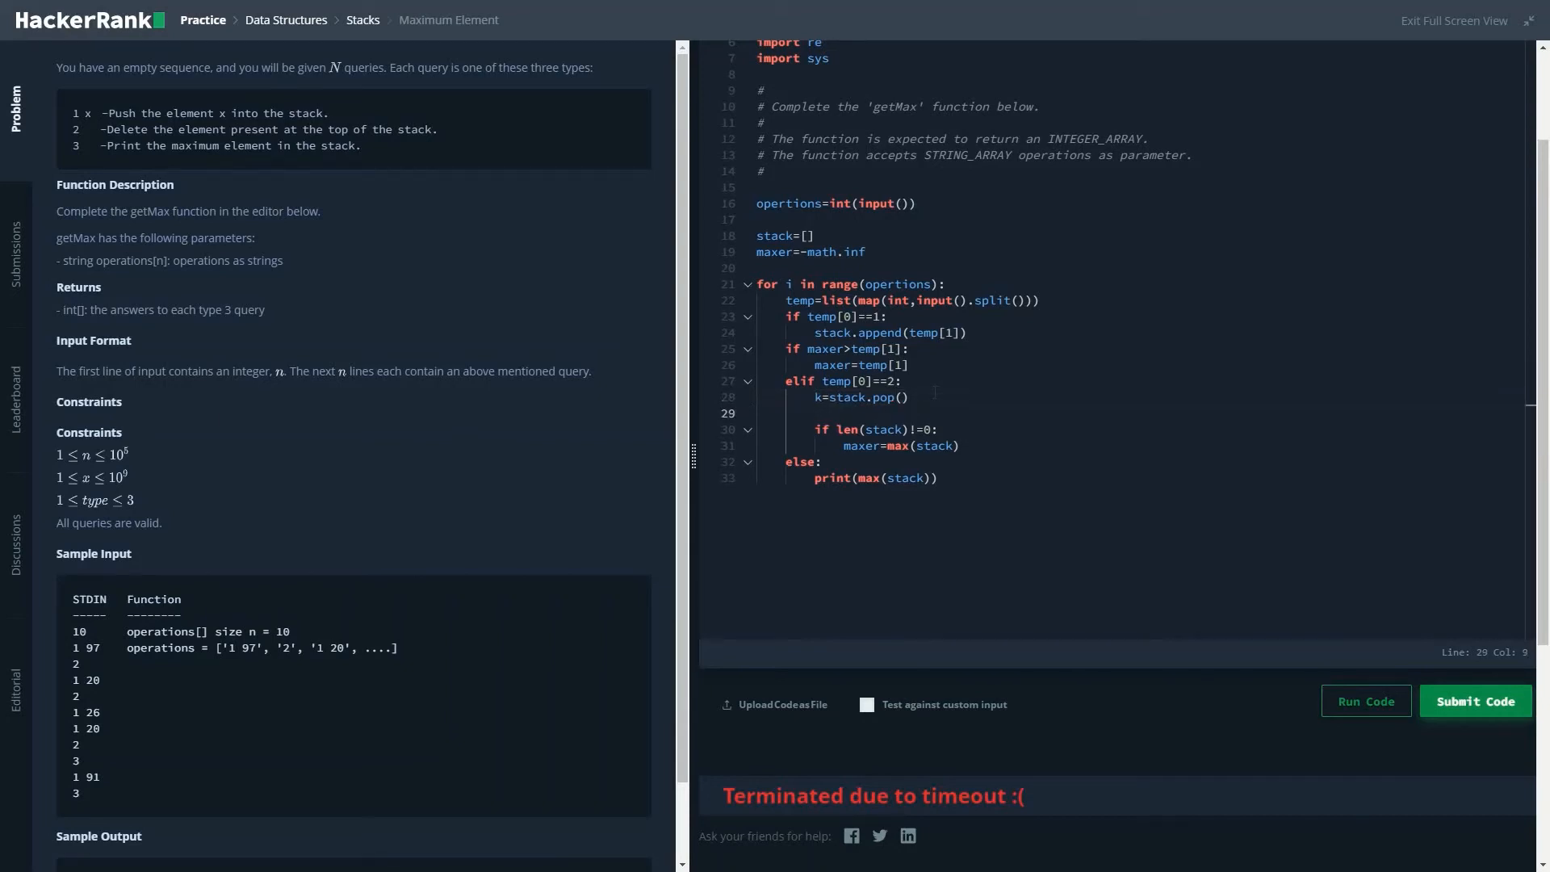
pyautogui.write('if')
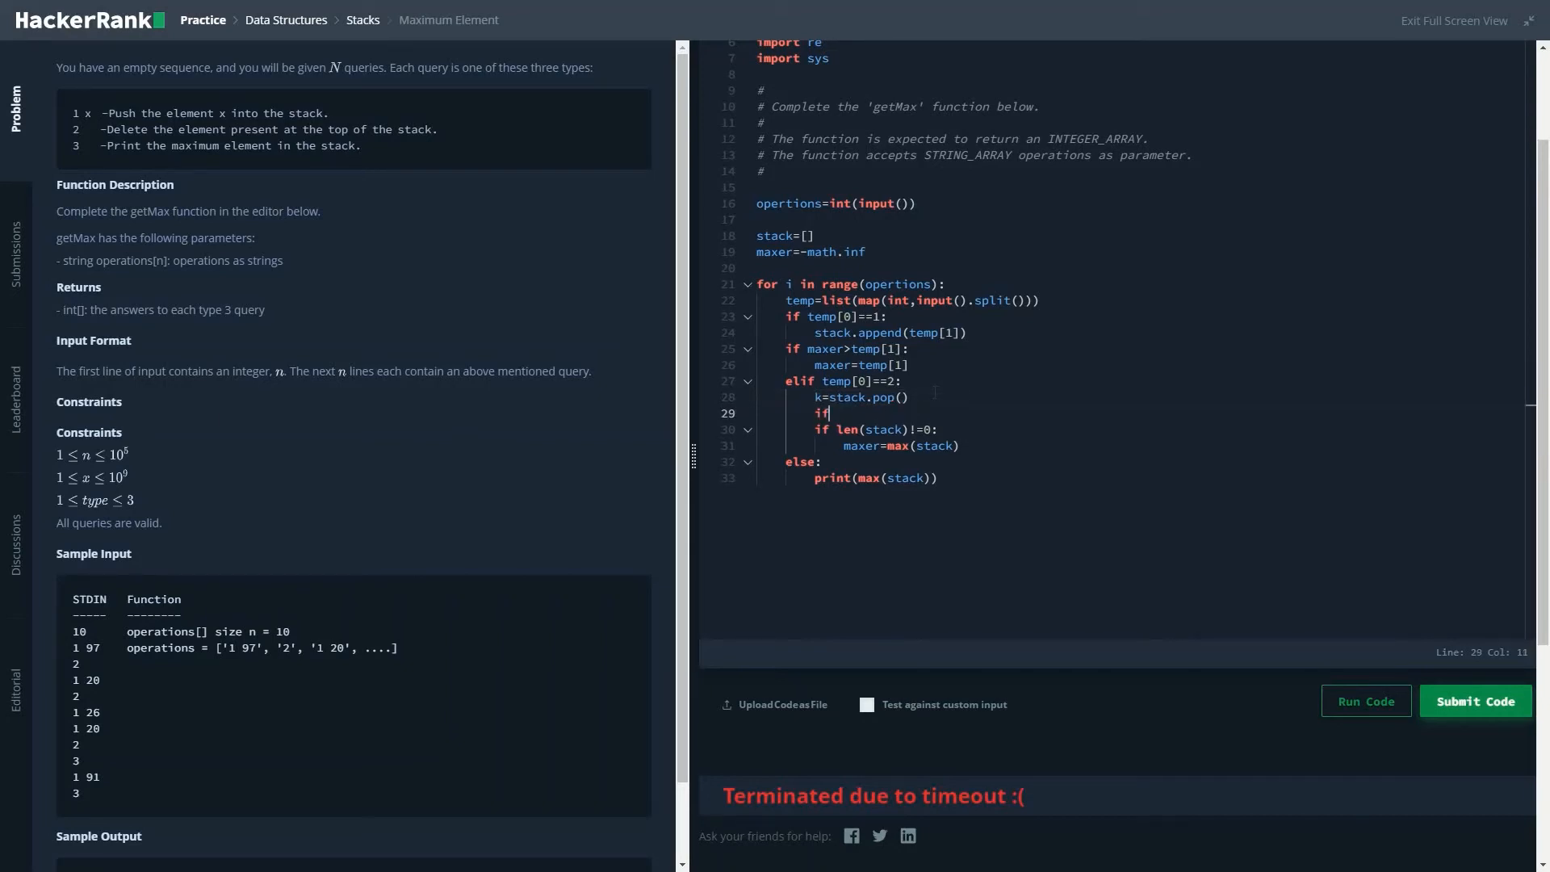
pyautogui.write('k')
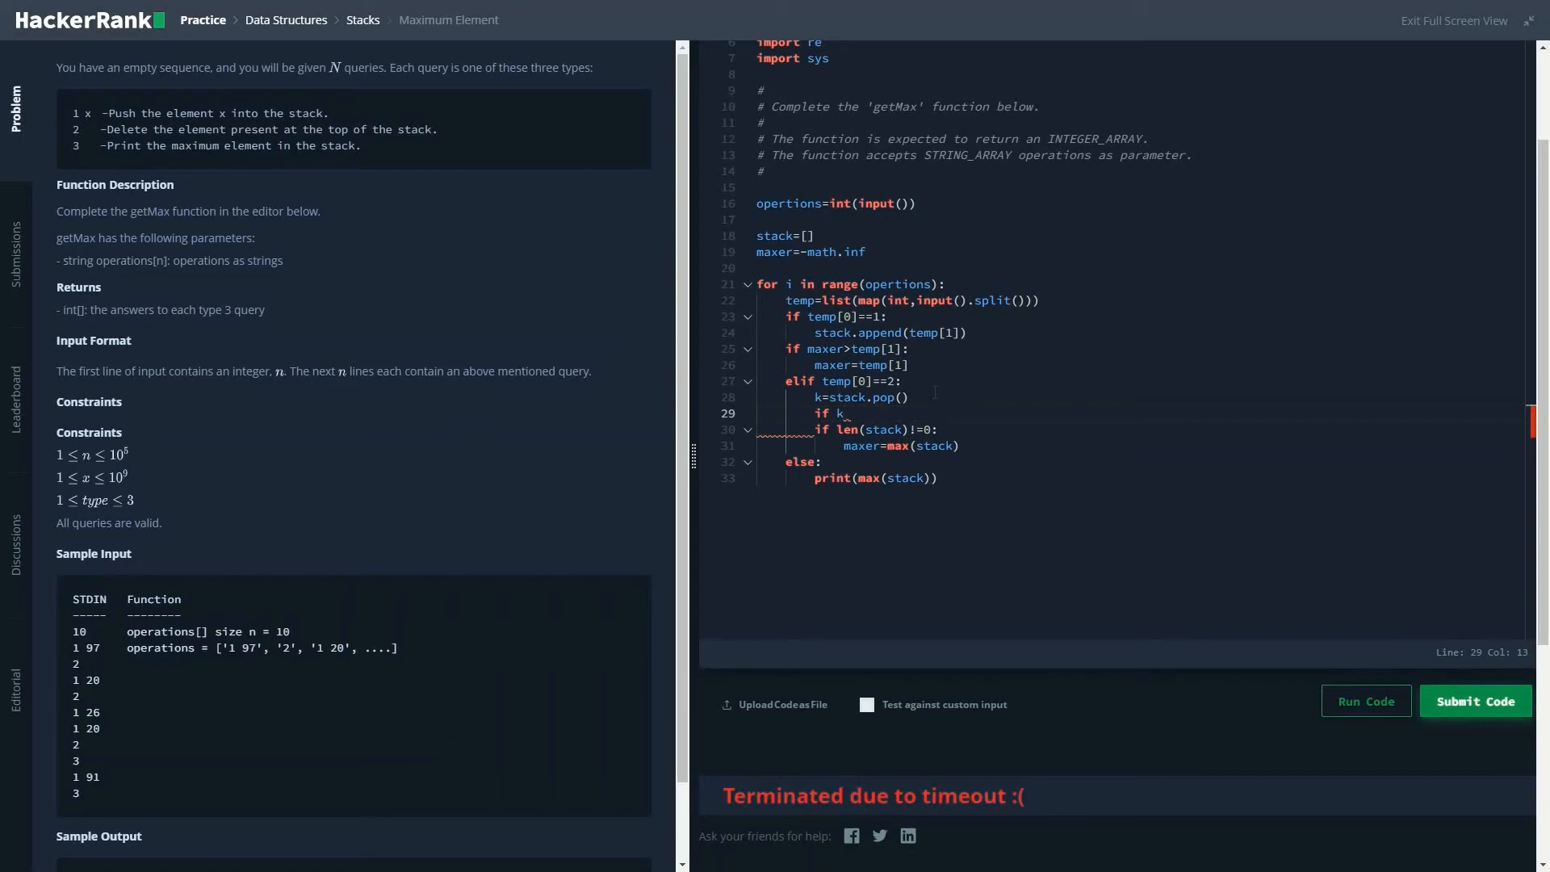
pyautogui.write('==')
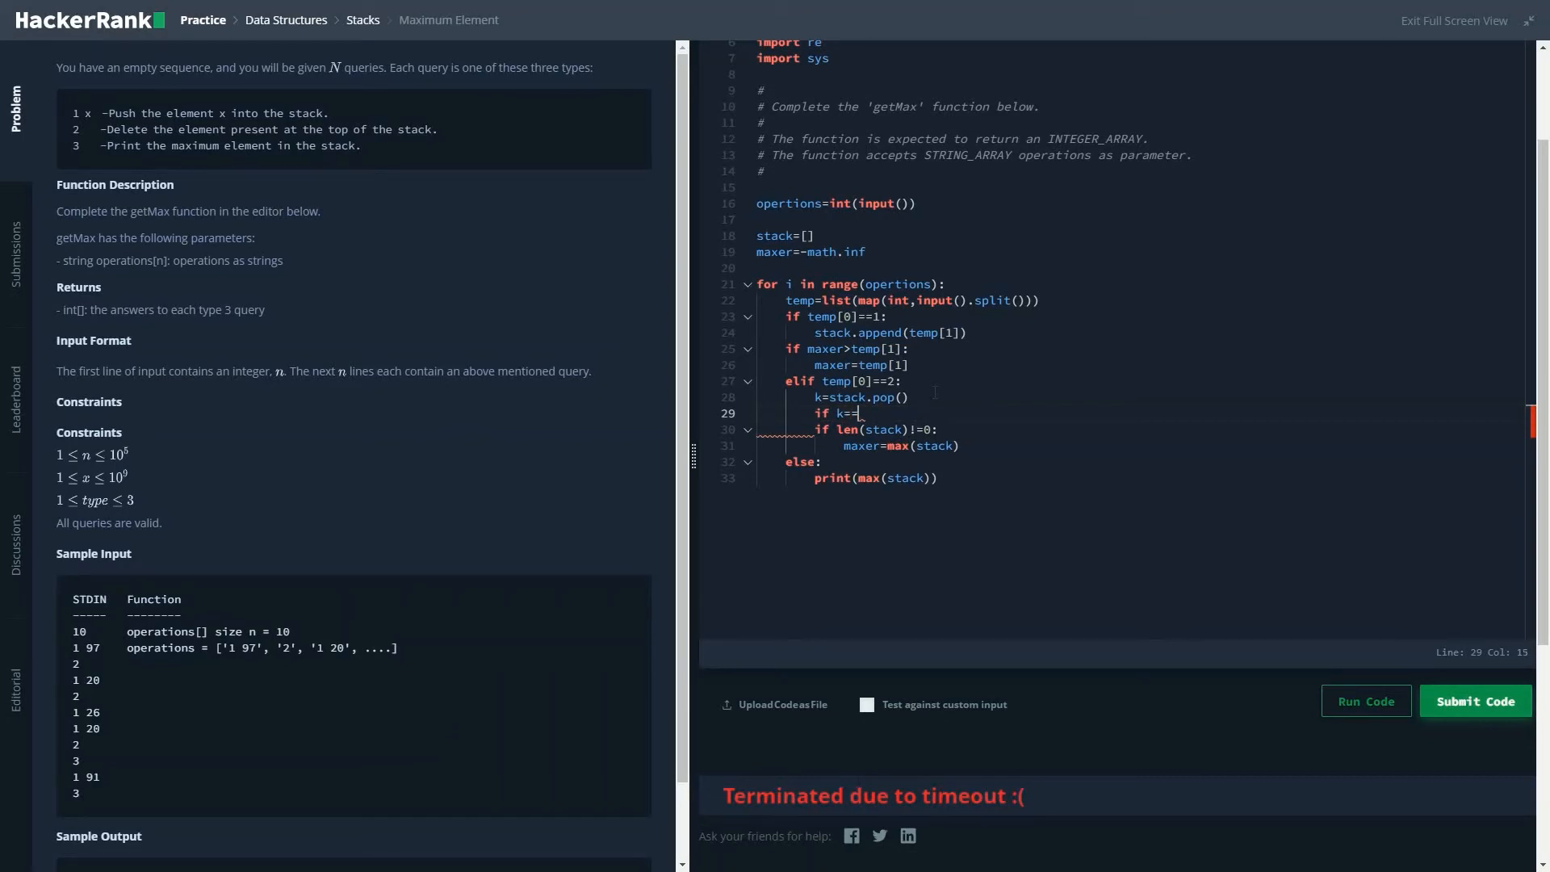
pyautogui.write('te')
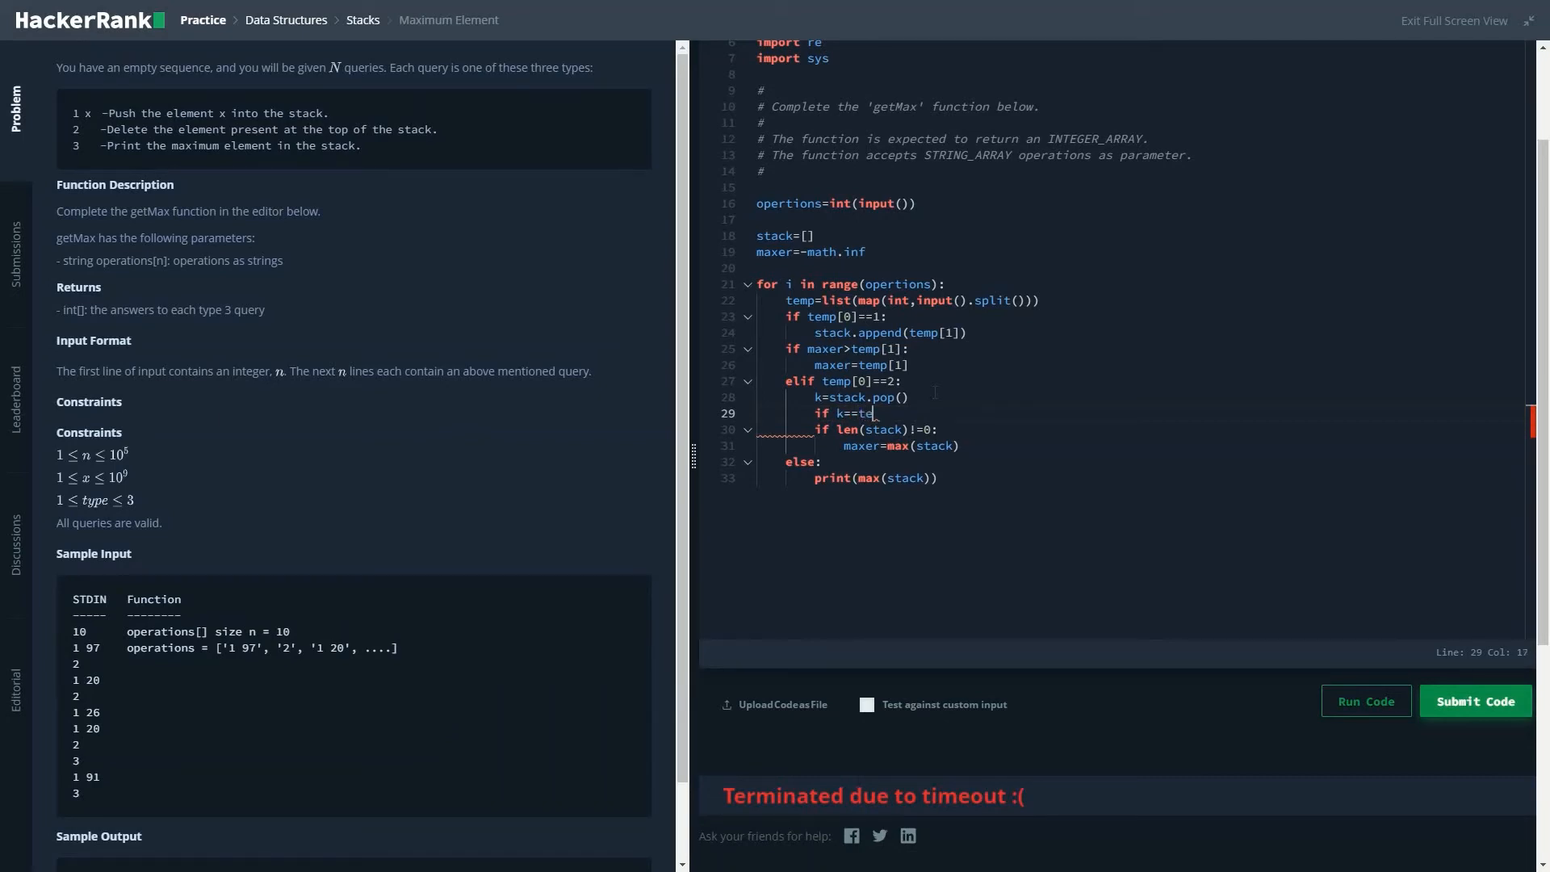
pyautogui.write('m')
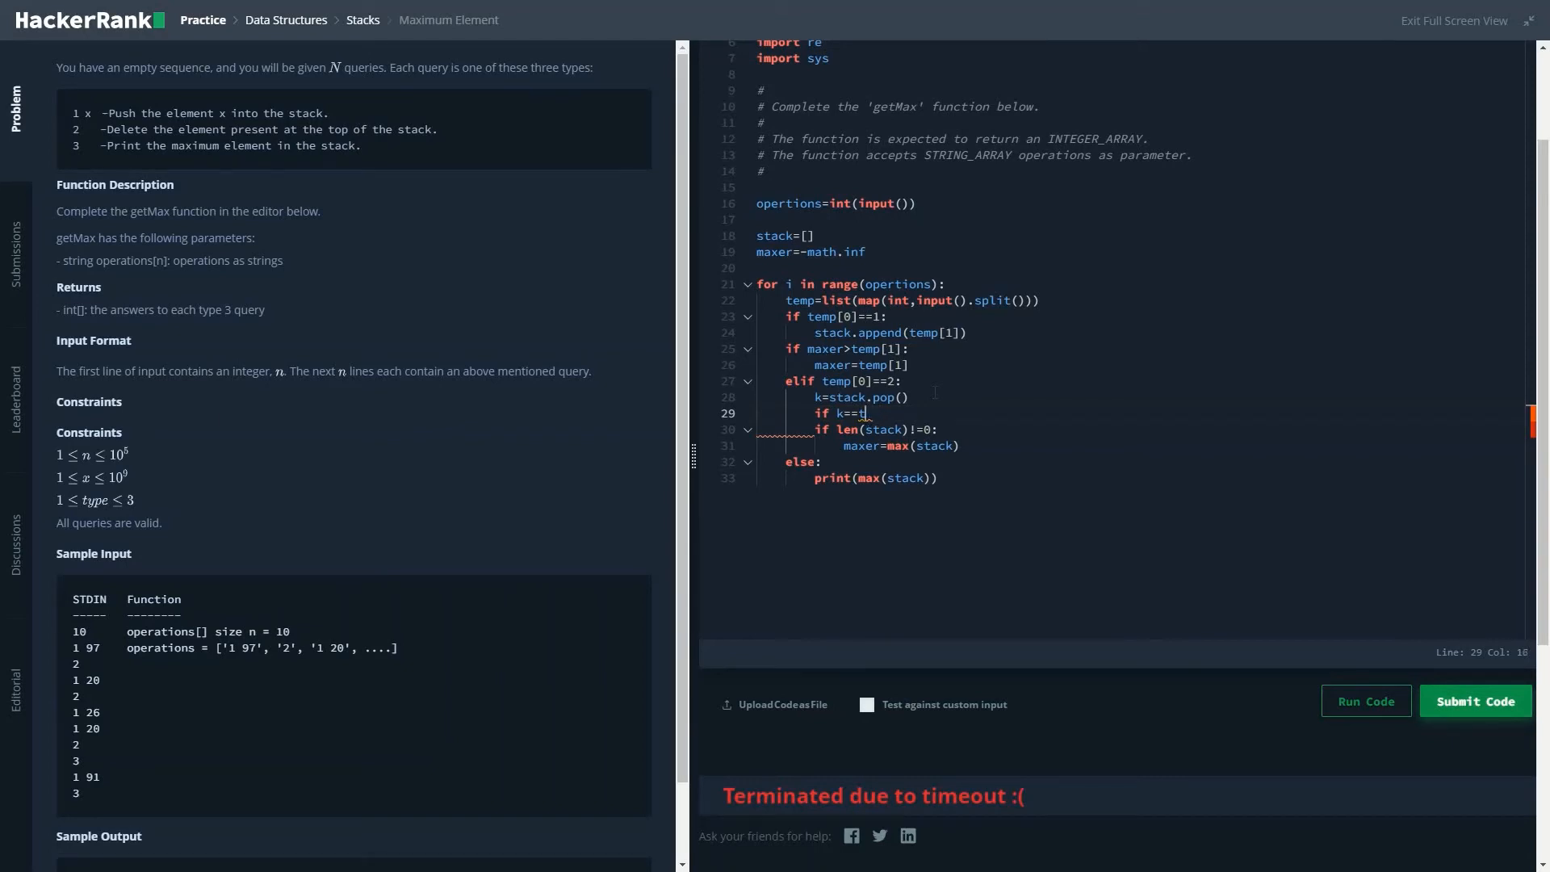
pyautogui.write('axer:')
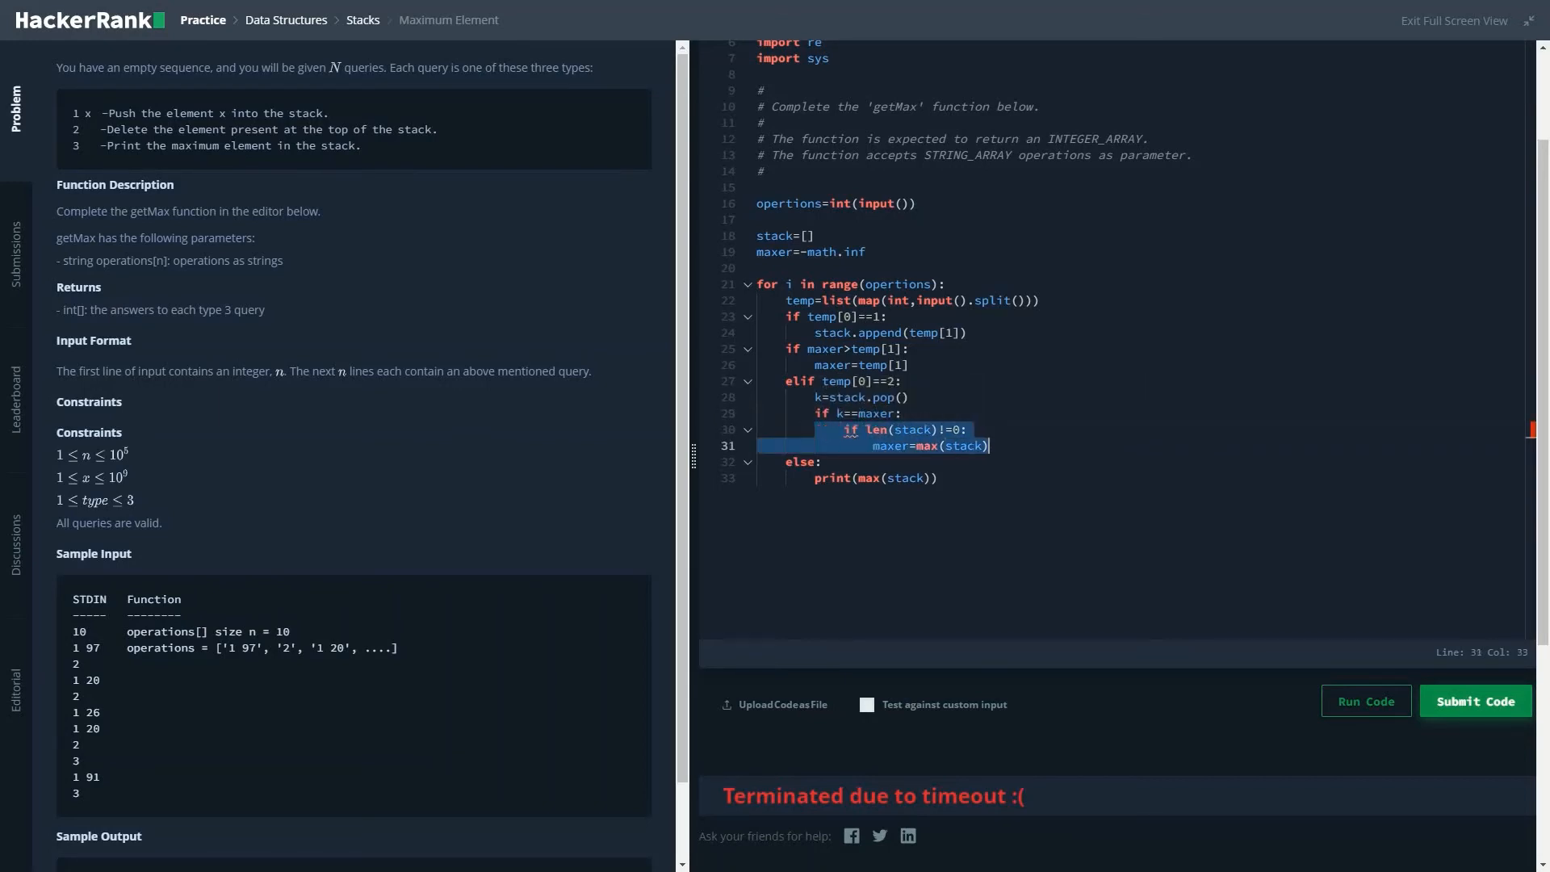
pyautogui.press('Enter')
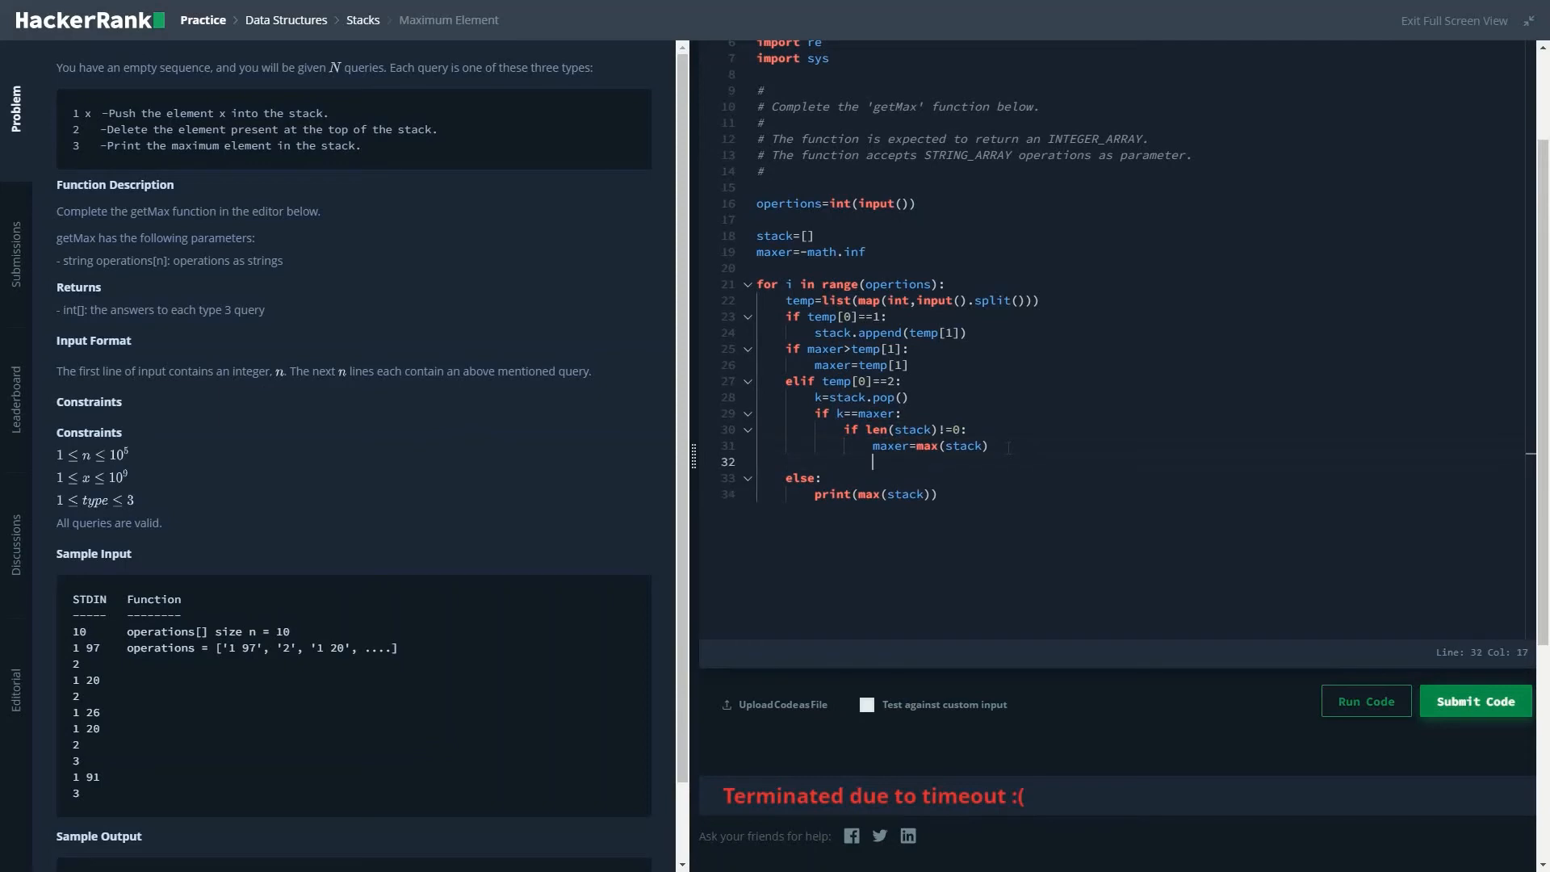
# Reset maxer to -math.inf when the stack empties and print maxer instead of max(stack)
pyautogui.write('else:')
pyautogui.write('maxer')
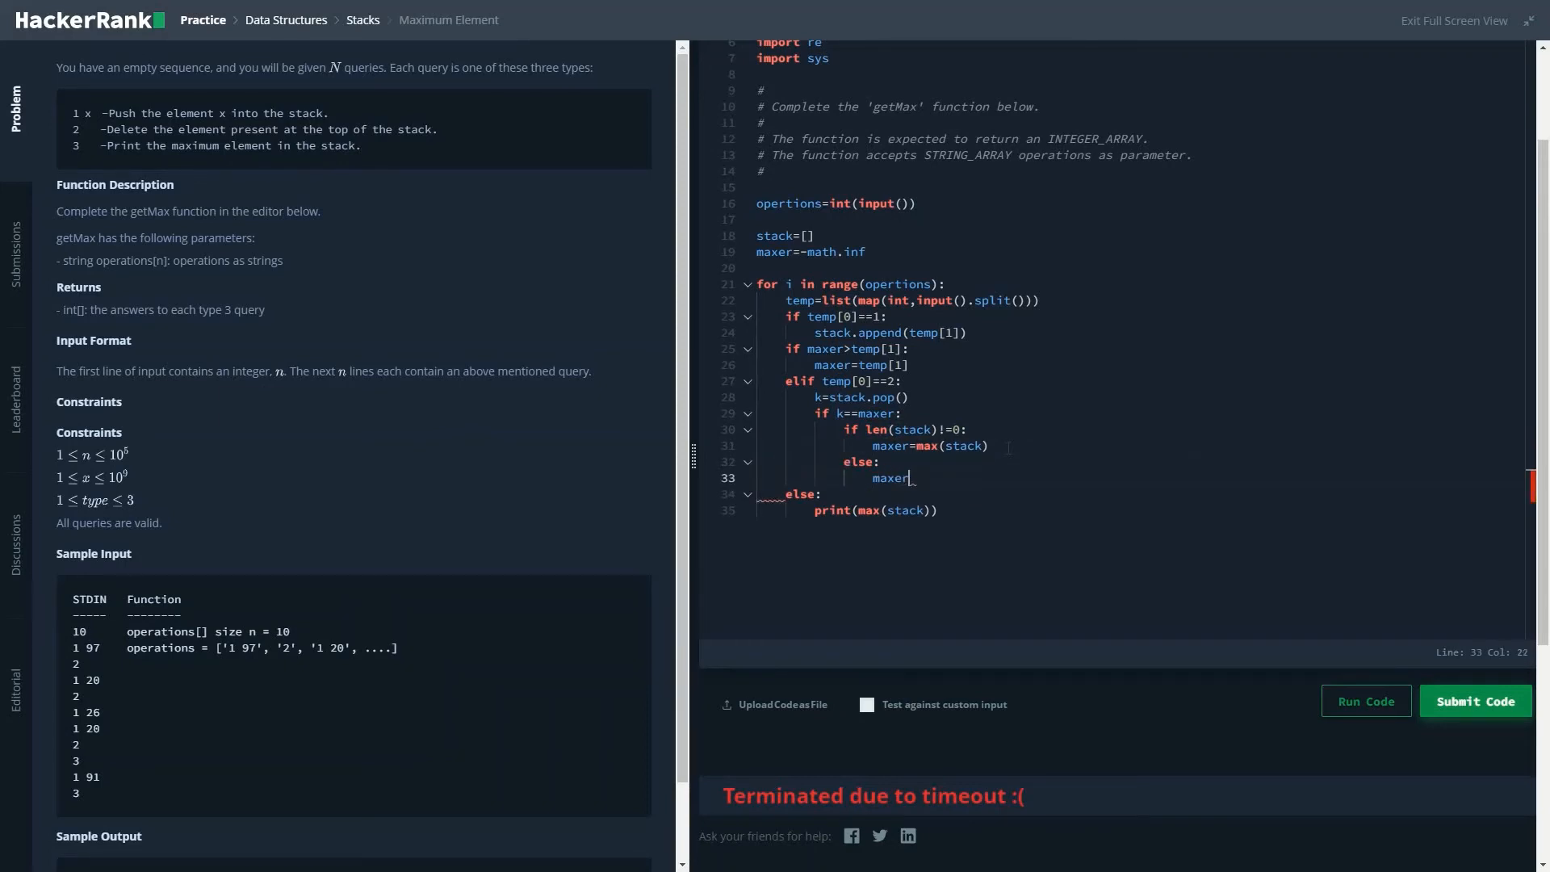
pyautogui.write('=-')
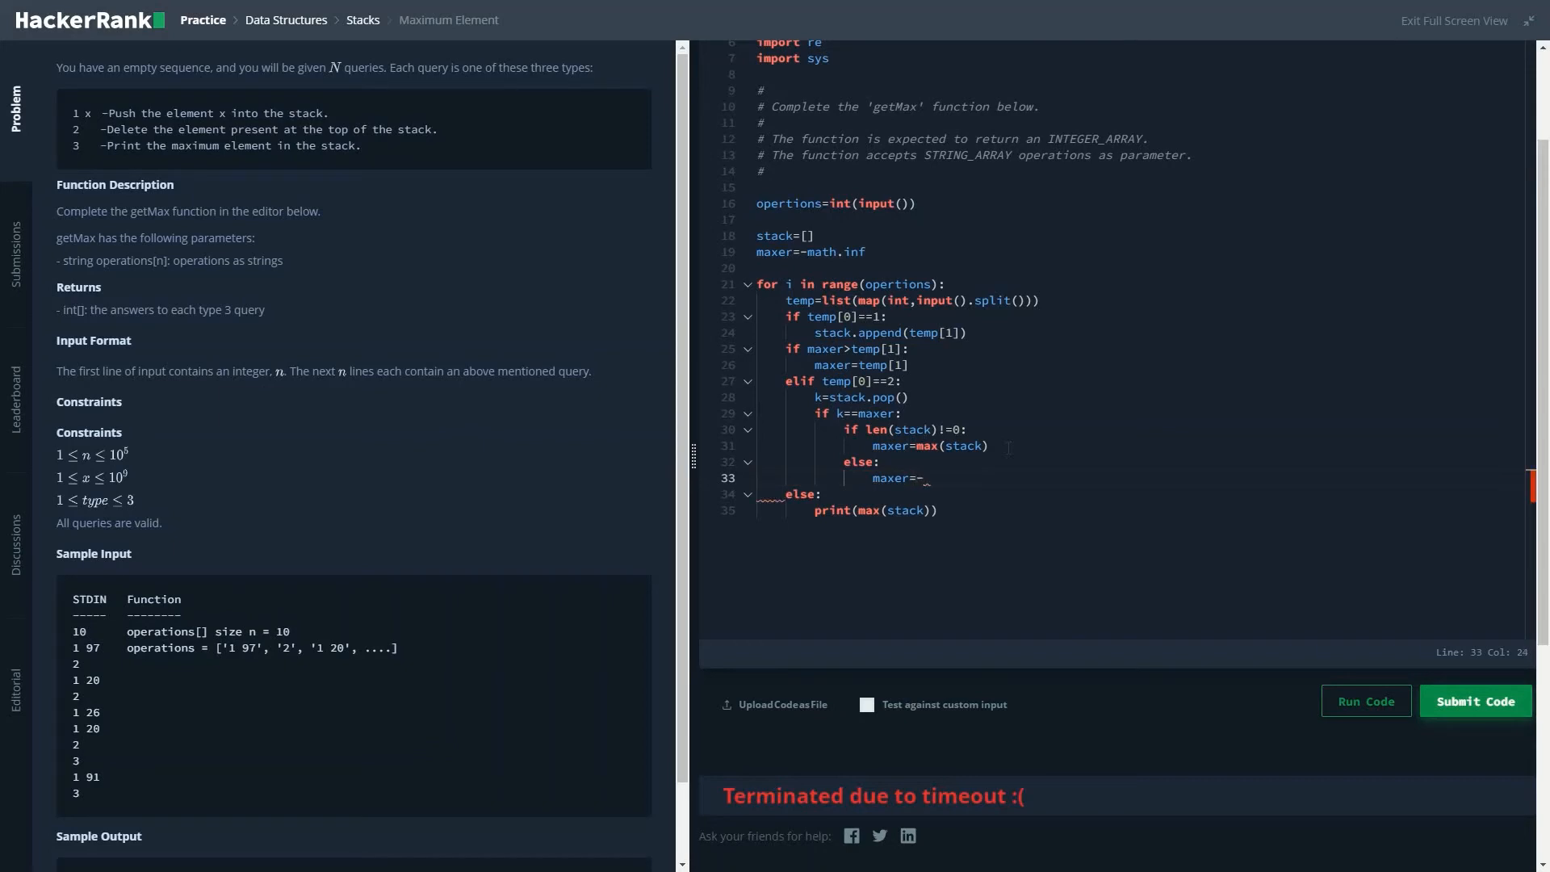
pyautogui.write('math')
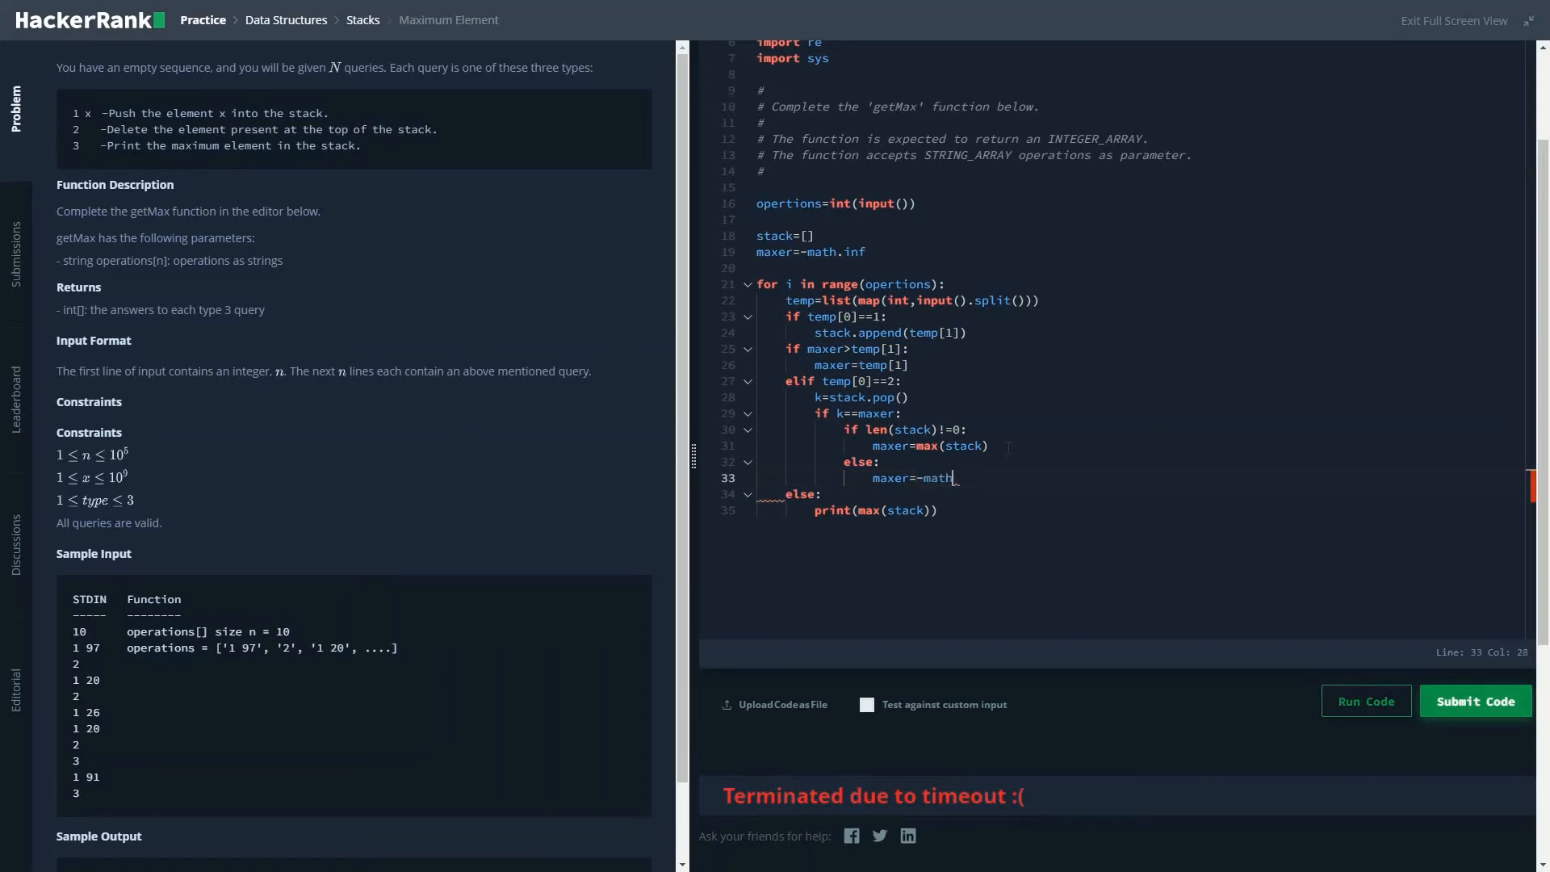
pyautogui.write('.inf')
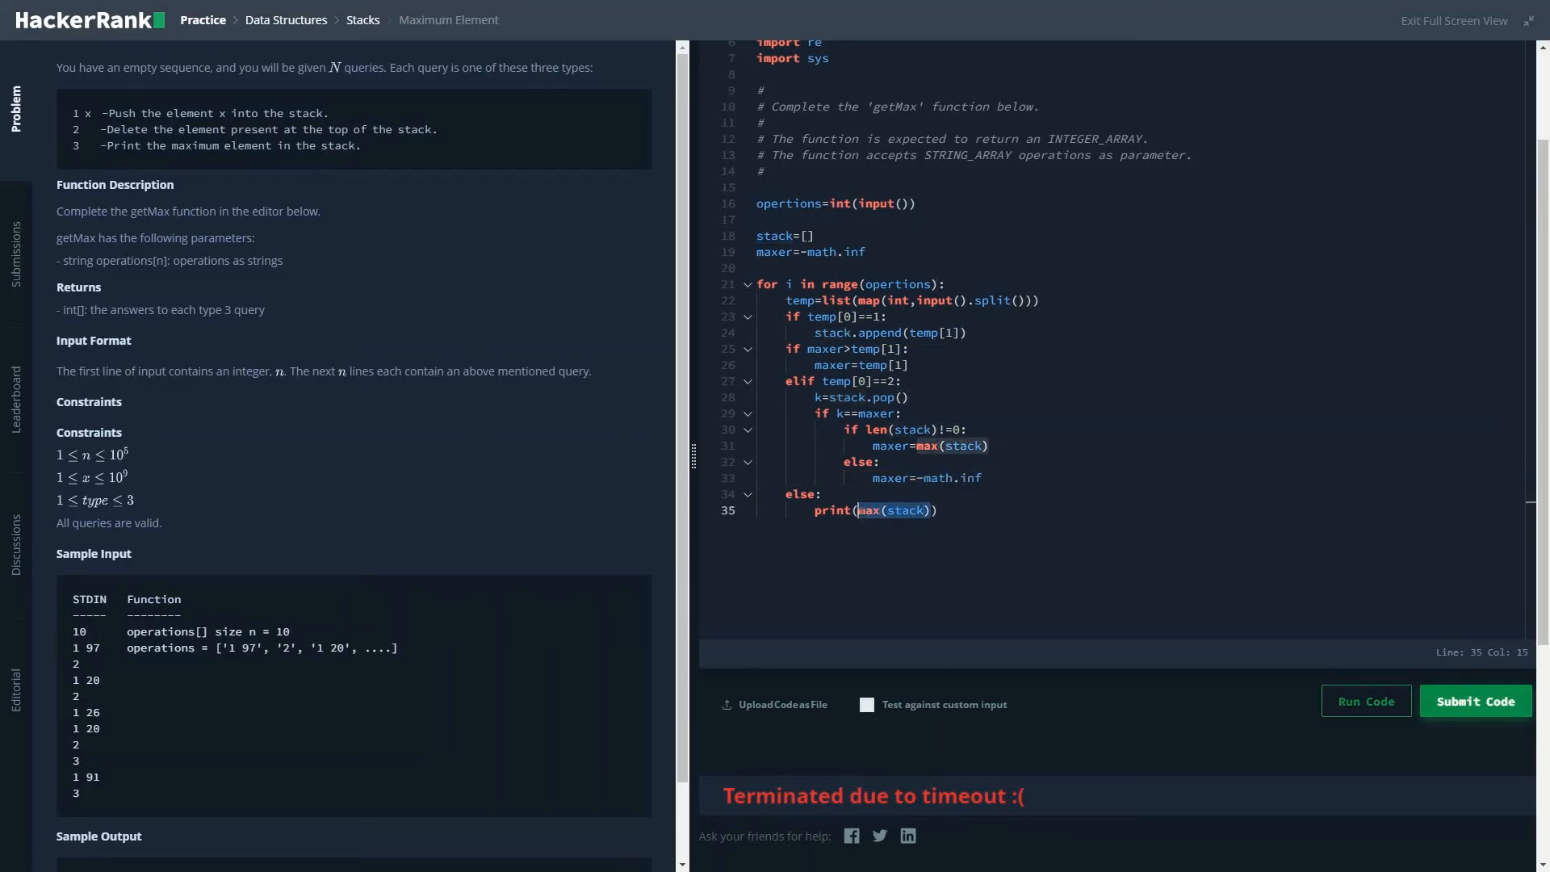
pyautogui.press('Delete')
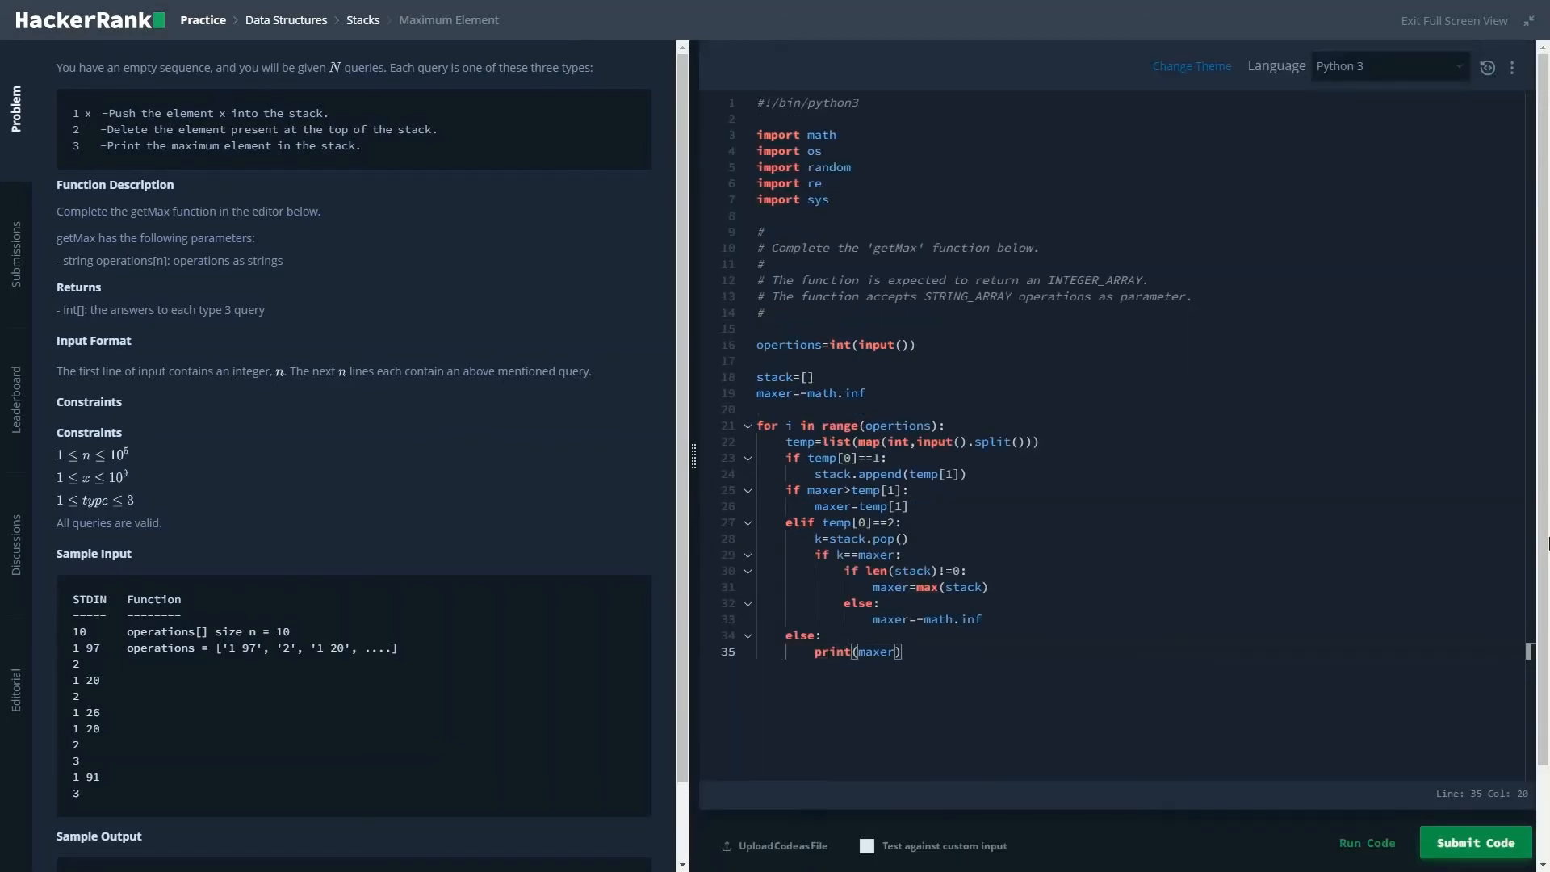
# Submit, see 27/28 failed, then change the checks to k>=maxer and maxer<temp[1]
pyautogui.click(1366, 843)
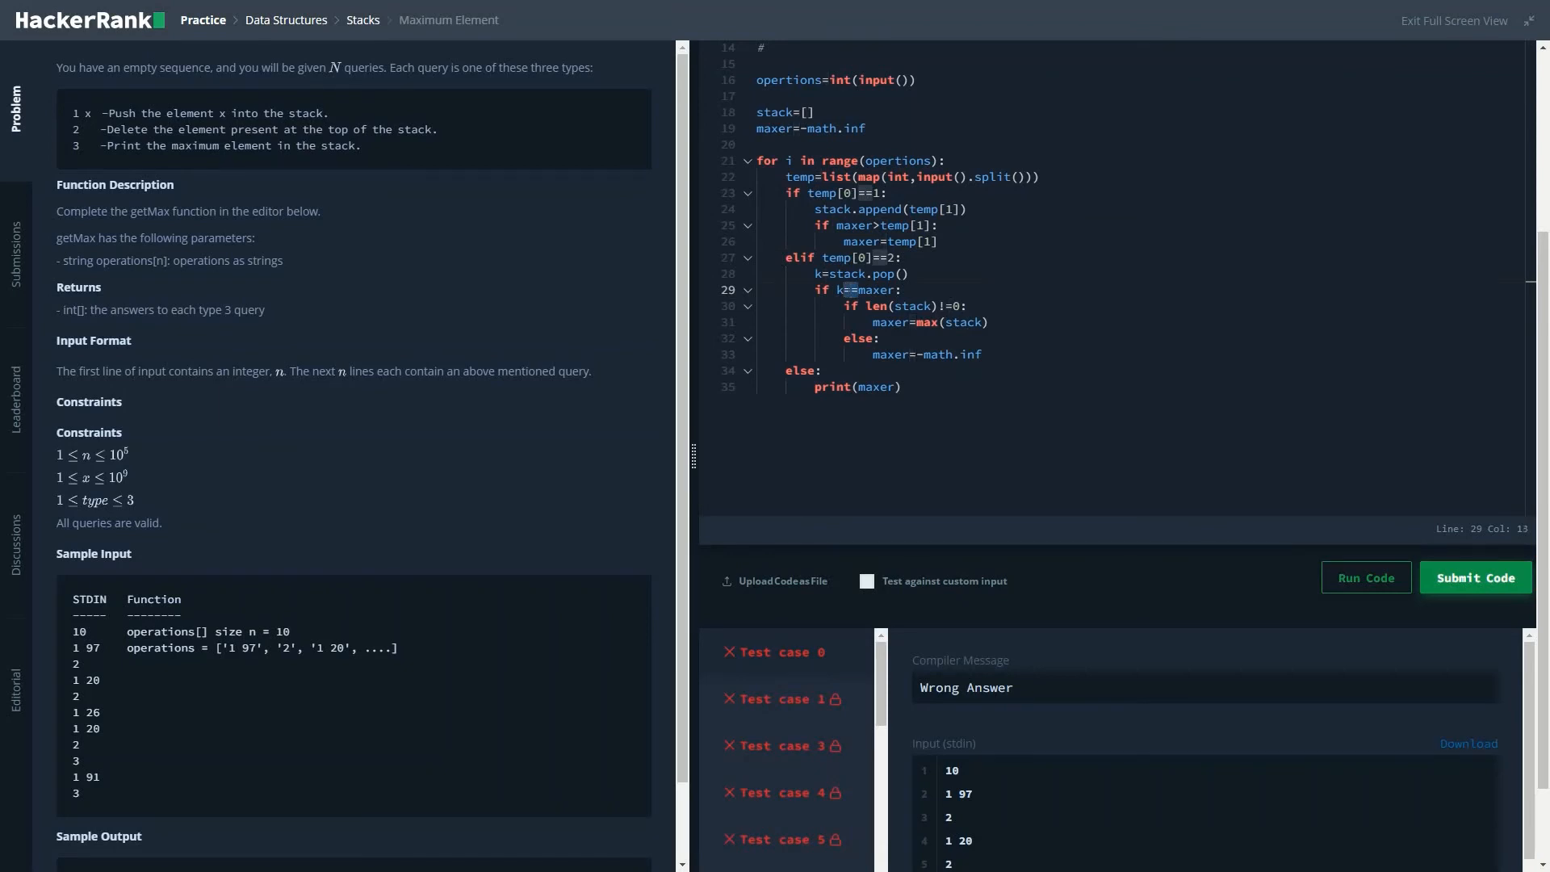
pyautogui.write('>=')
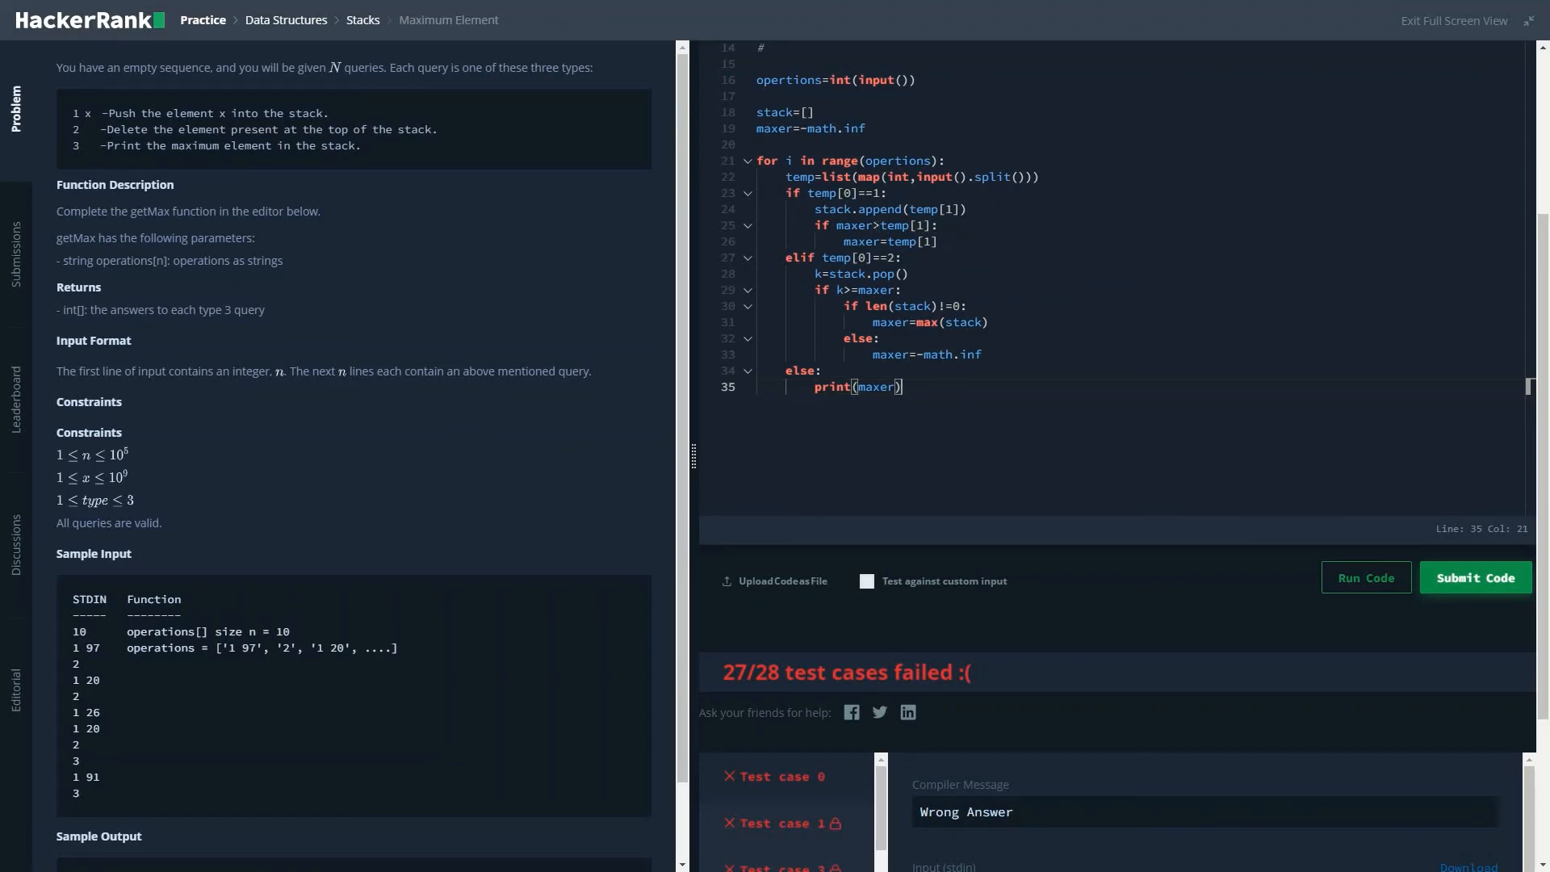
pyautogui.click(878, 224)
pyautogui.write('<')
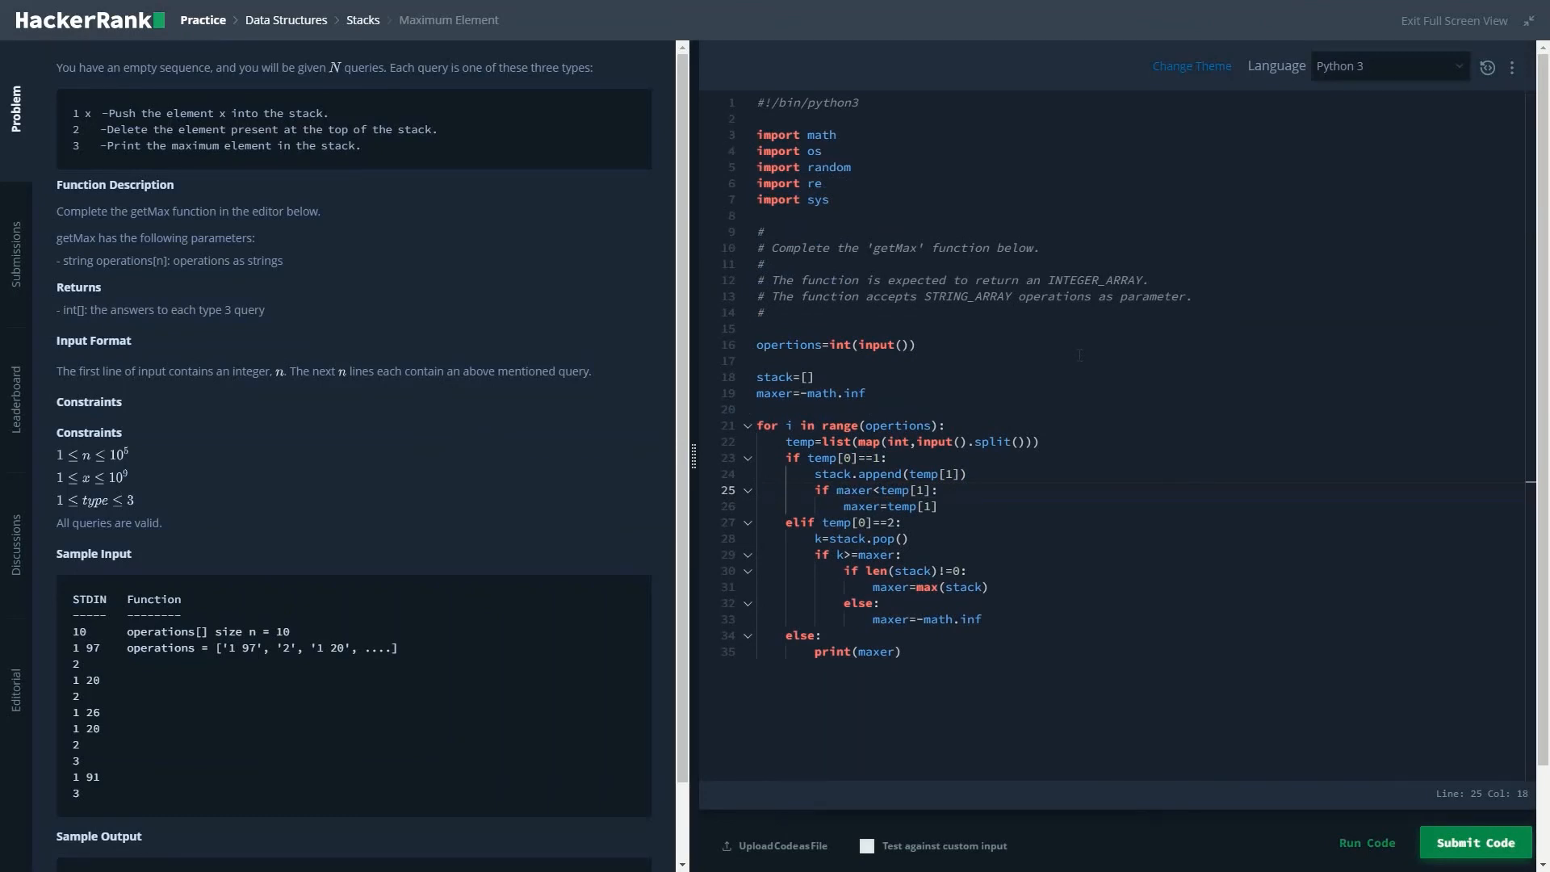
# Resubmit the corrected solution so all test cases pass with Congratulations
pyautogui.click(1476, 843)
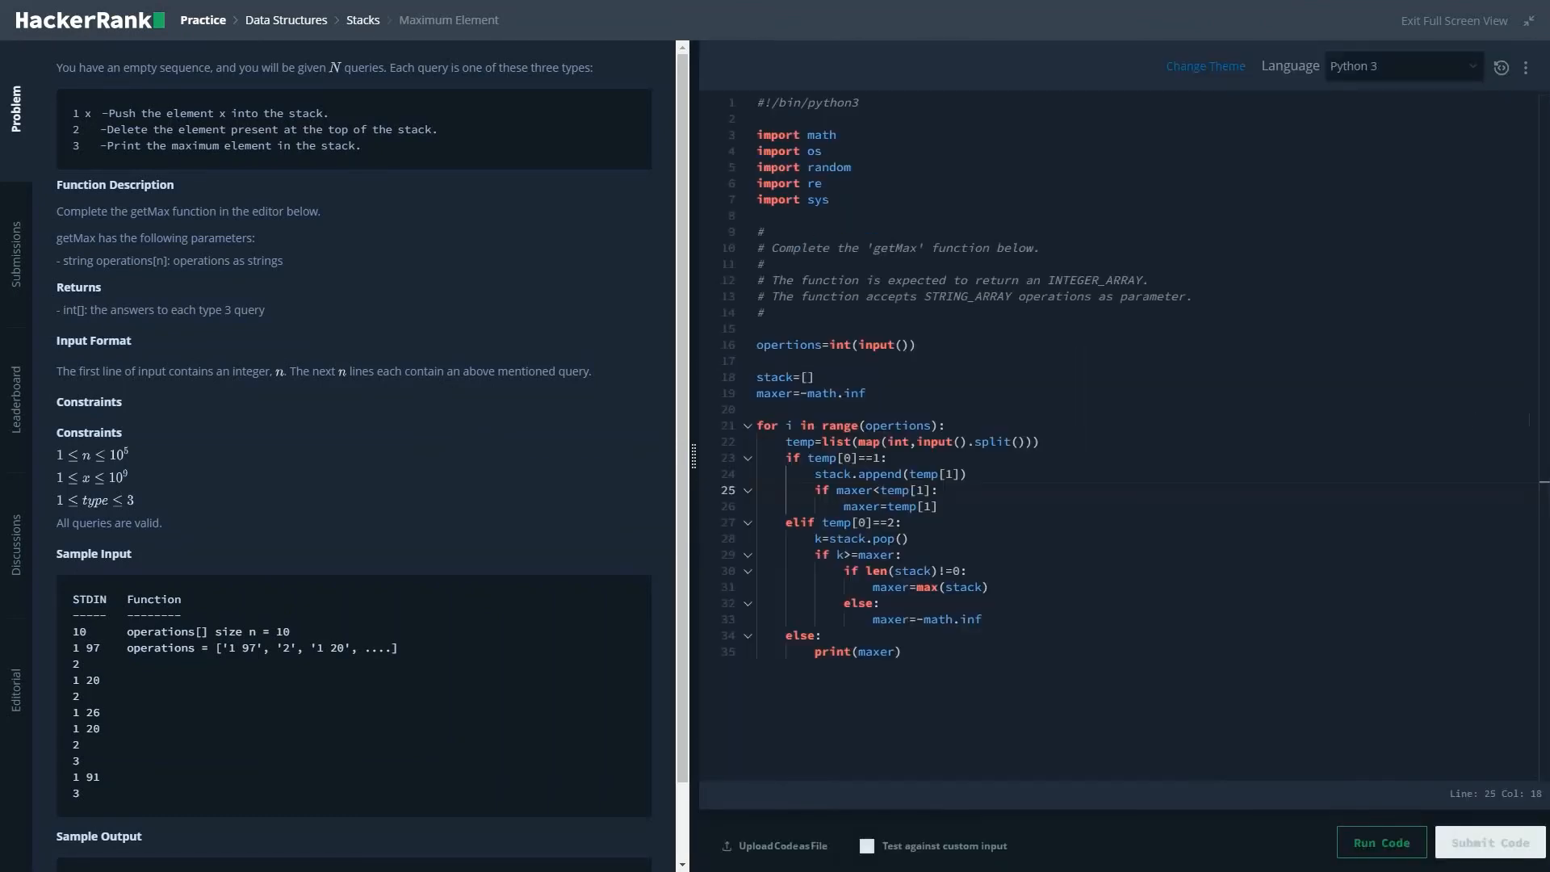
pyautogui.click(1382, 843)
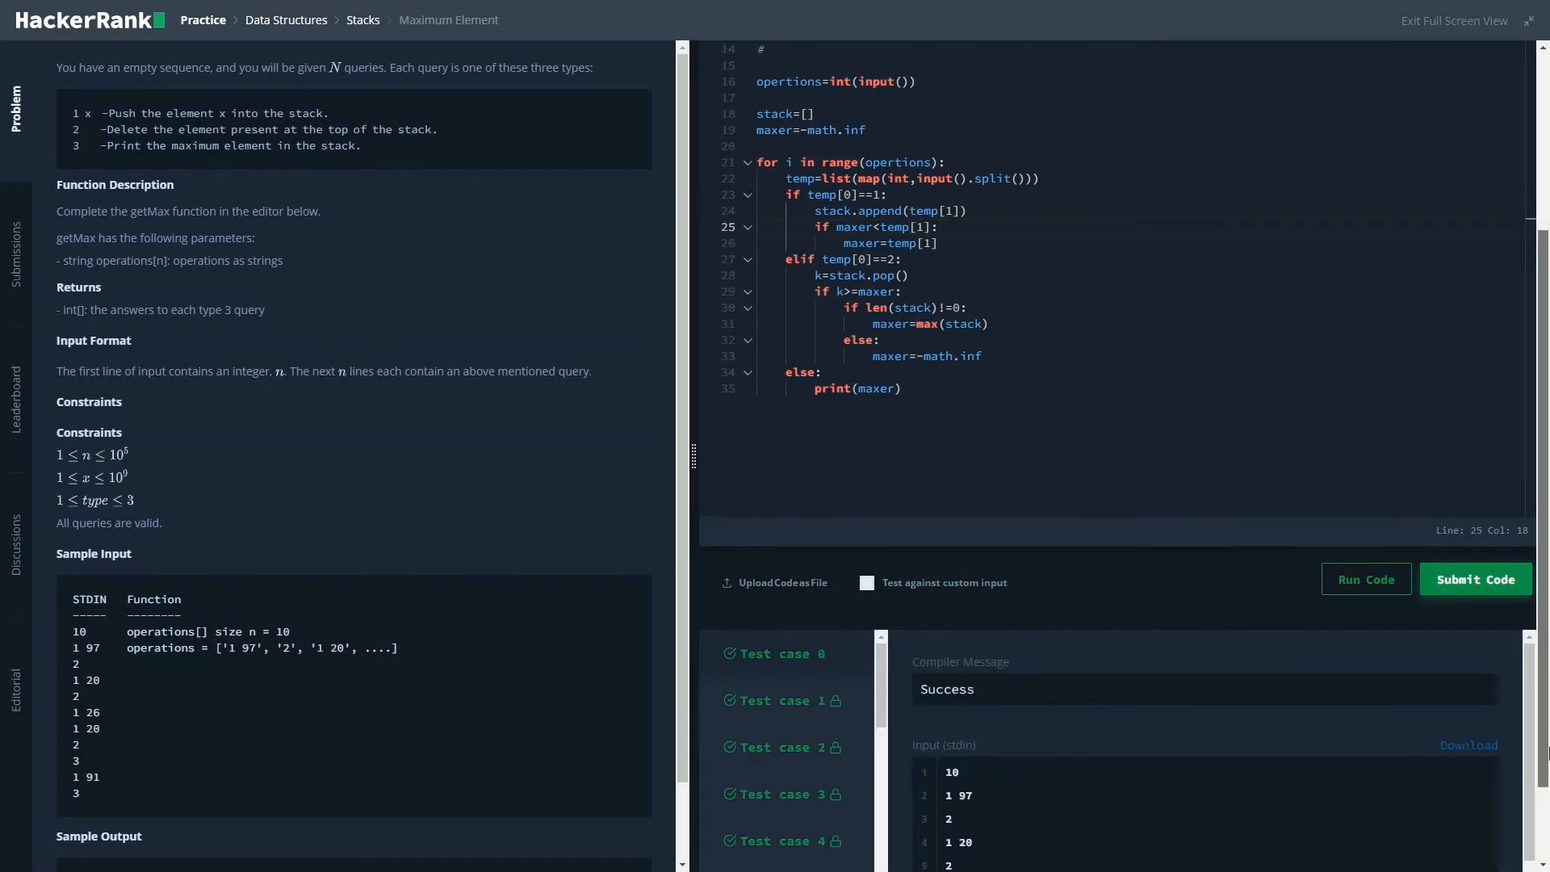
pyautogui.click(1476, 578)
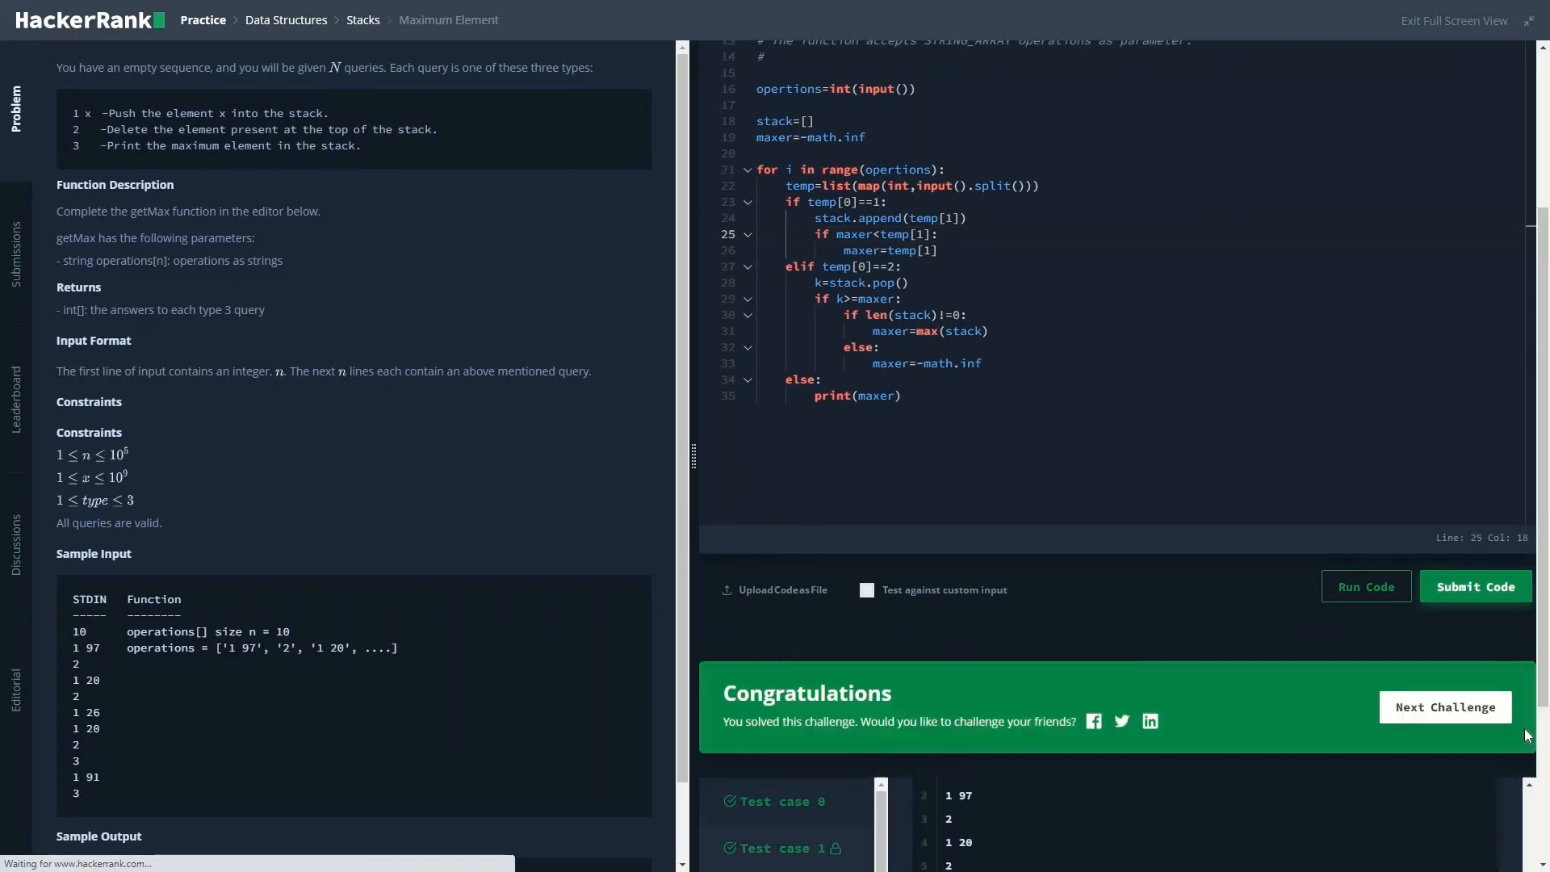